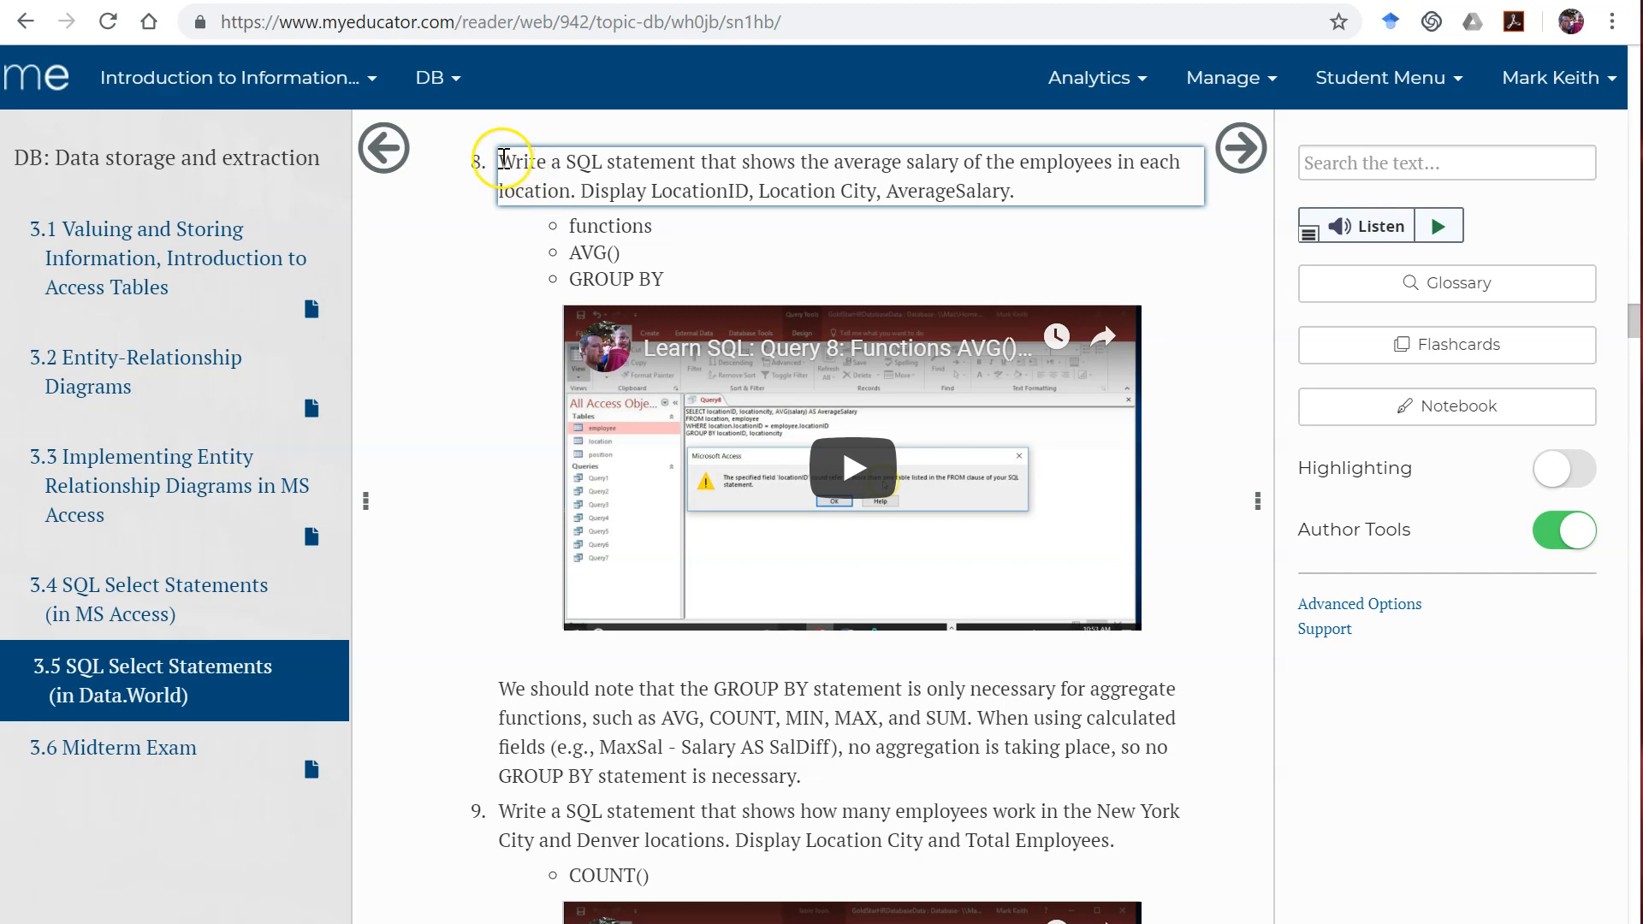
Step: Select and copy the question 8 wording about average employee salary per location
drag(501, 160, 1016, 190)
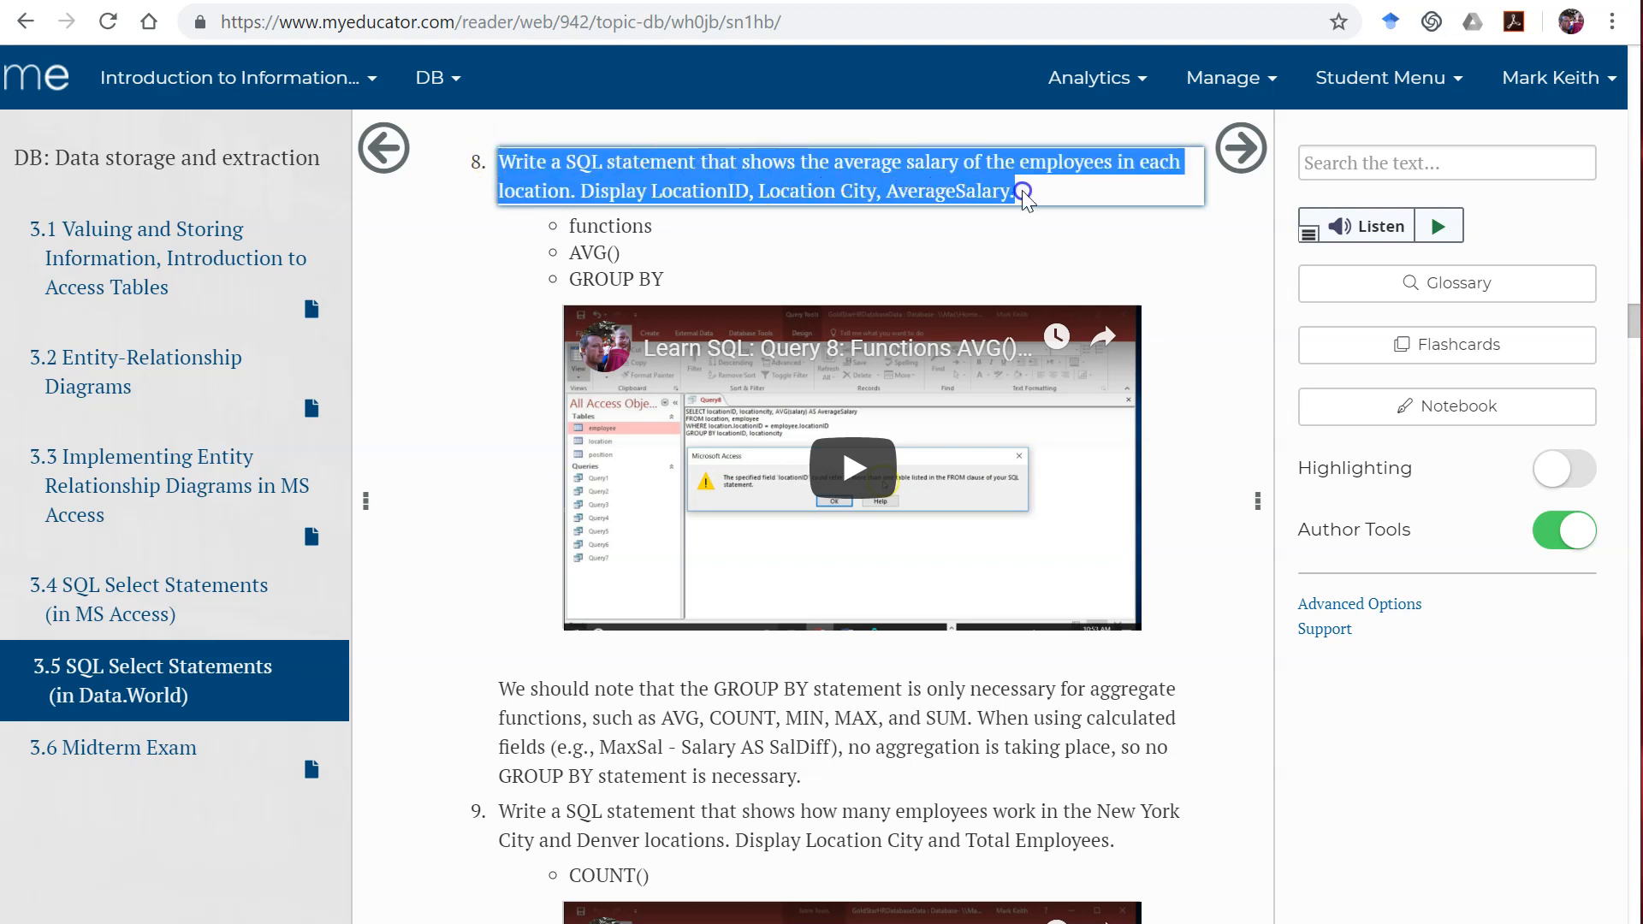
click(1022, 192)
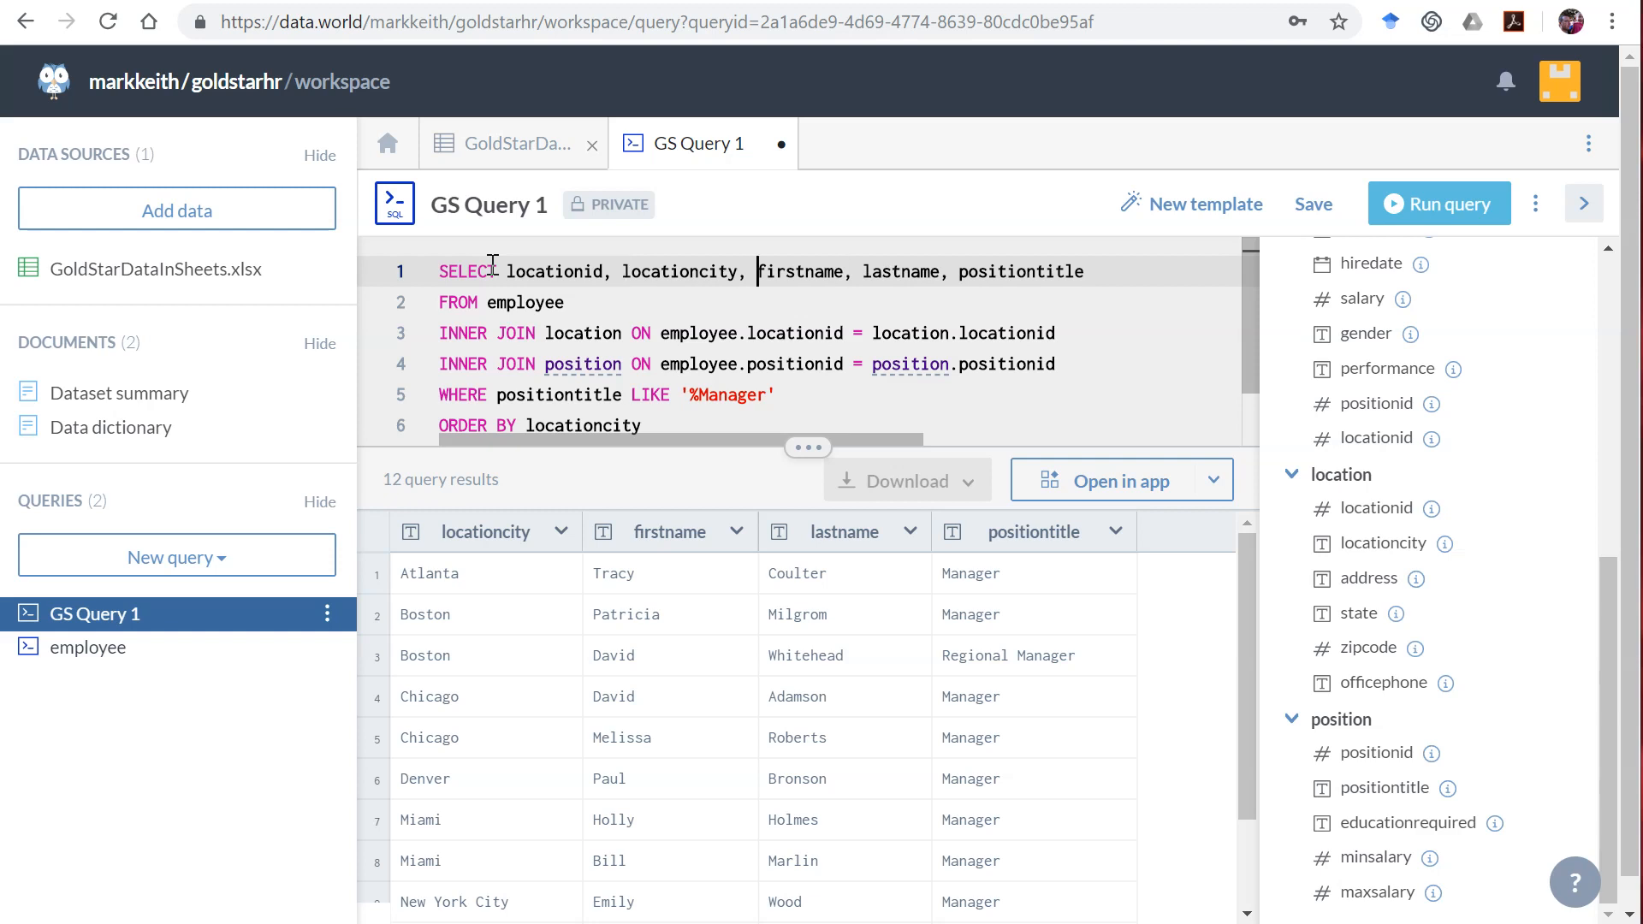
Step: Replace firstname, lastname, positiontitle with salary and paste the exercise wording into the editor
drag(758, 272, 1085, 272)
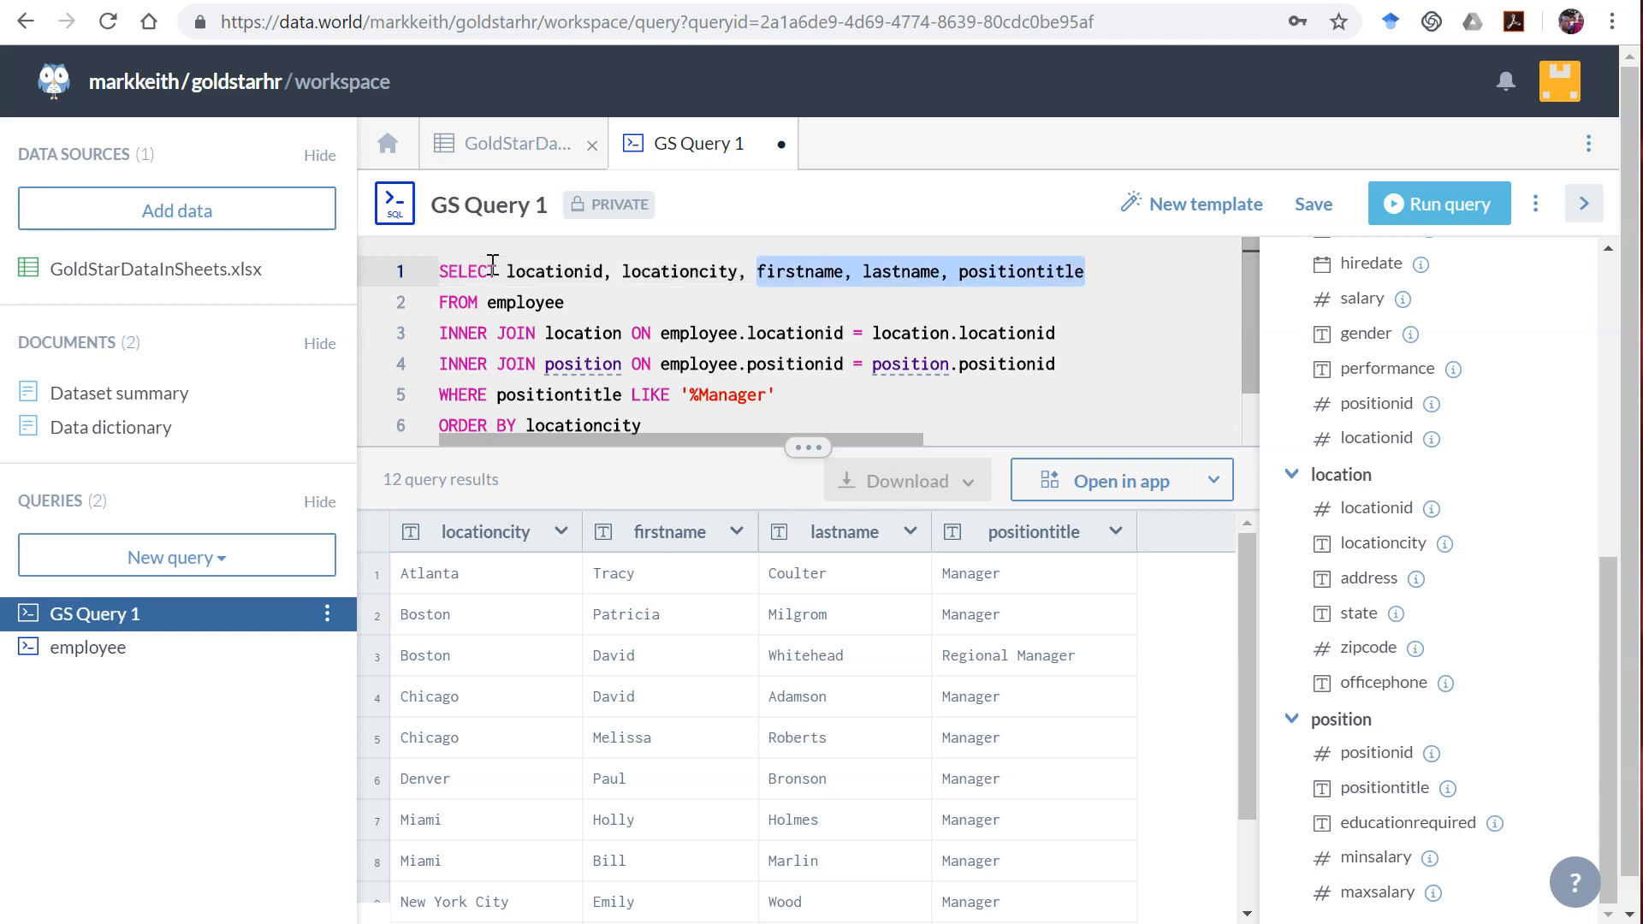
text(salary)
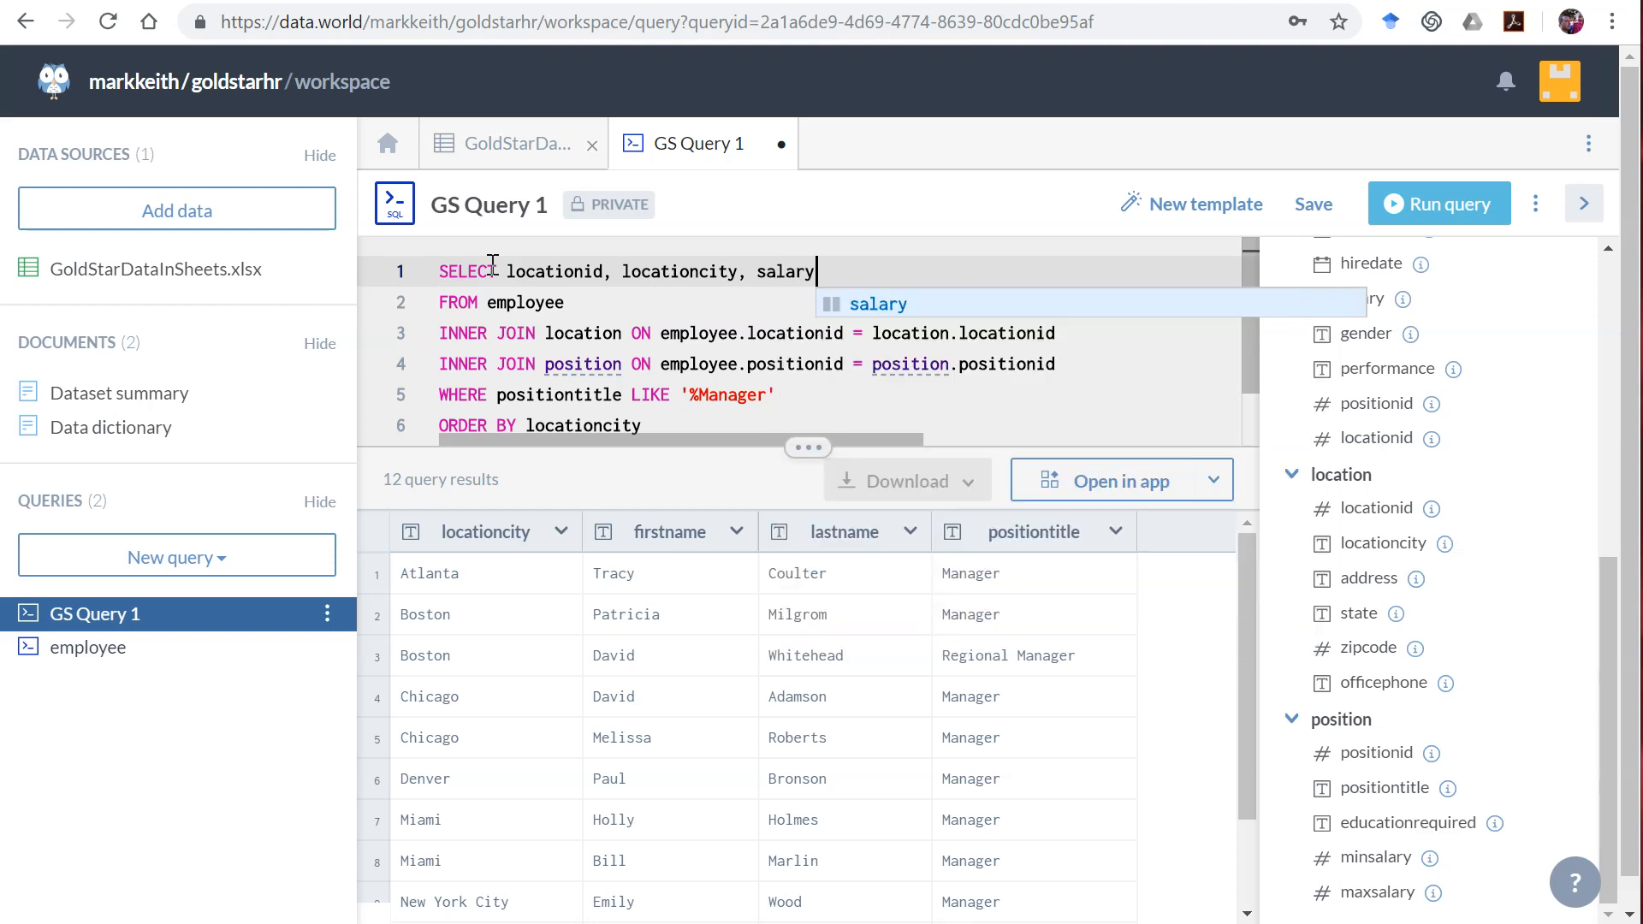
mouse_move(1612, 741)
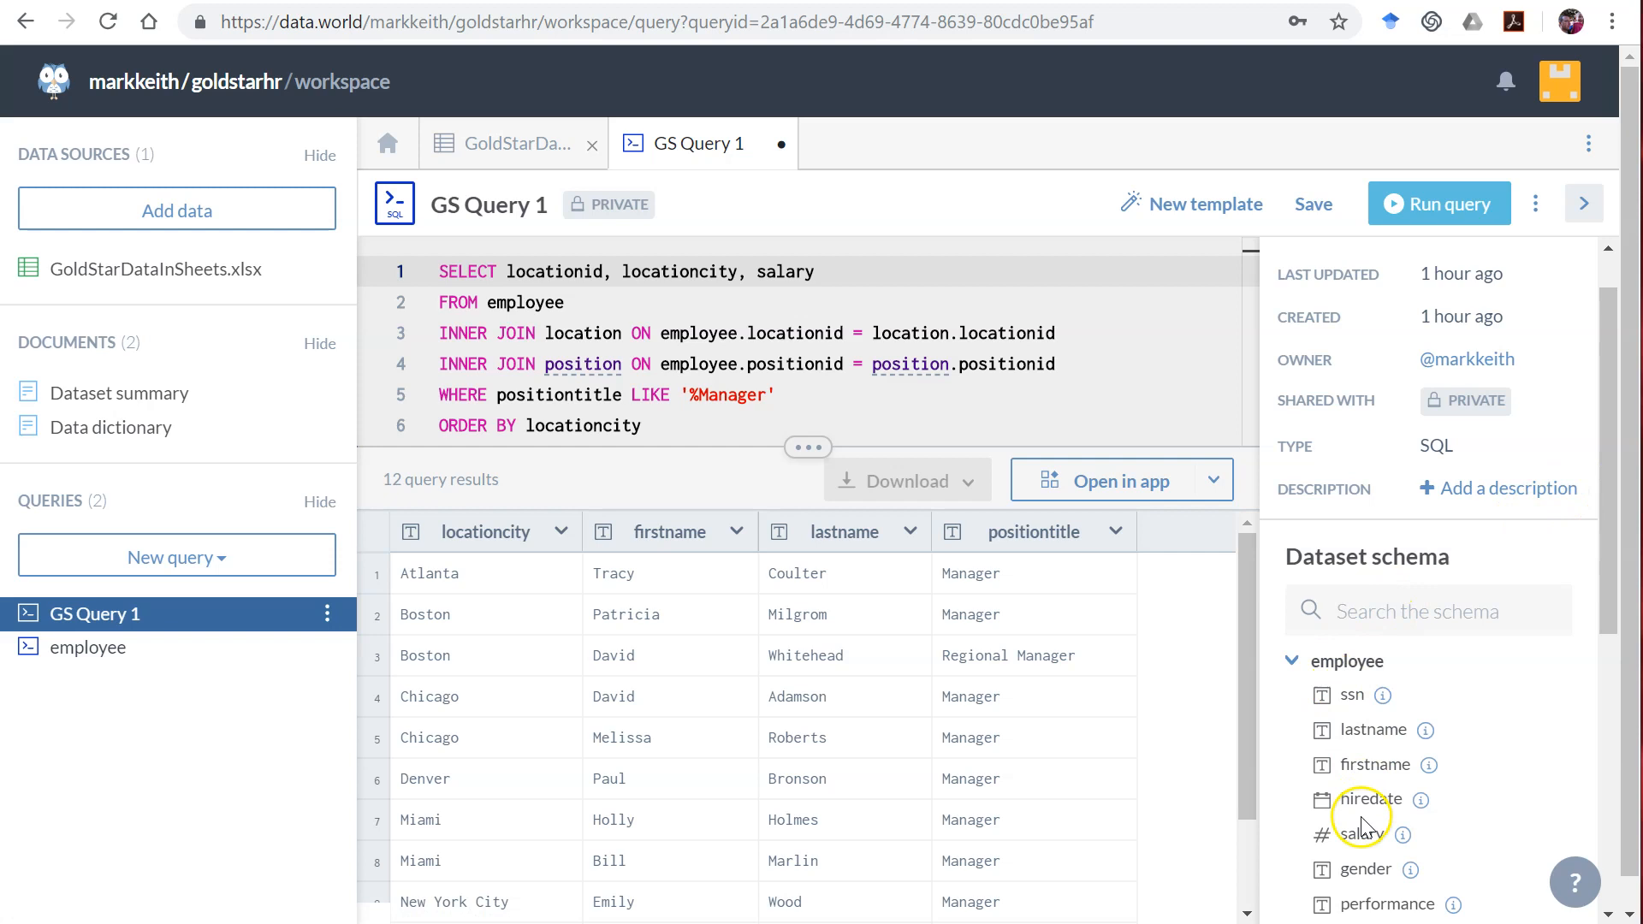
scroll(down, 3)
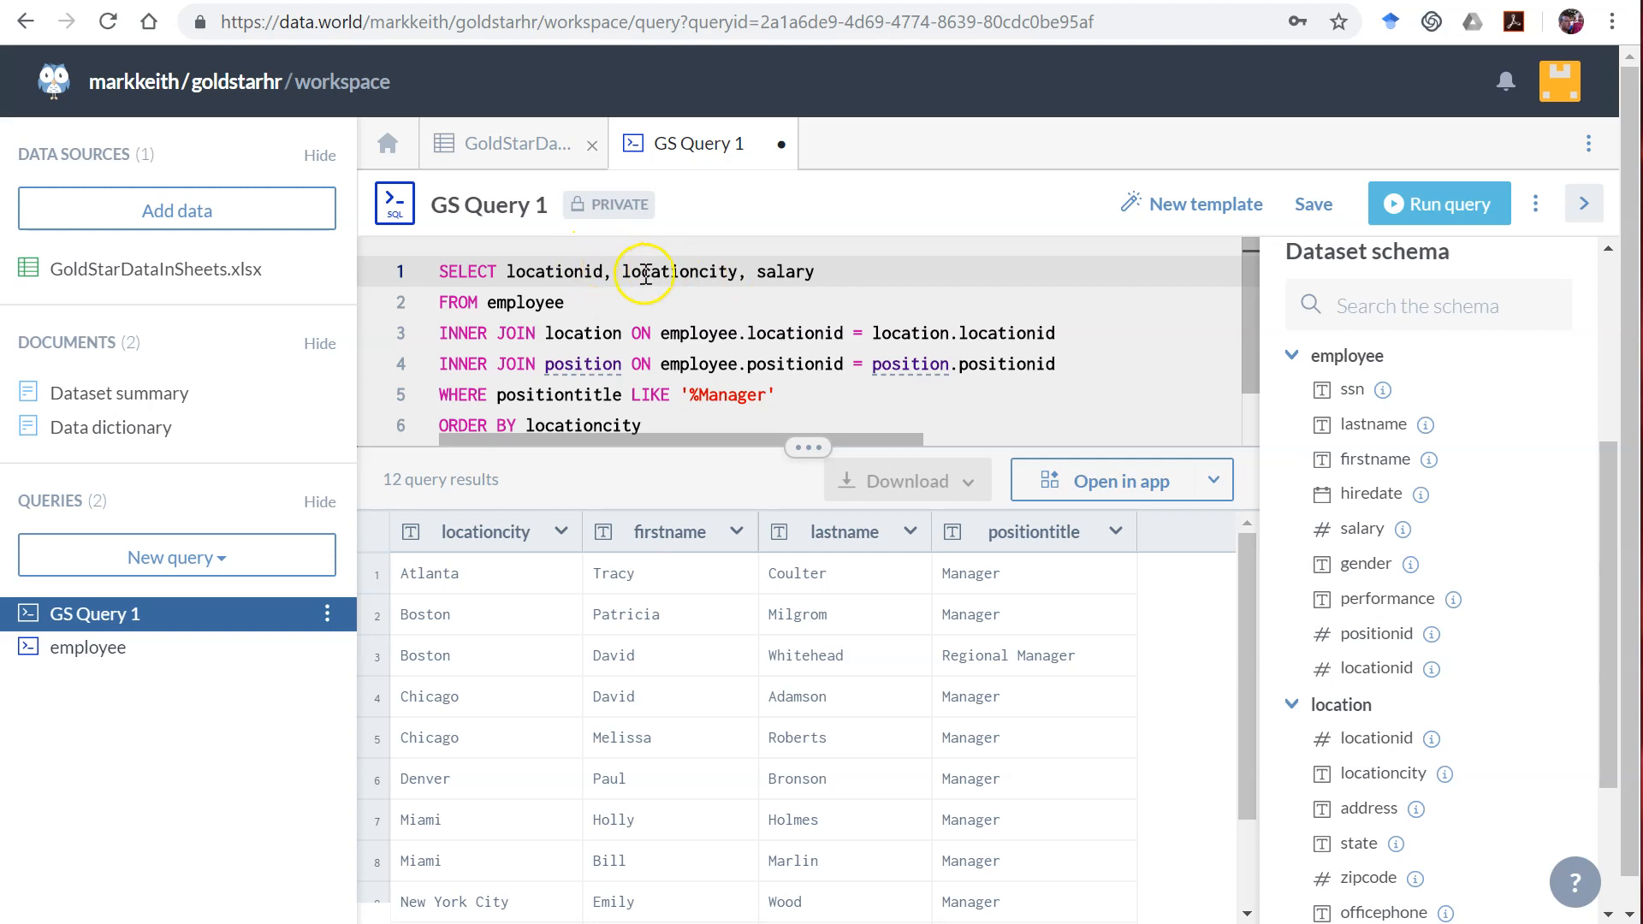
mouse_move(787, 272)
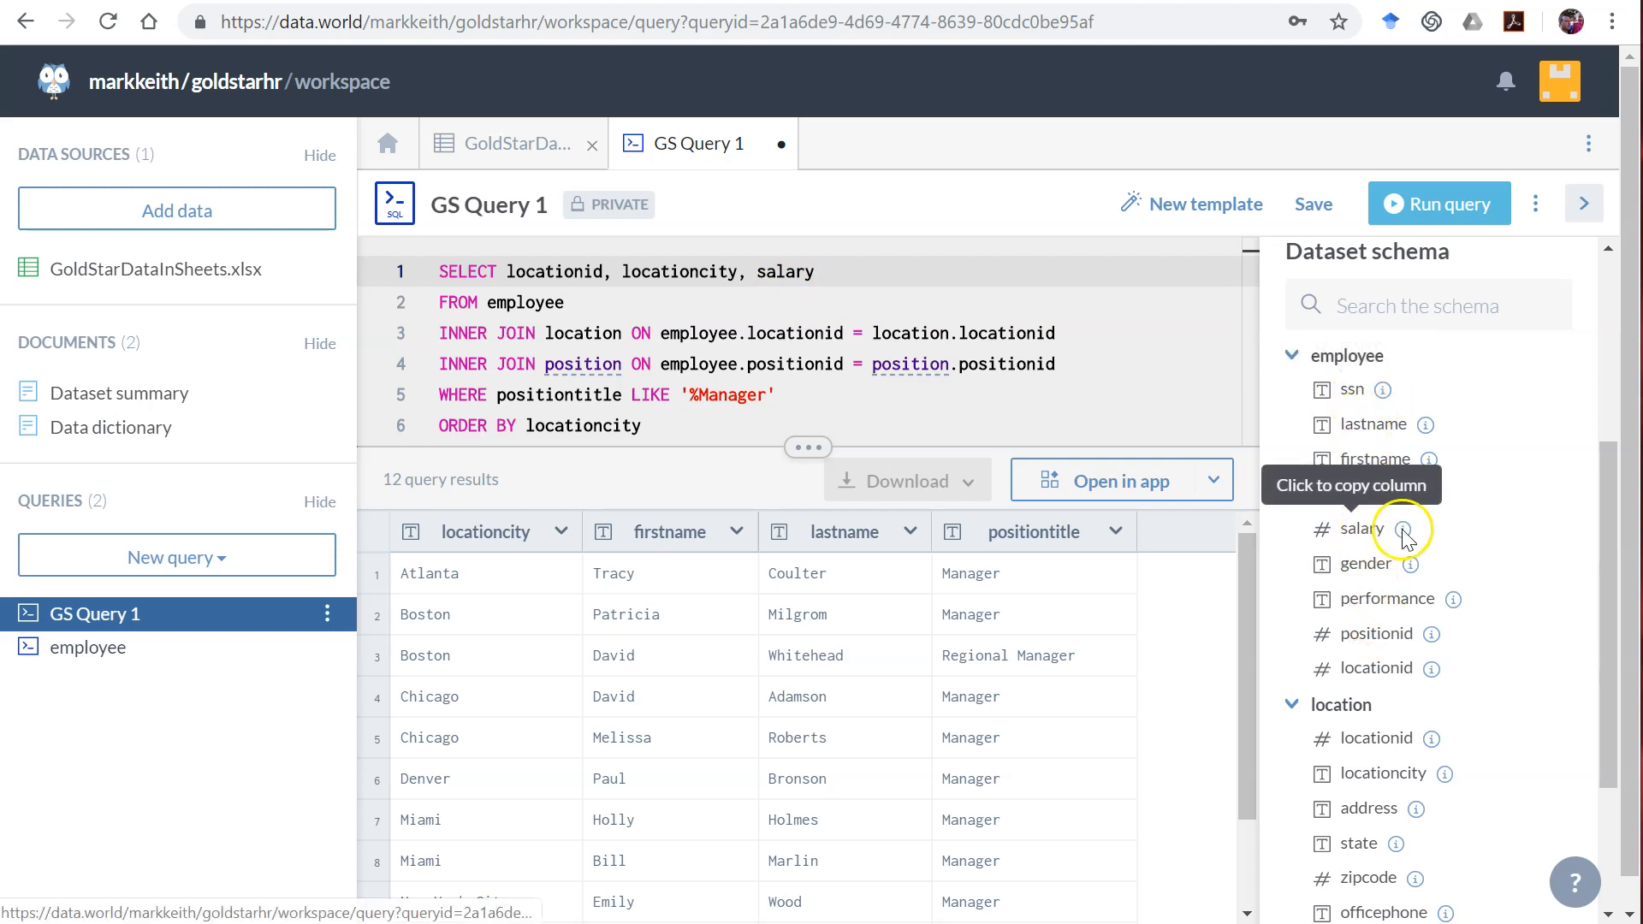
scroll(down, 3)
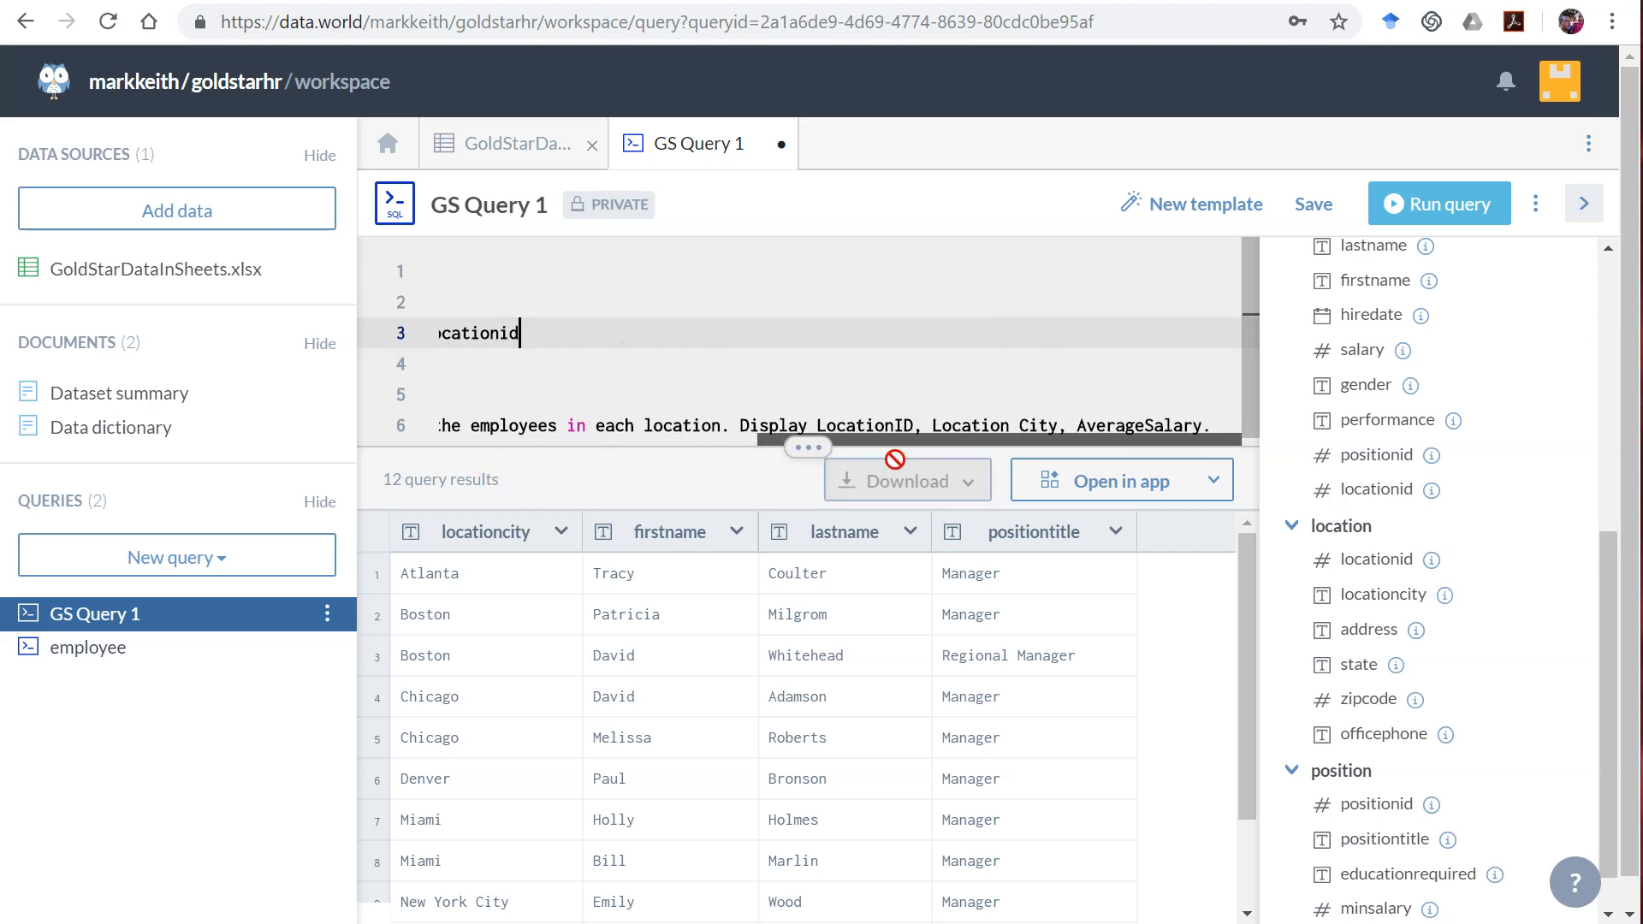
Step: Remove the pasted text, INNER JOIN position, WHERE and ORDER BY, leaving three lines
double_click(1169, 418)
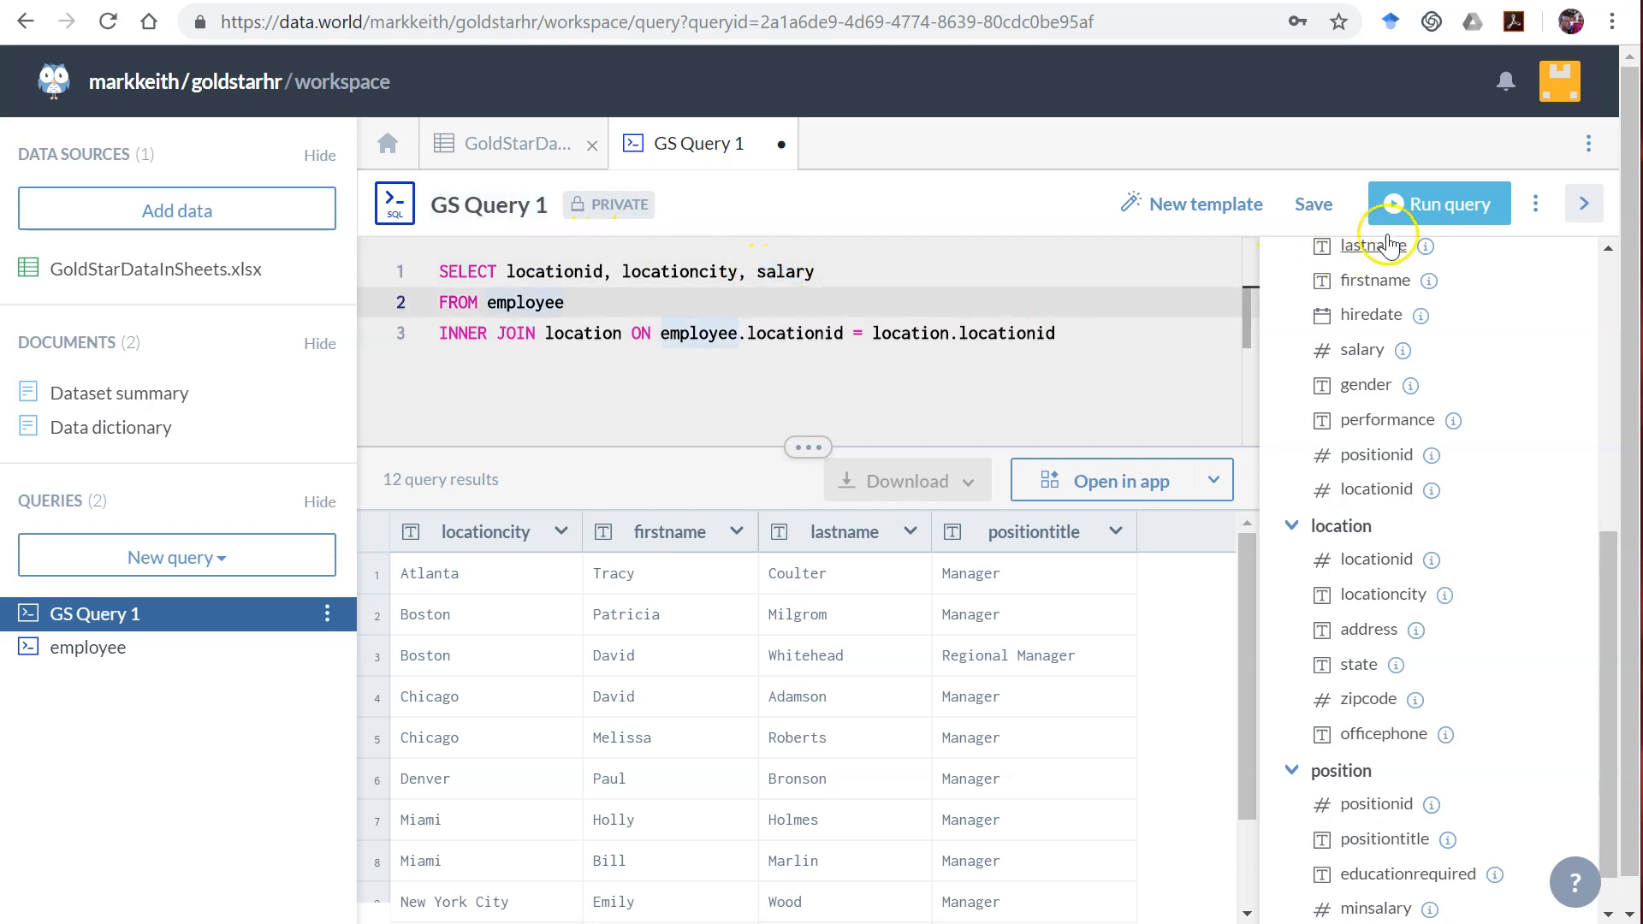
Step: Run the trimmed query and locate the ambiguous locationid in the select list
click(1439, 204)
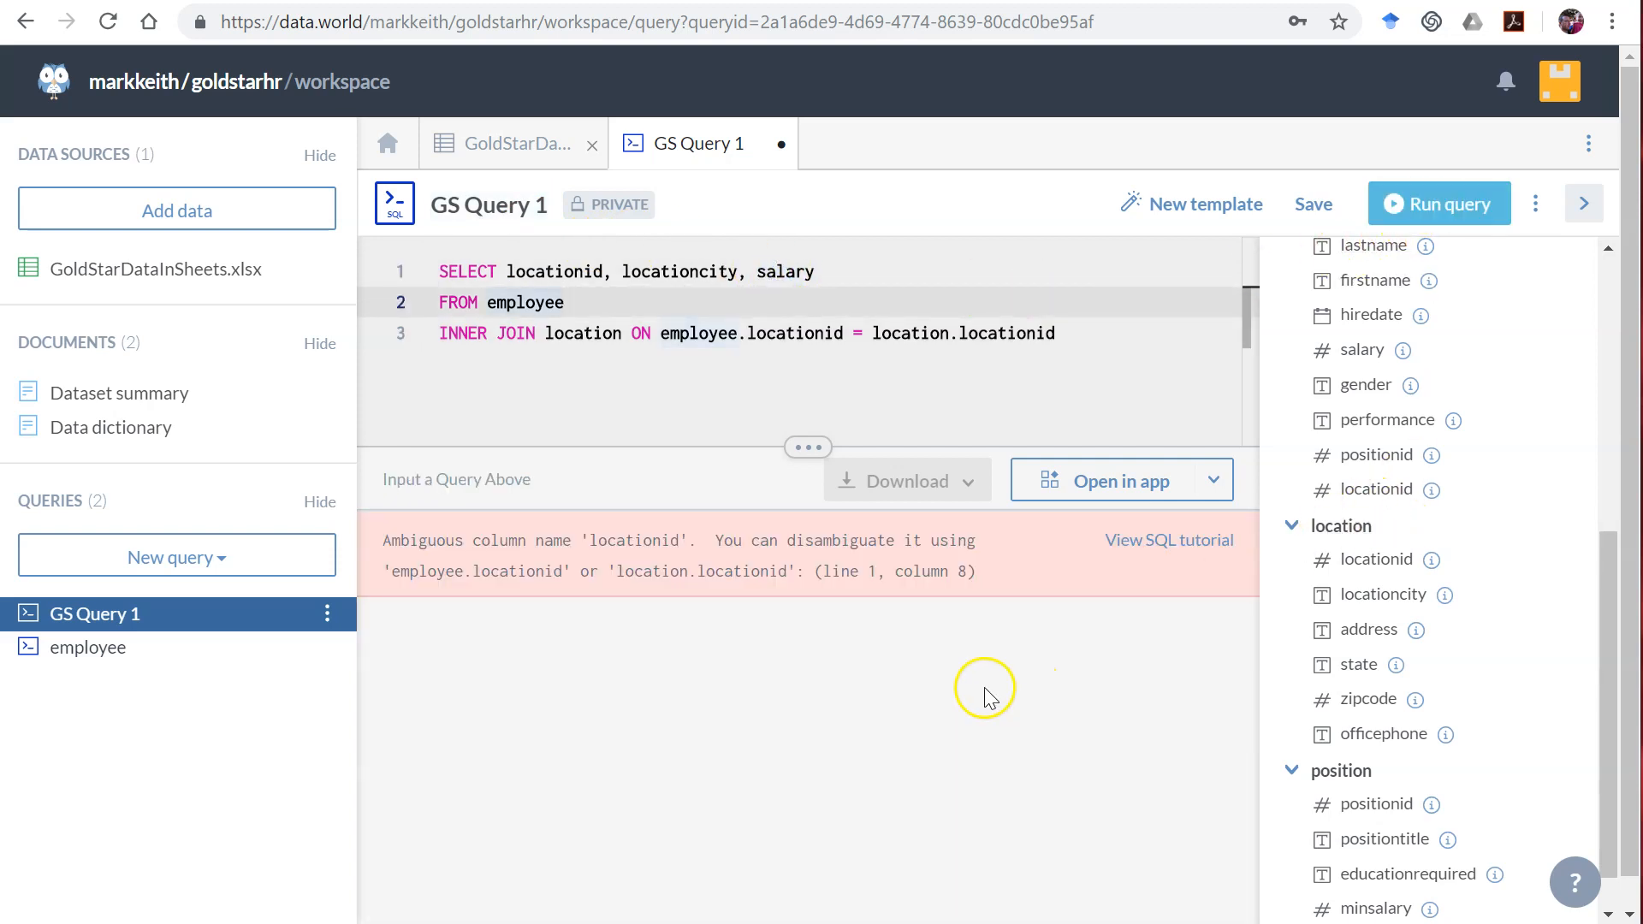
mouse_move(523, 534)
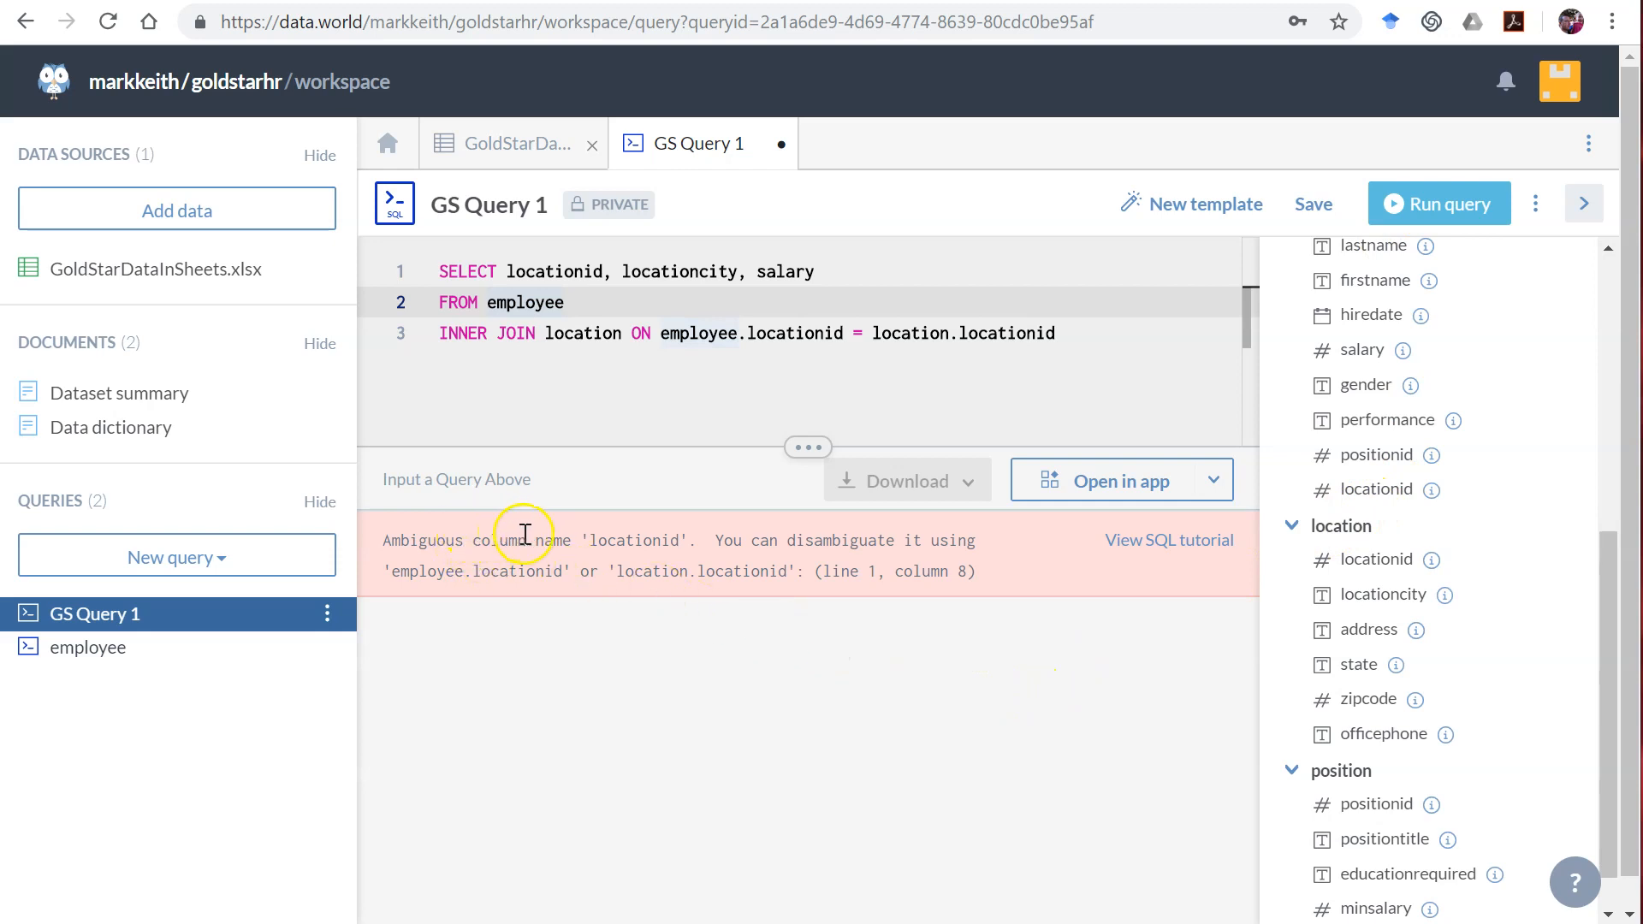
mouse_move(701, 536)
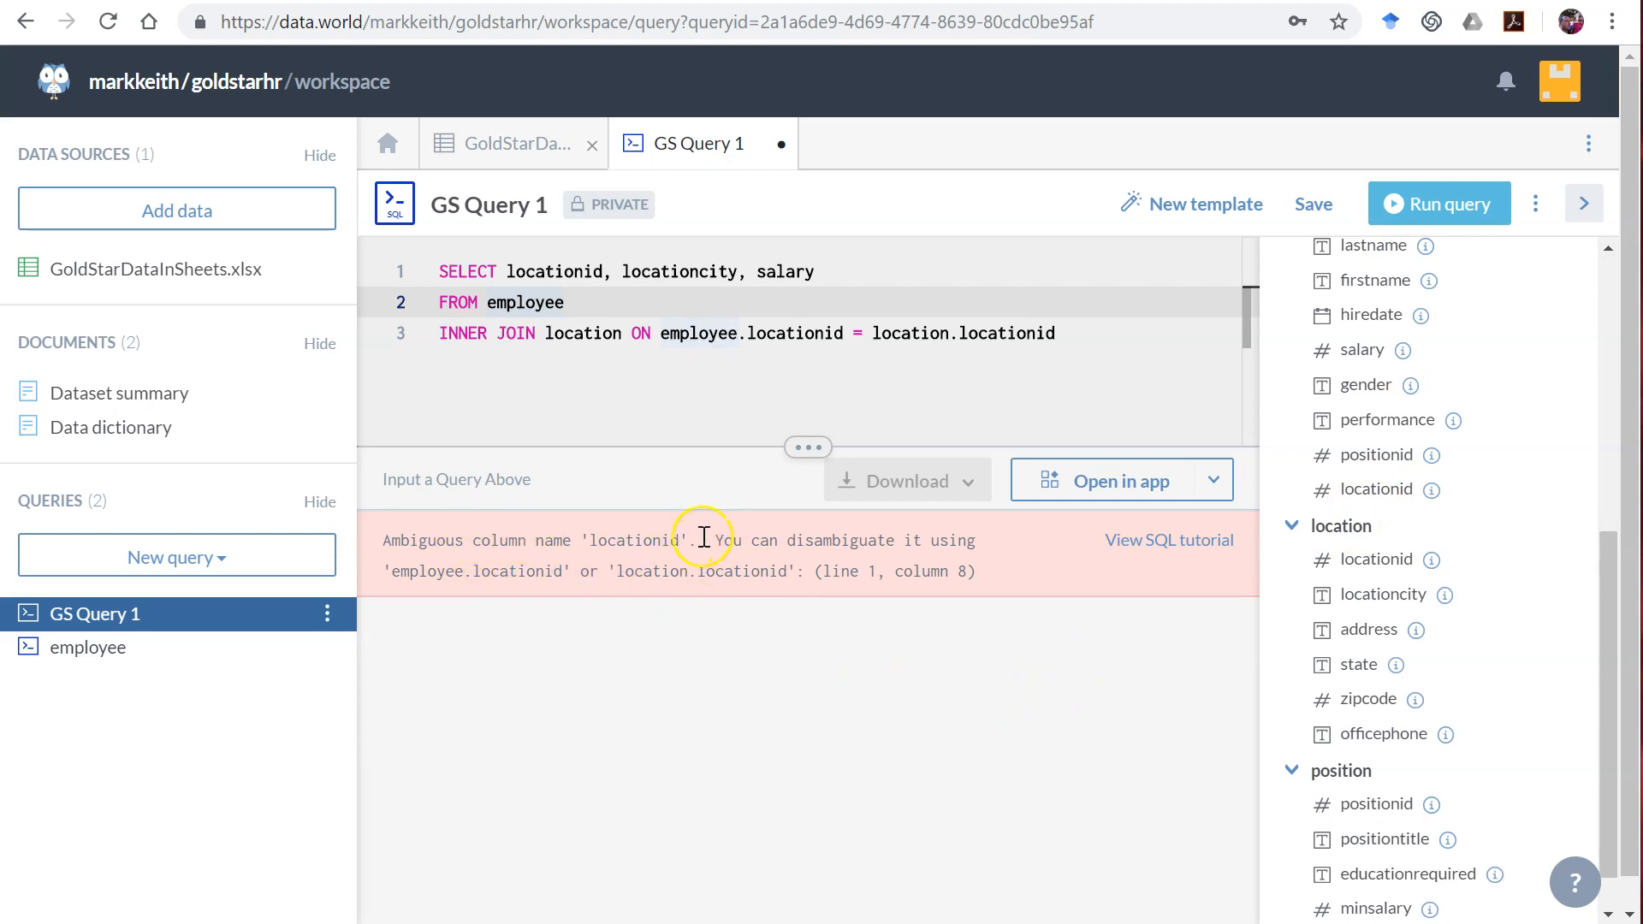
double_click(553, 272)
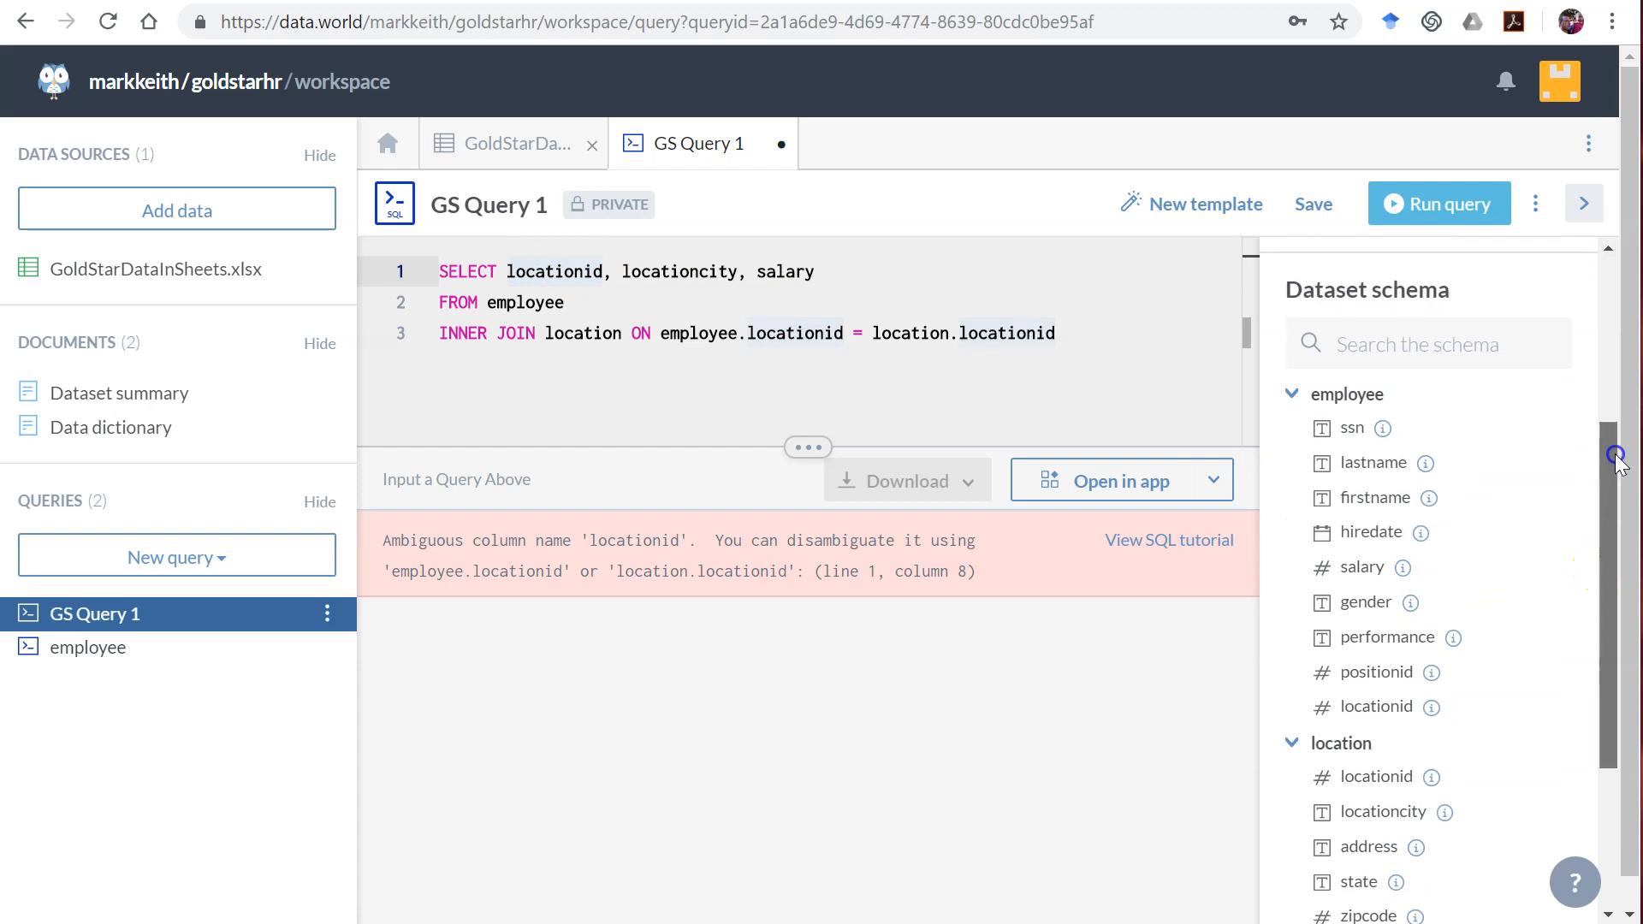
mouse_move(1379, 777)
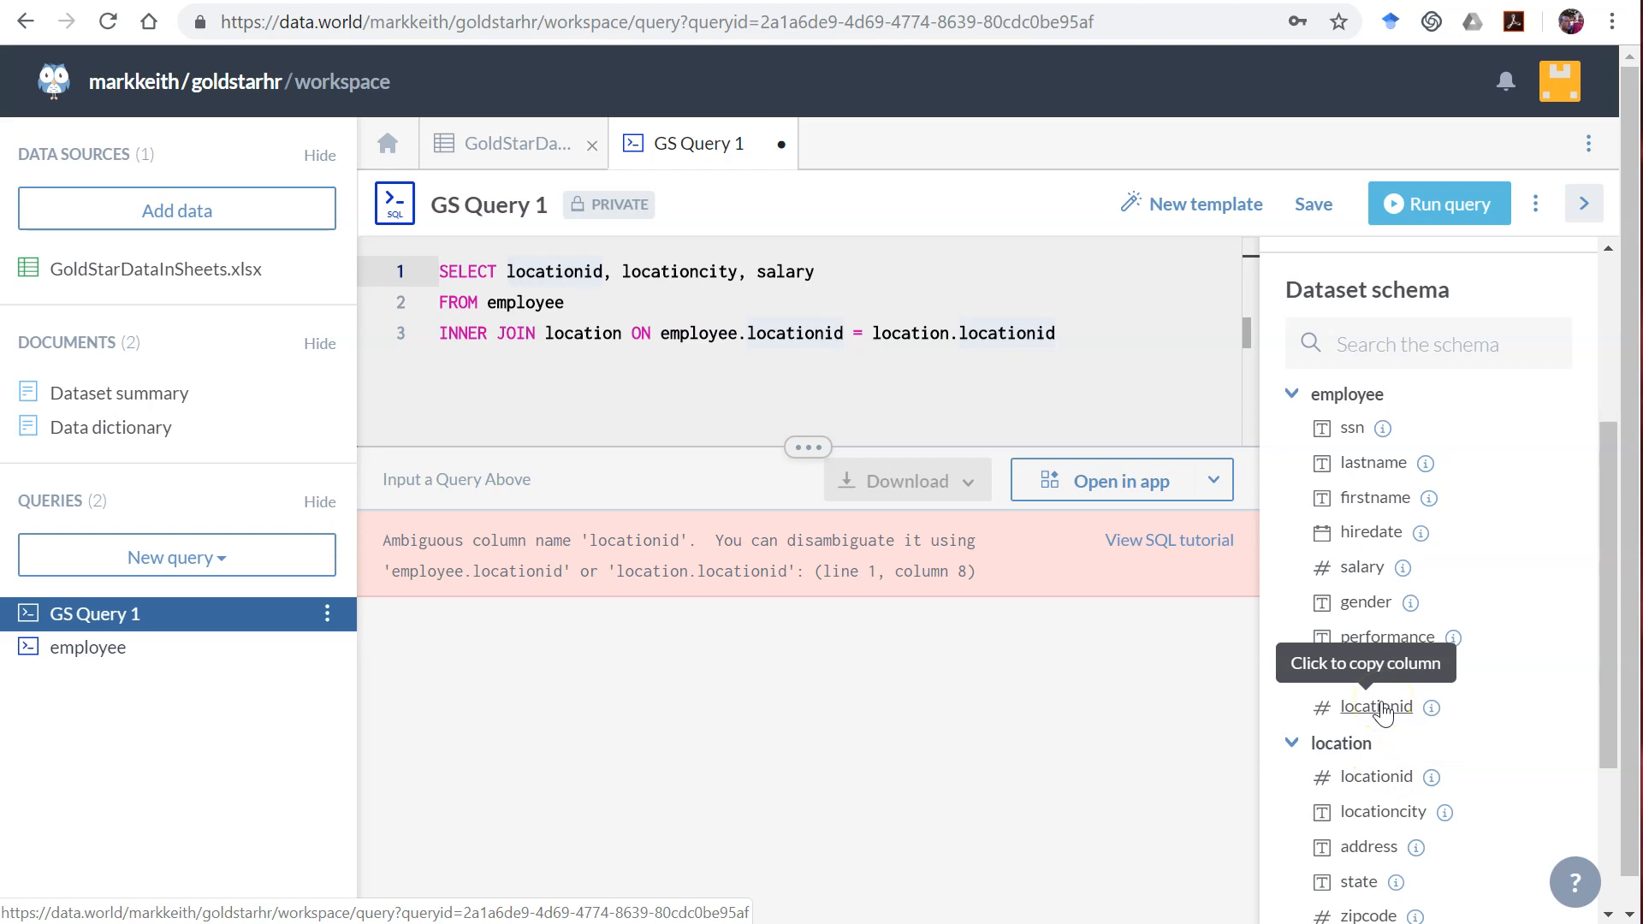
mouse_move(1367, 716)
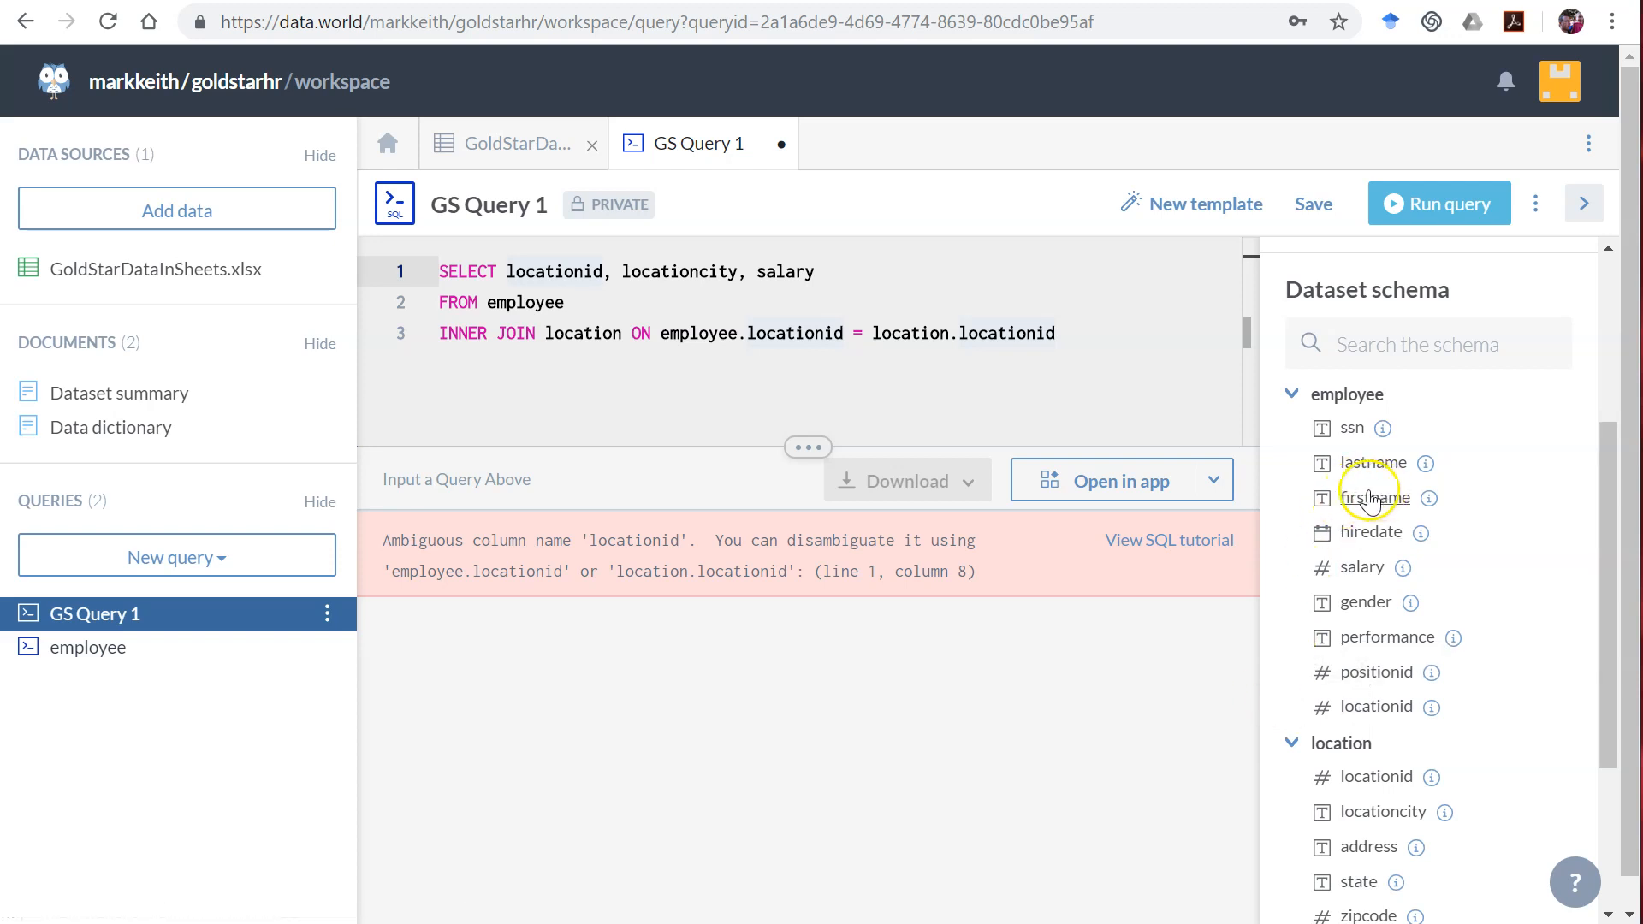
mouse_move(1374, 497)
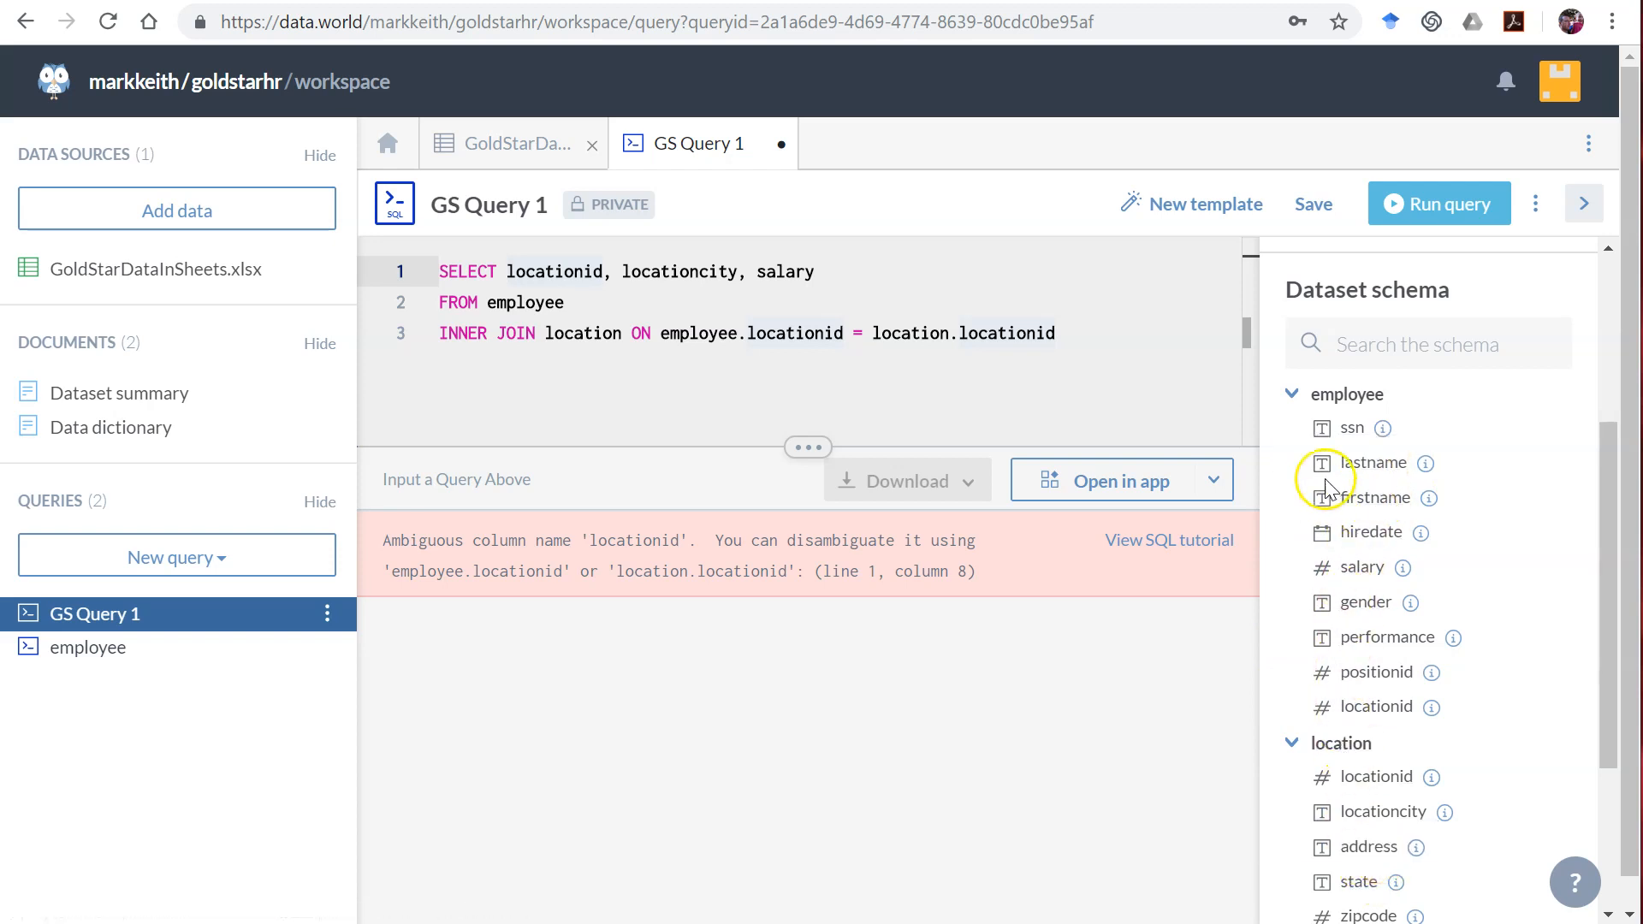
mouse_move(1362, 501)
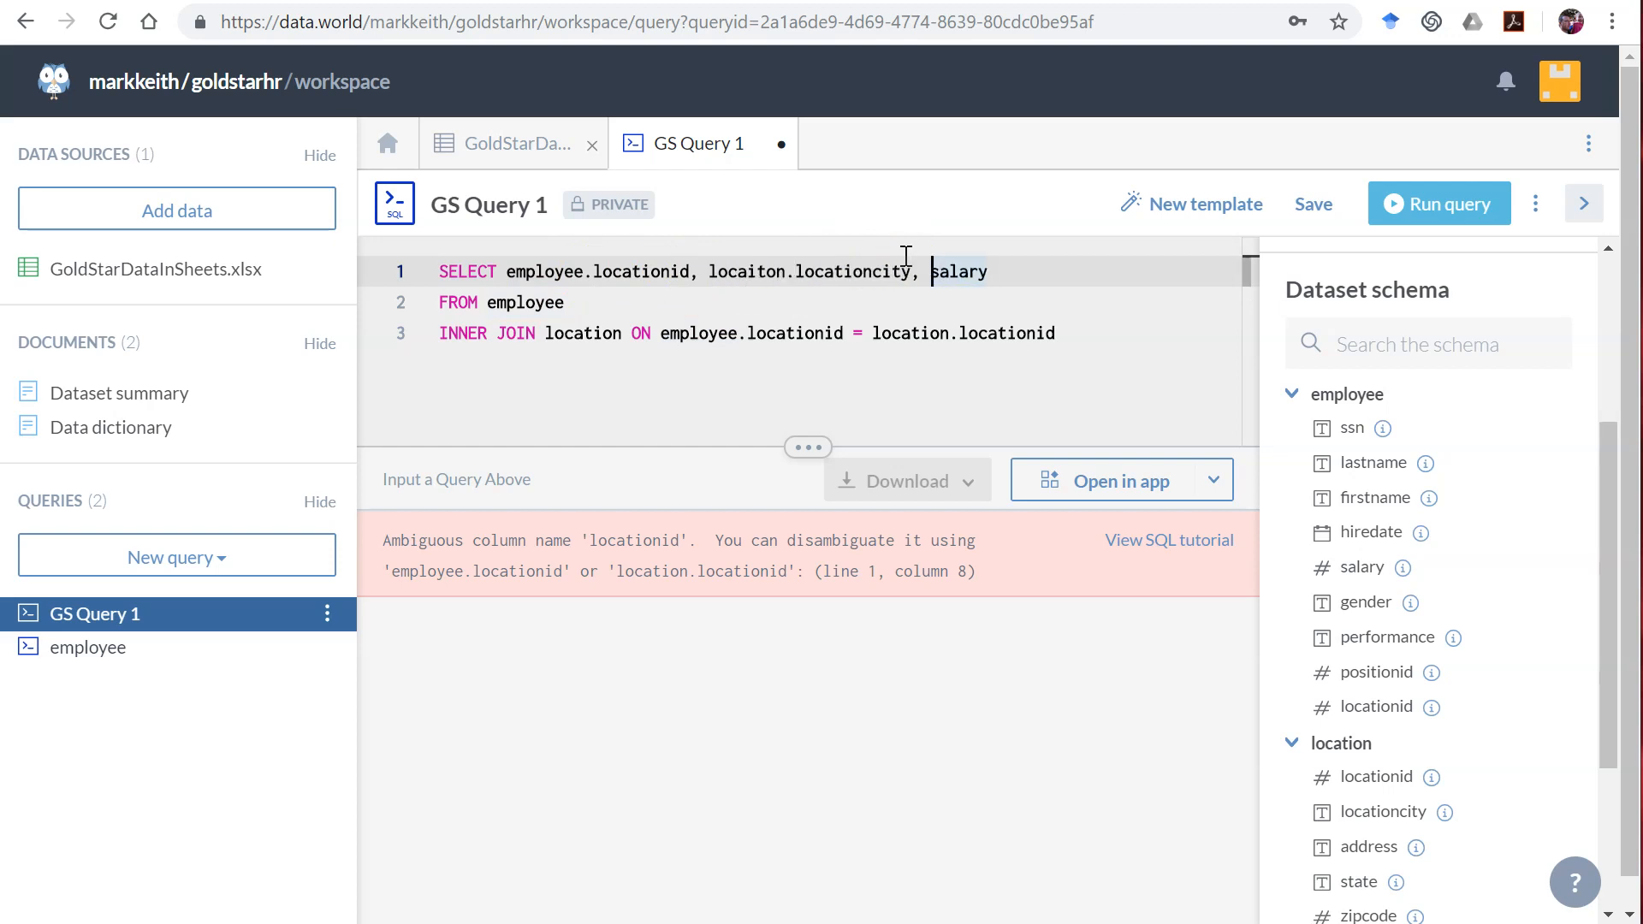
mouse_move(990, 176)
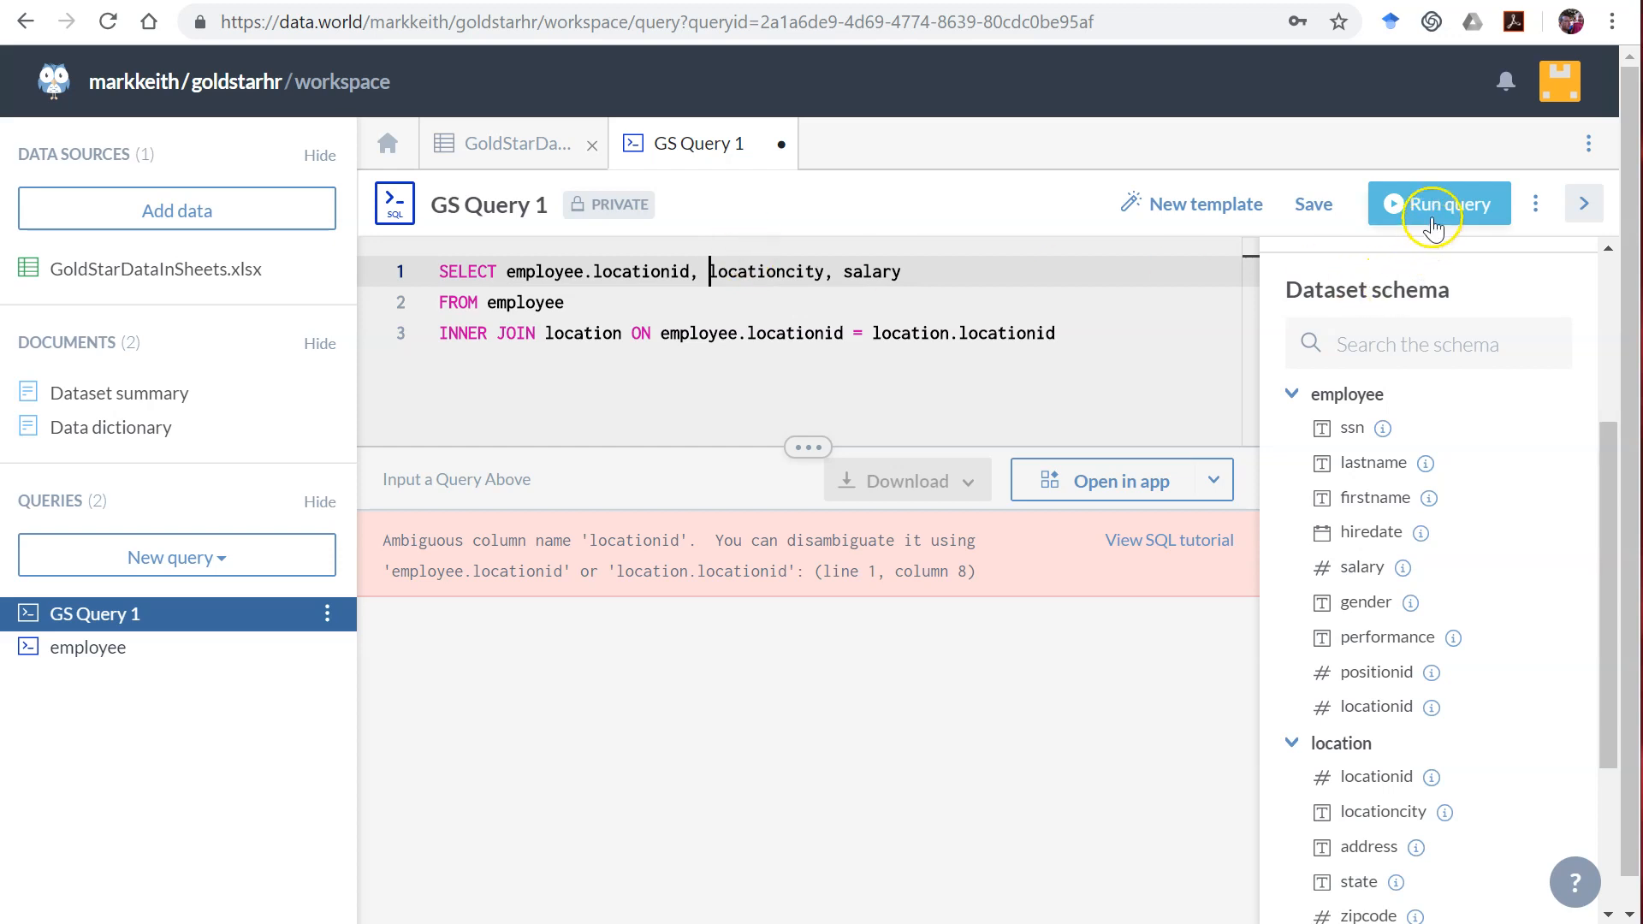
Step: Run the corrected query returning 25 rows of locationid, locationcity and salary
click(1435, 203)
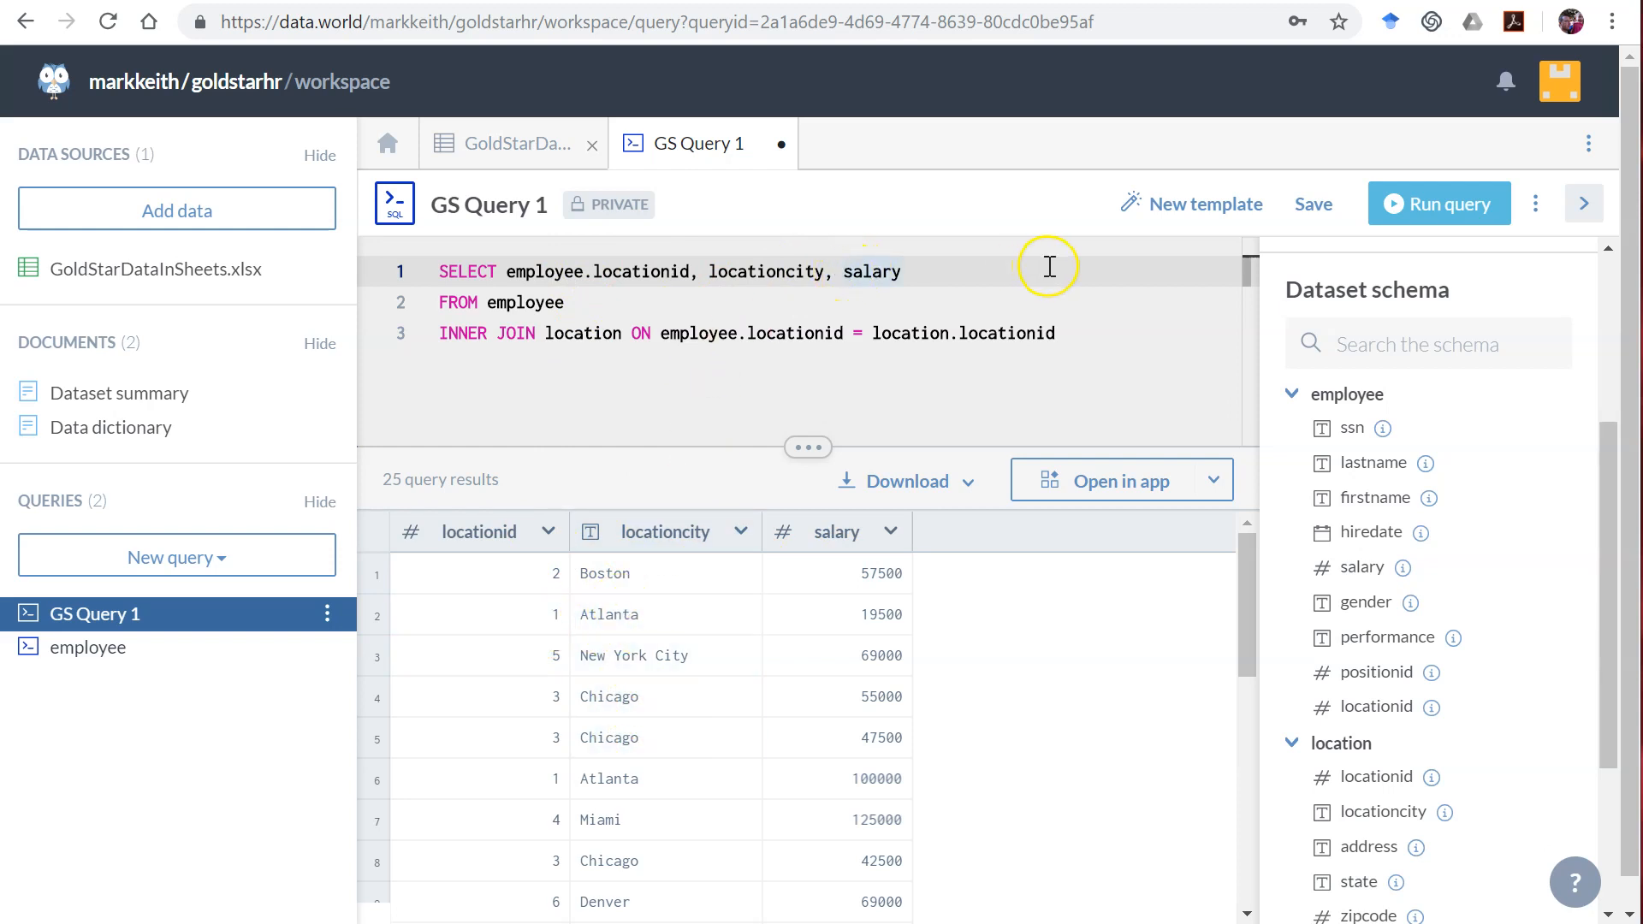
Step: Wrap the salary column in AVG(salary)
text(A)
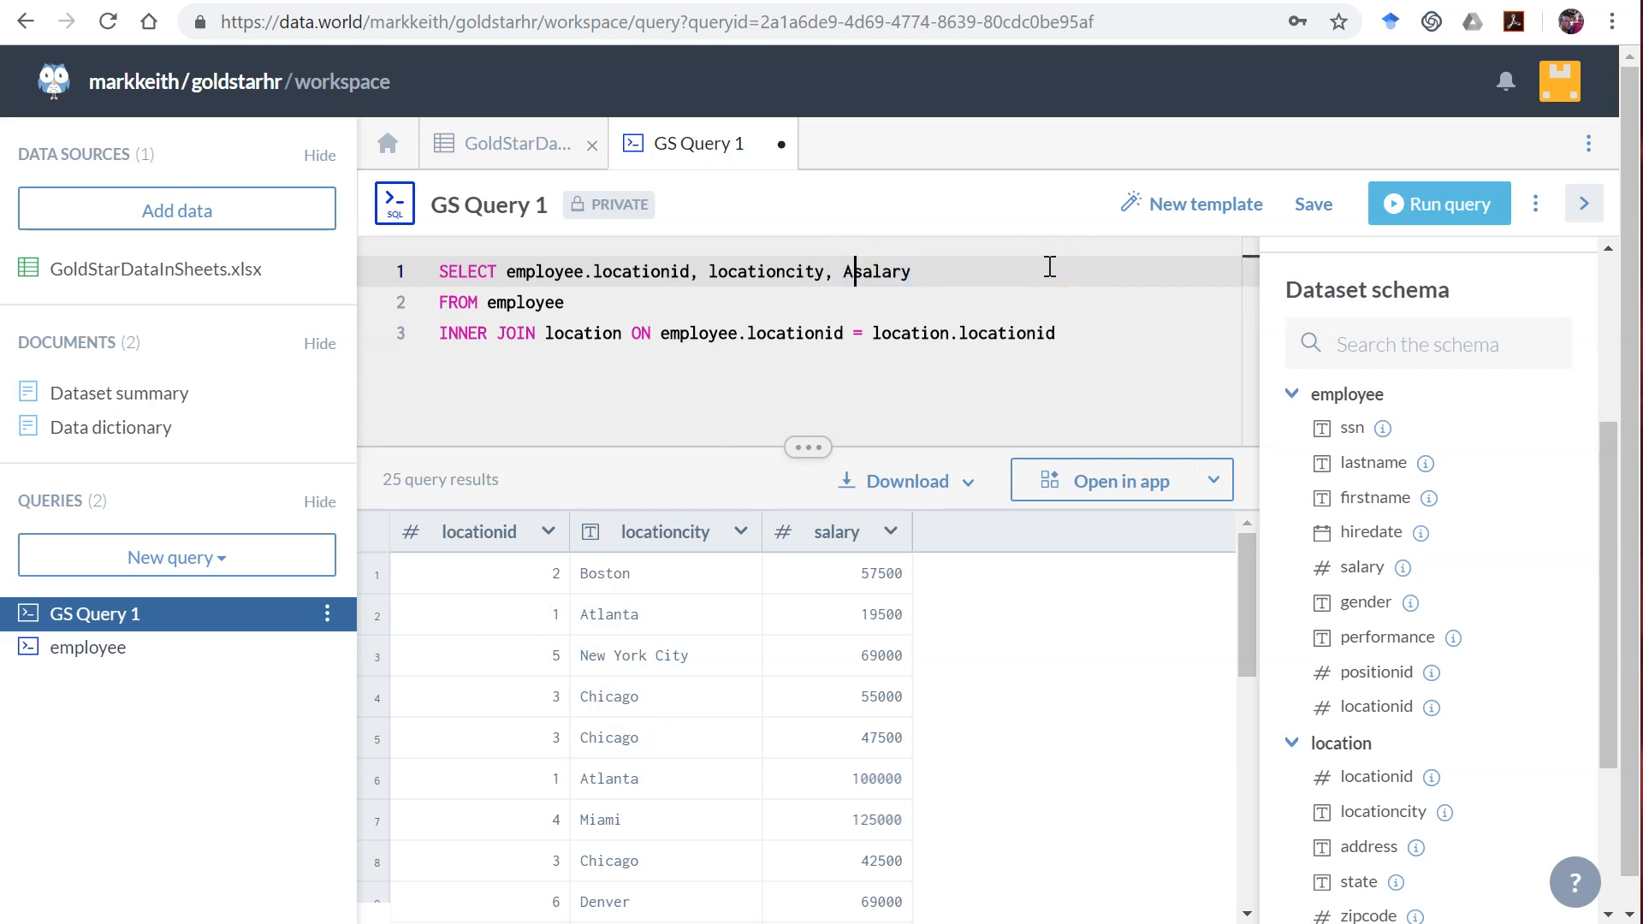
text(VG(salary)
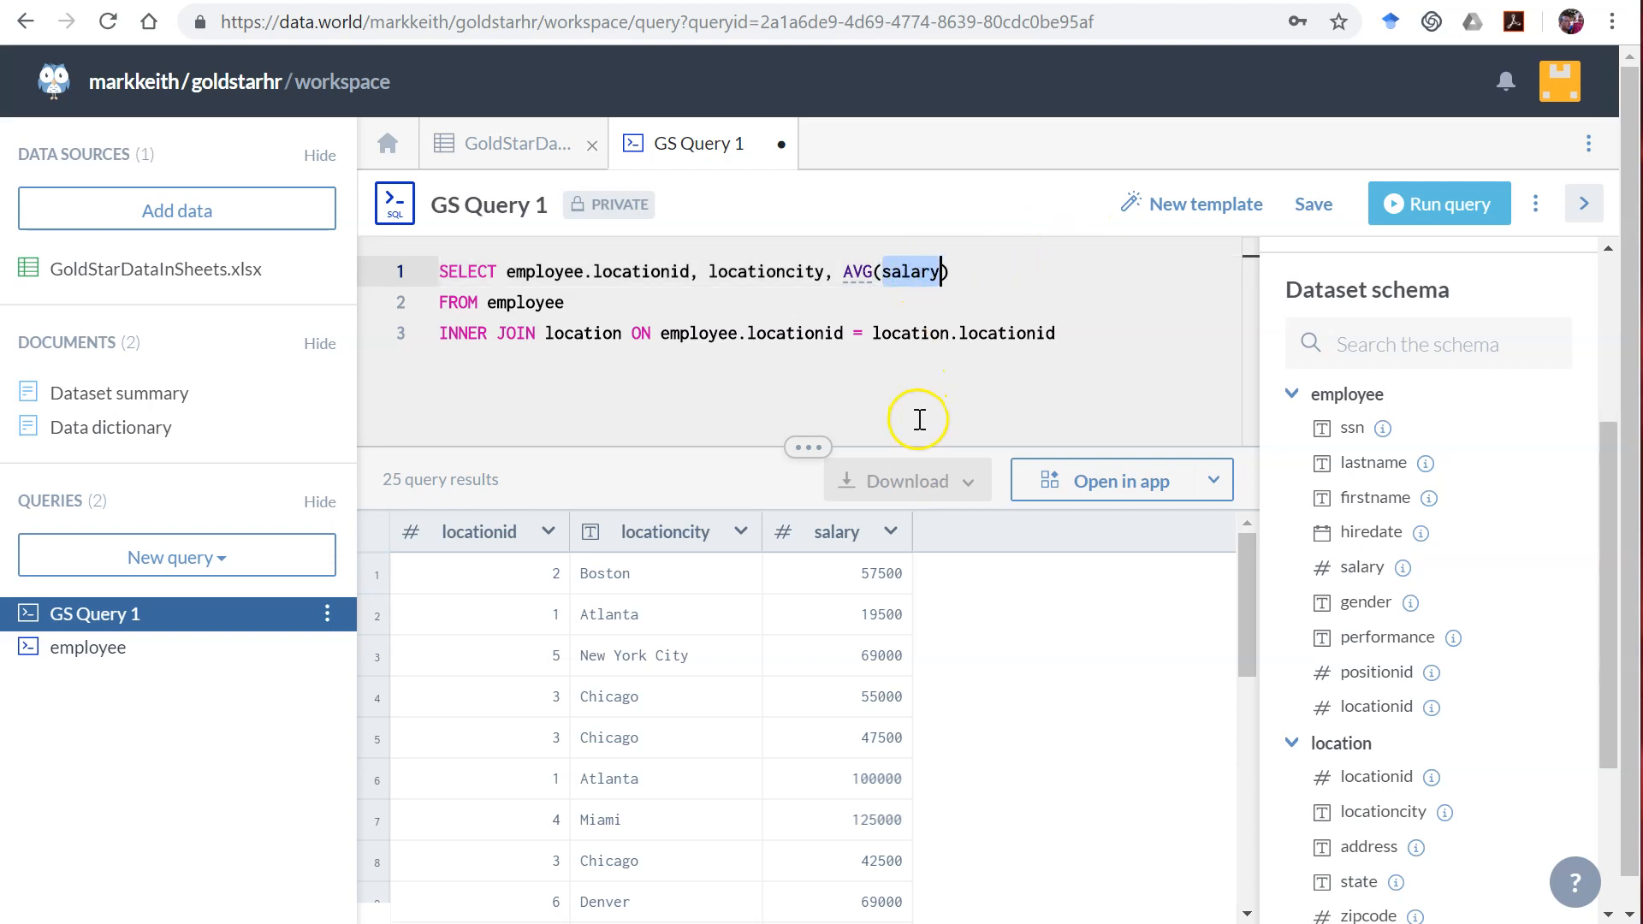
mouse_move(873, 597)
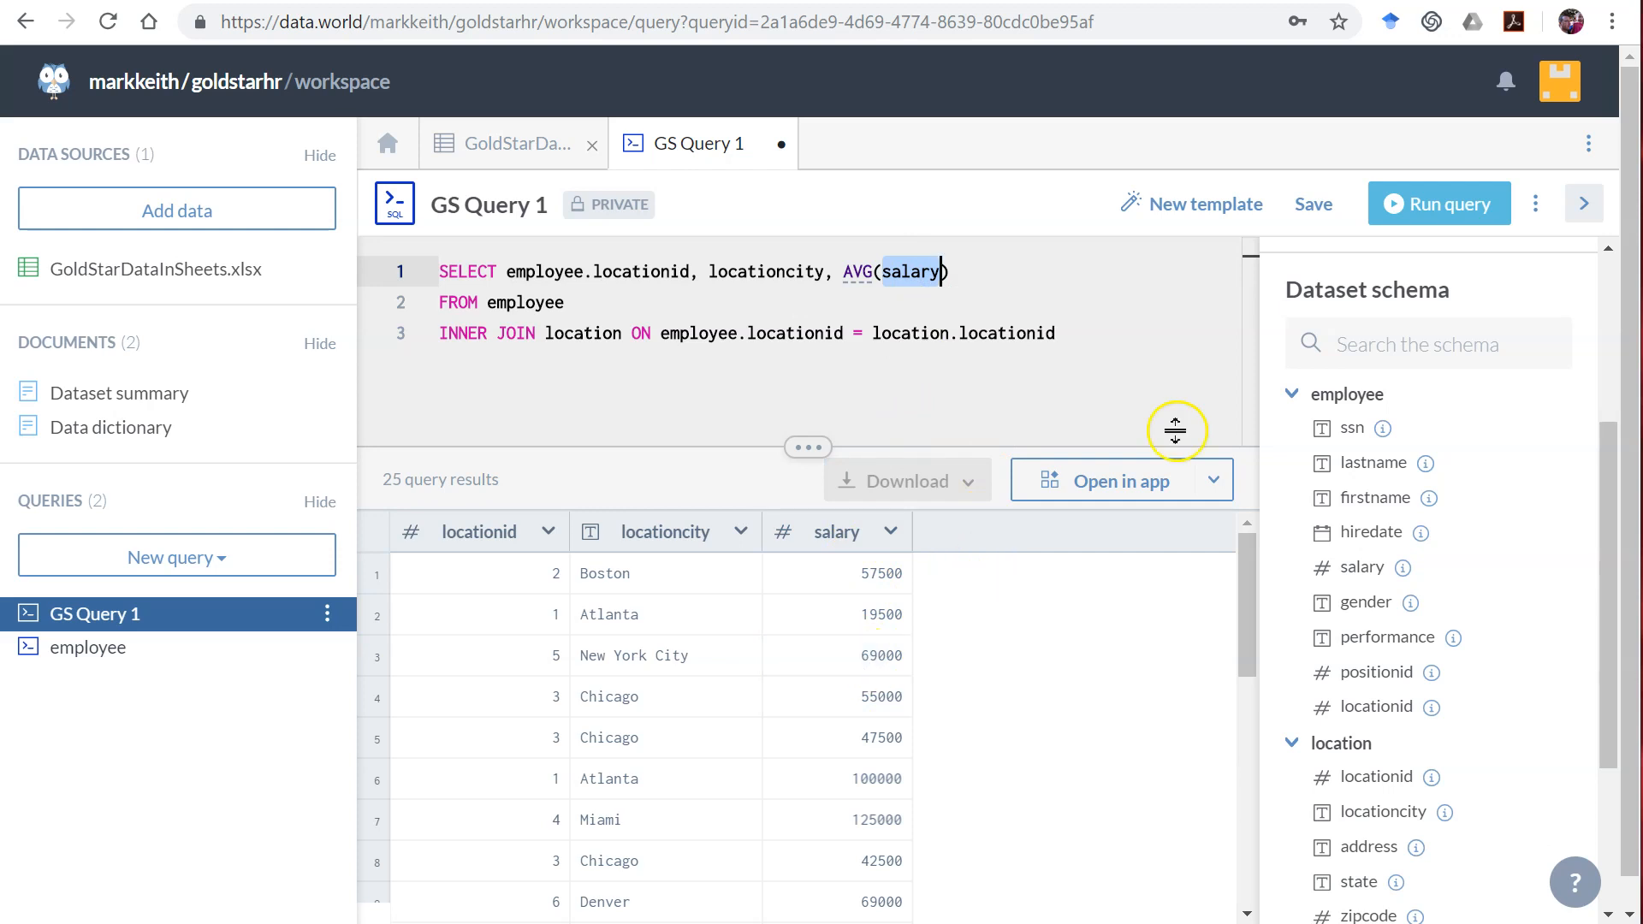
mouse_move(1023, 286)
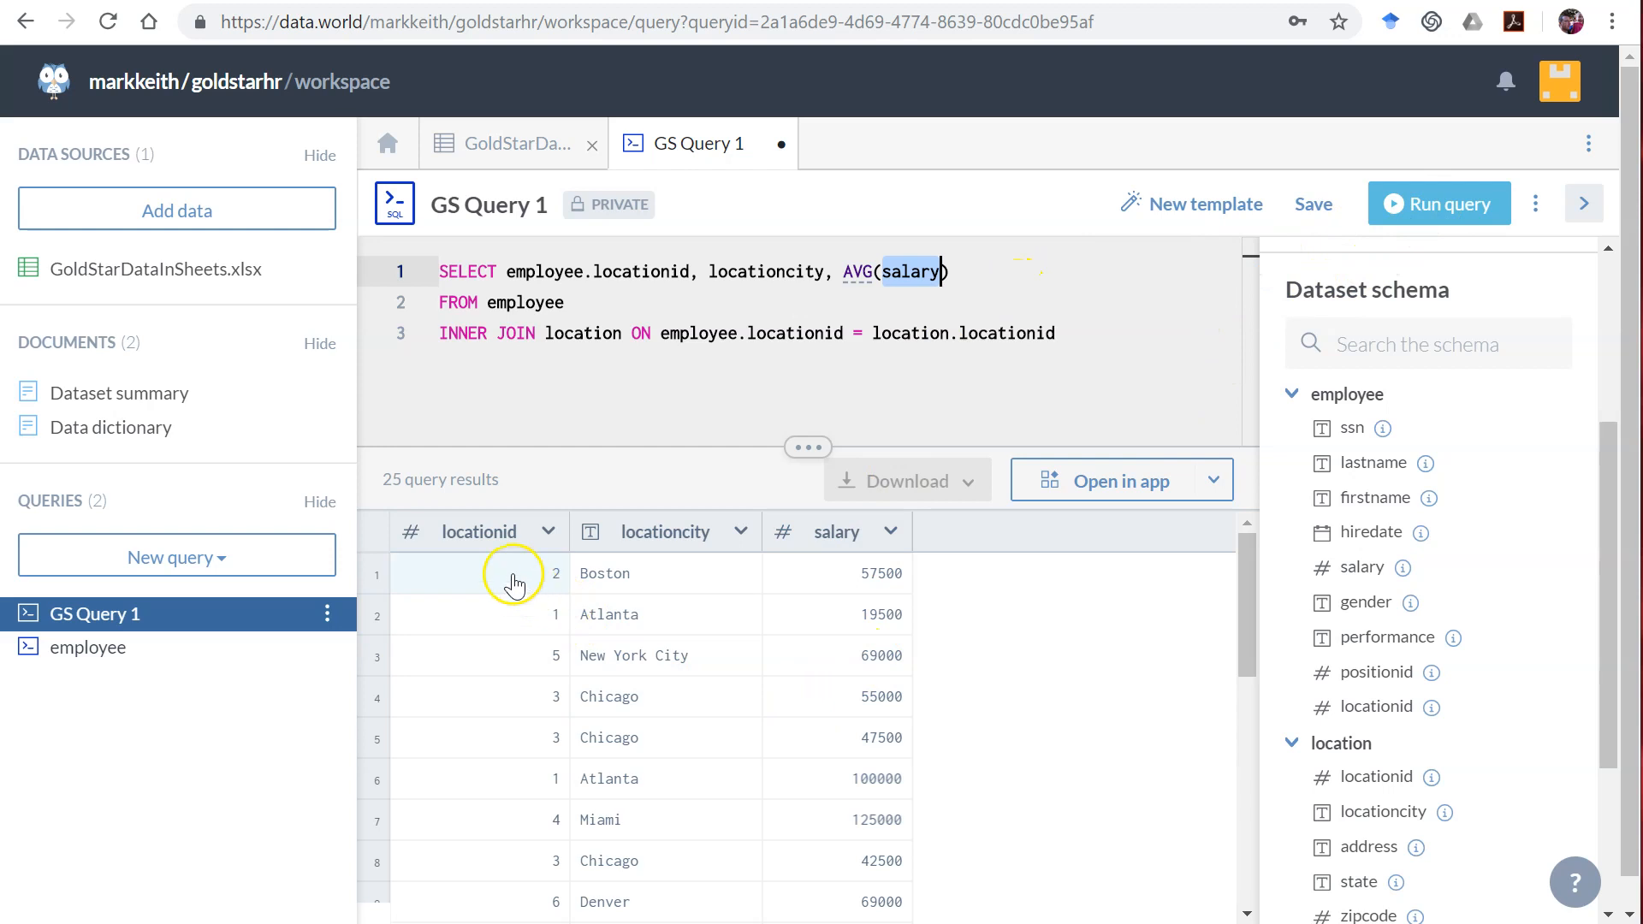
mouse_move(862, 576)
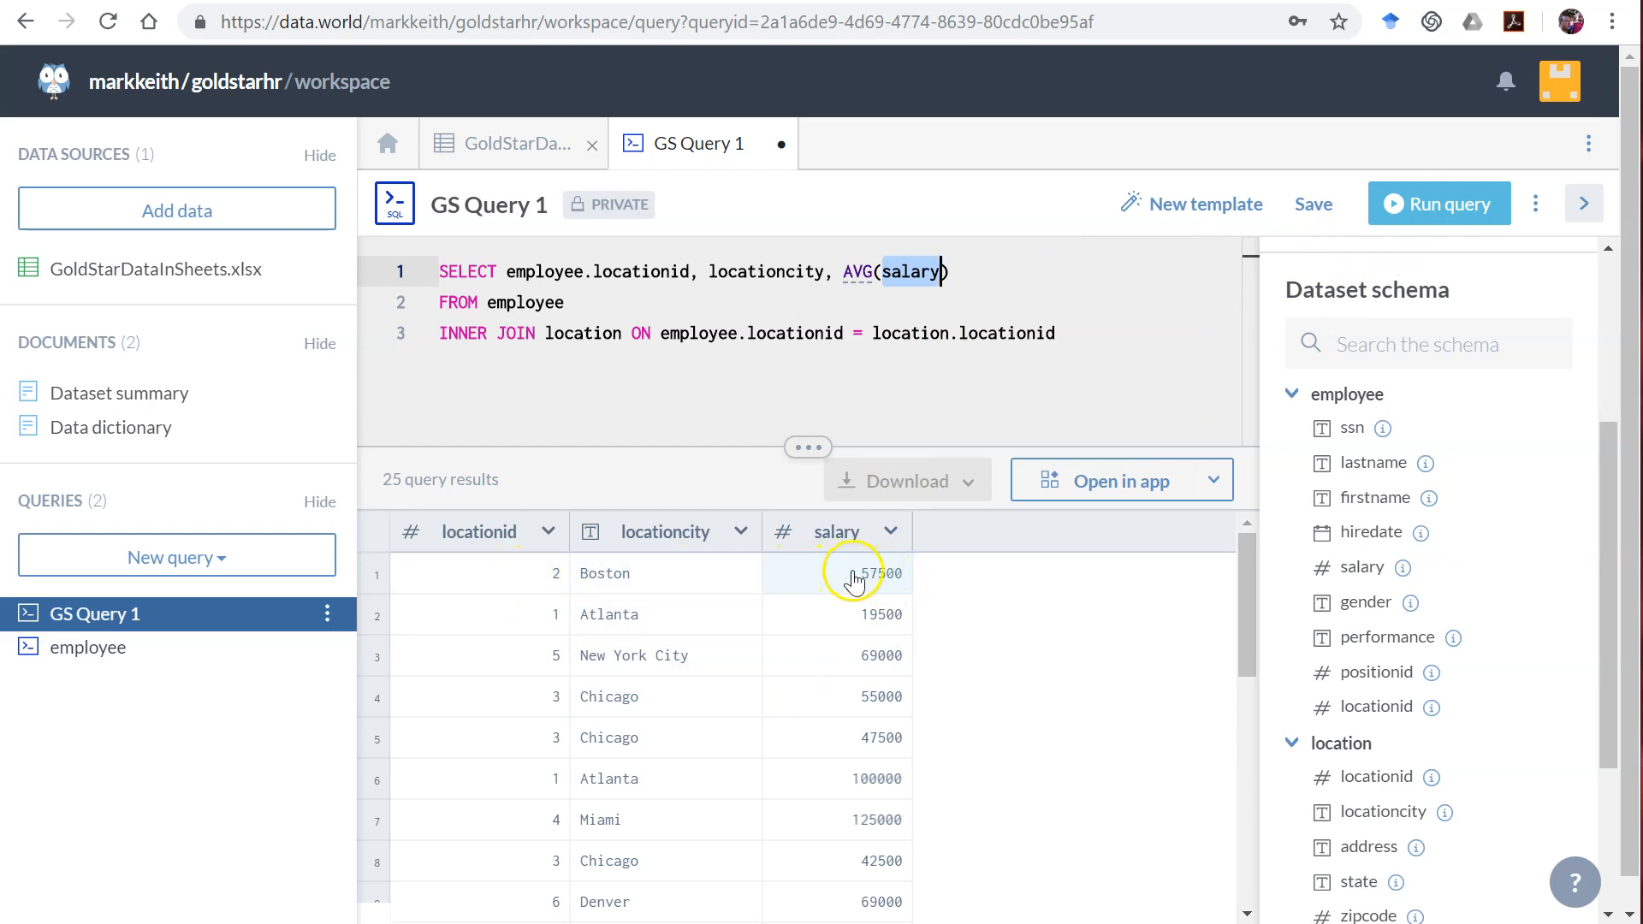
mouse_move(532, 573)
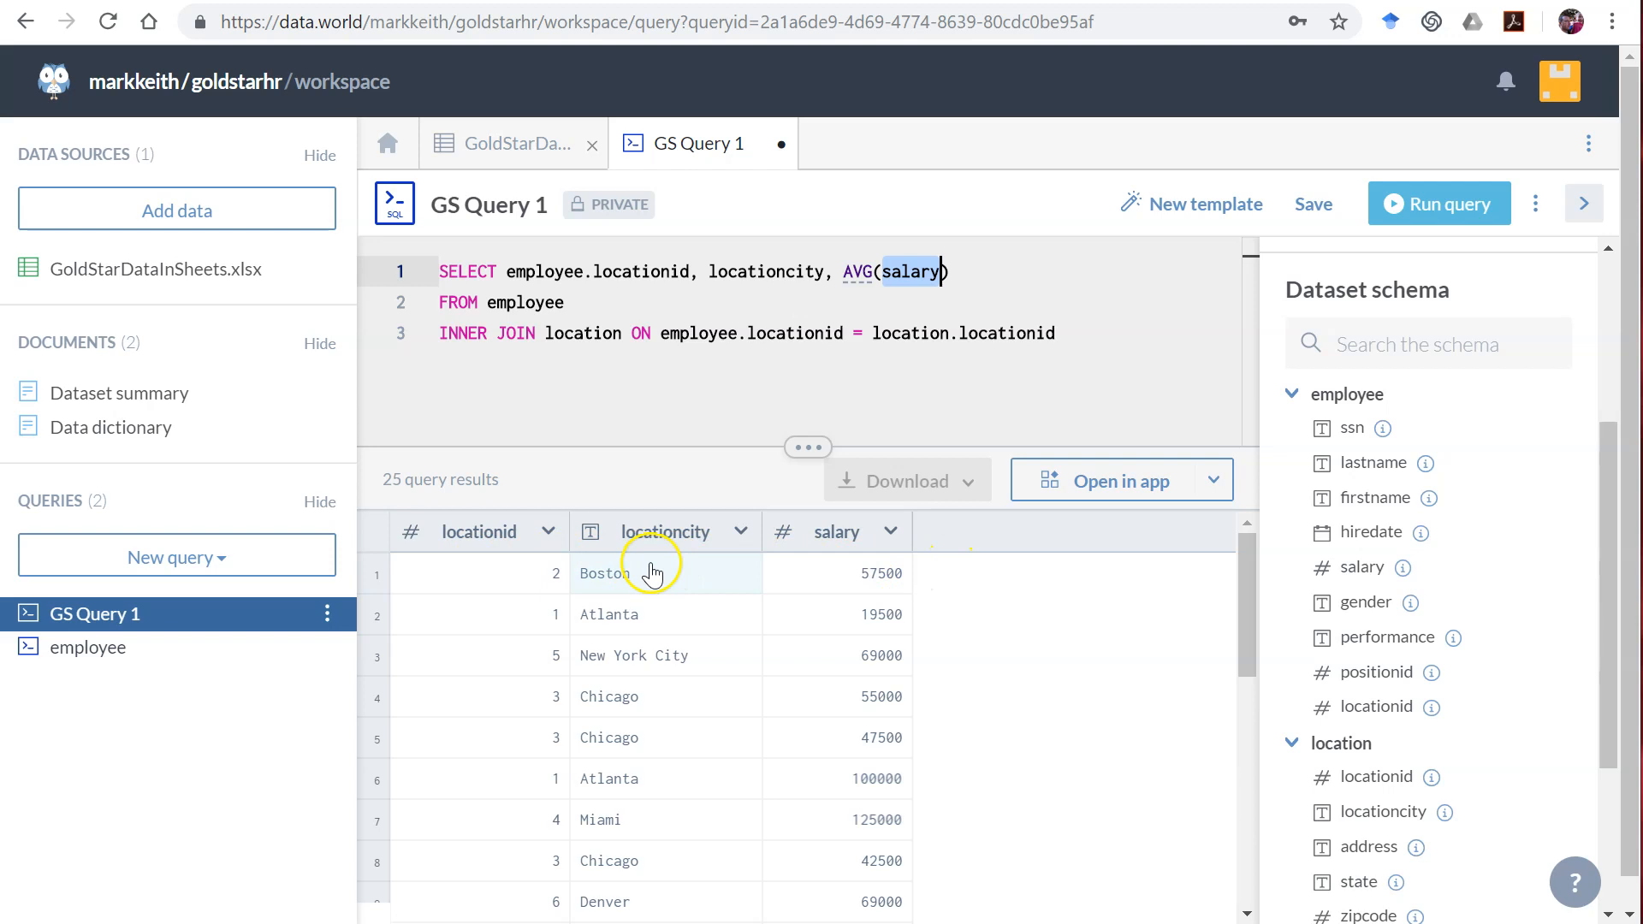
mouse_move(650, 843)
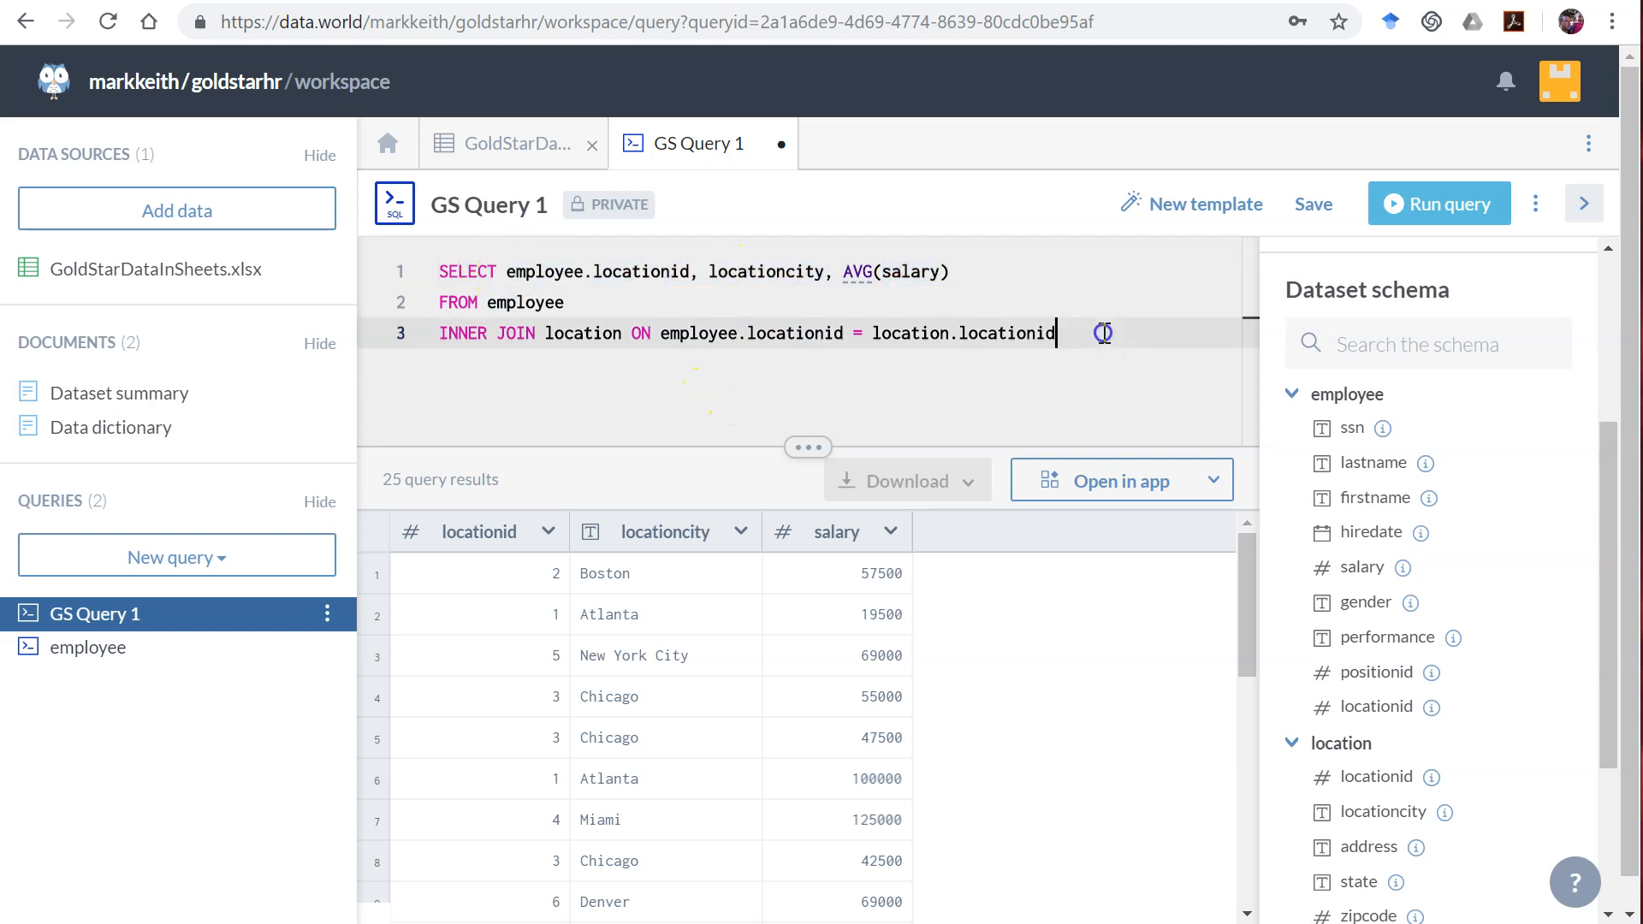
Step: Add GROUP BY employee.locationid, locationcity, correcting 'location' to 'locationid' after the error
text(G)
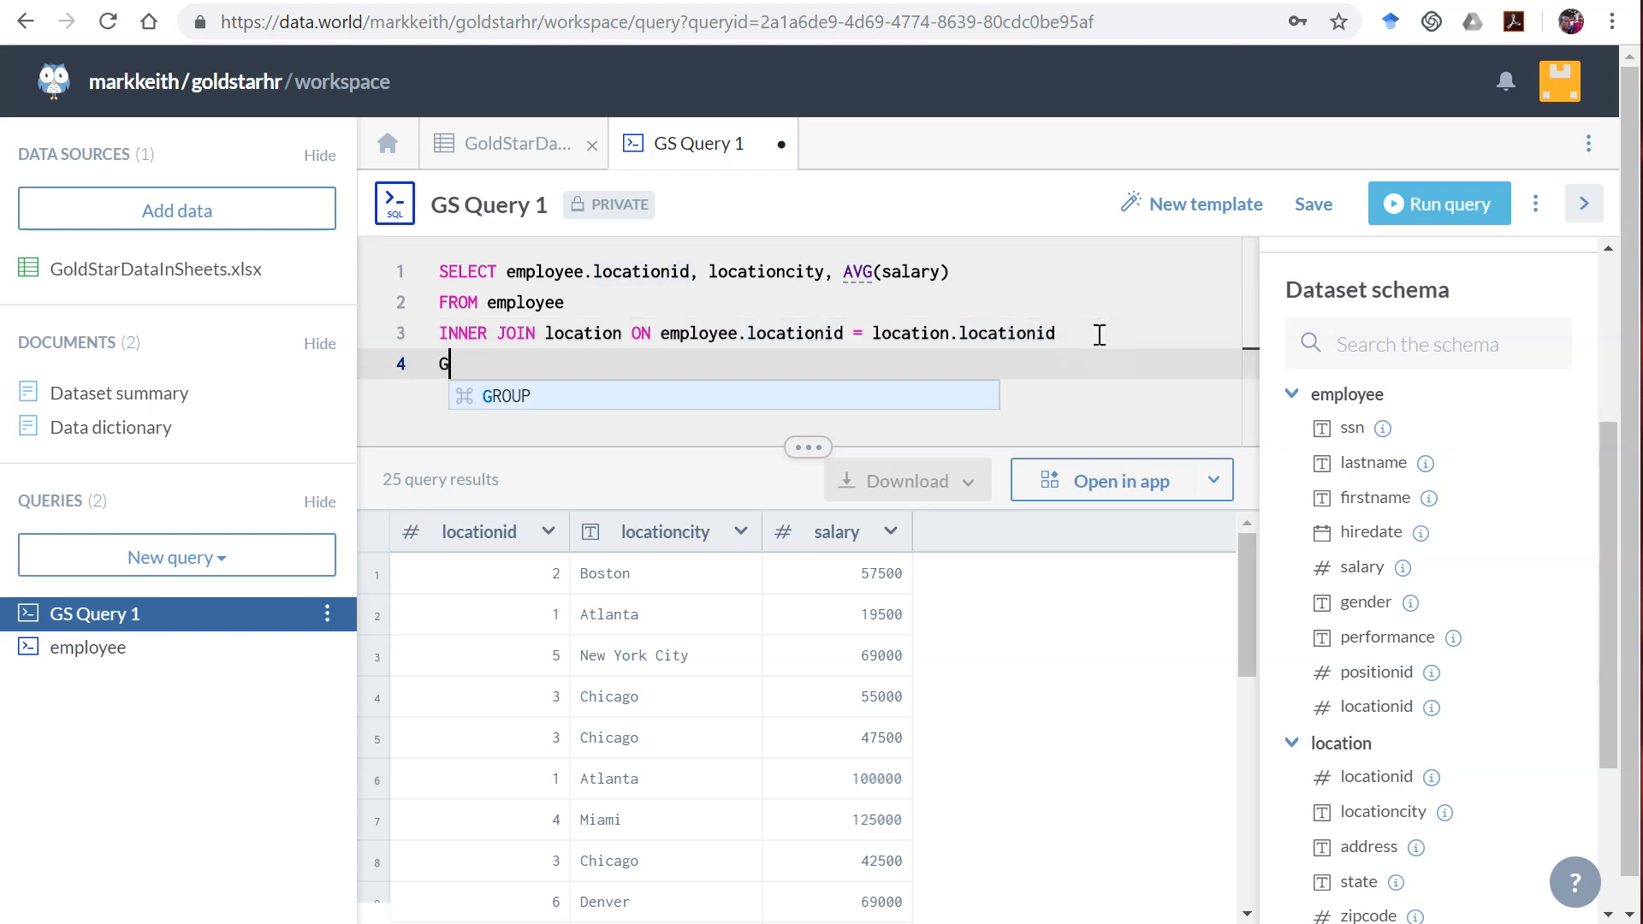
text(ROUP B)
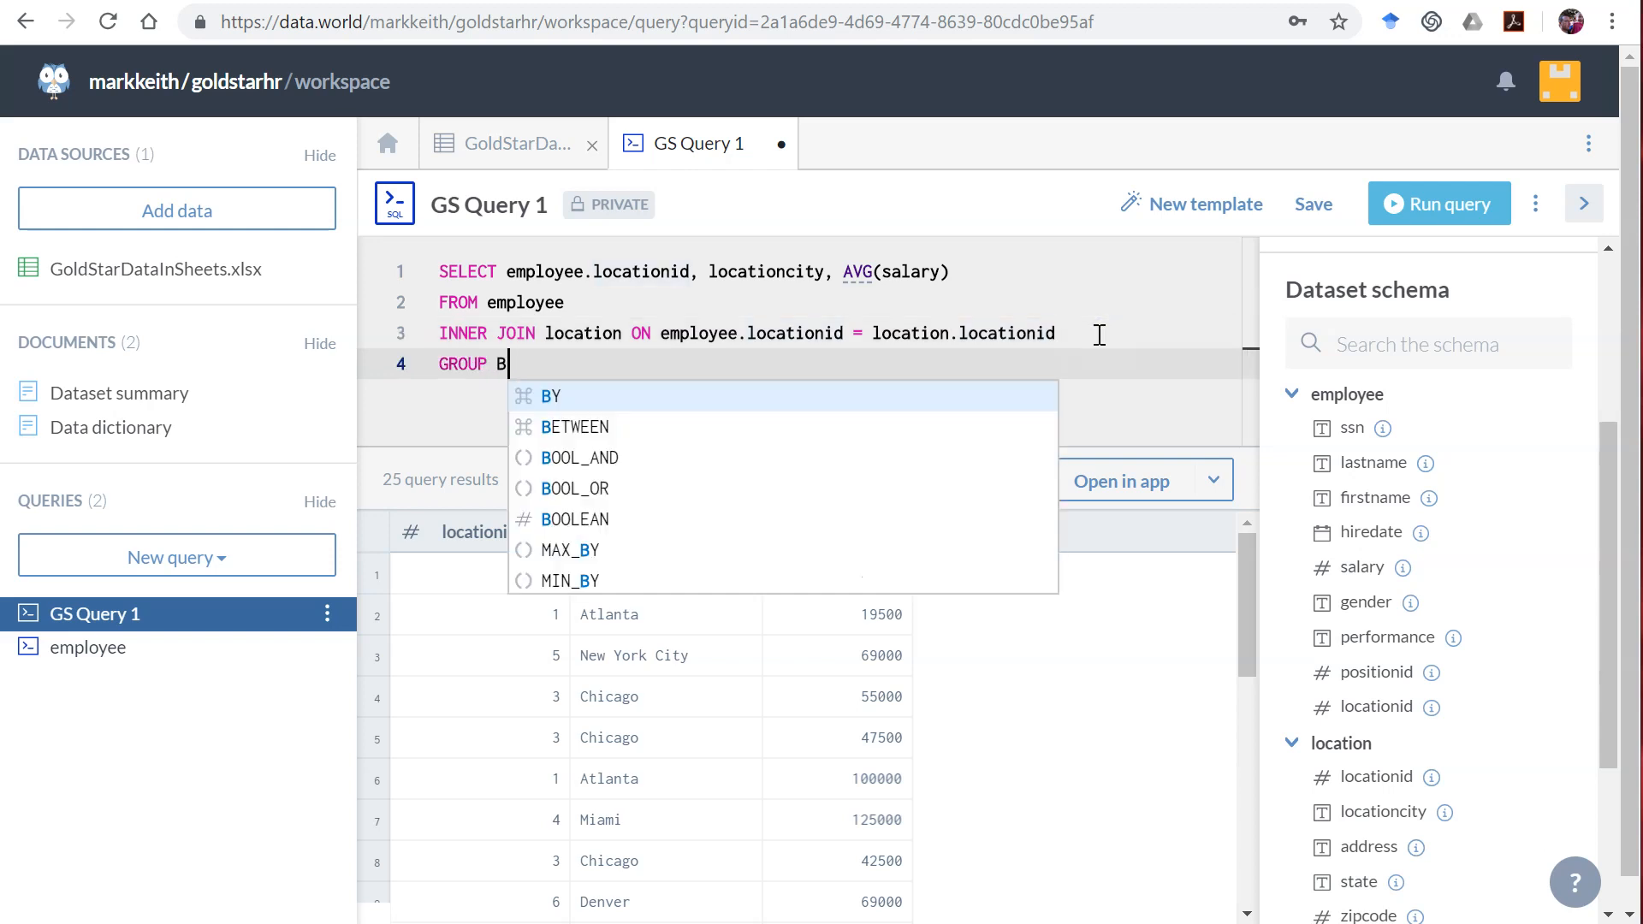
text(BY)
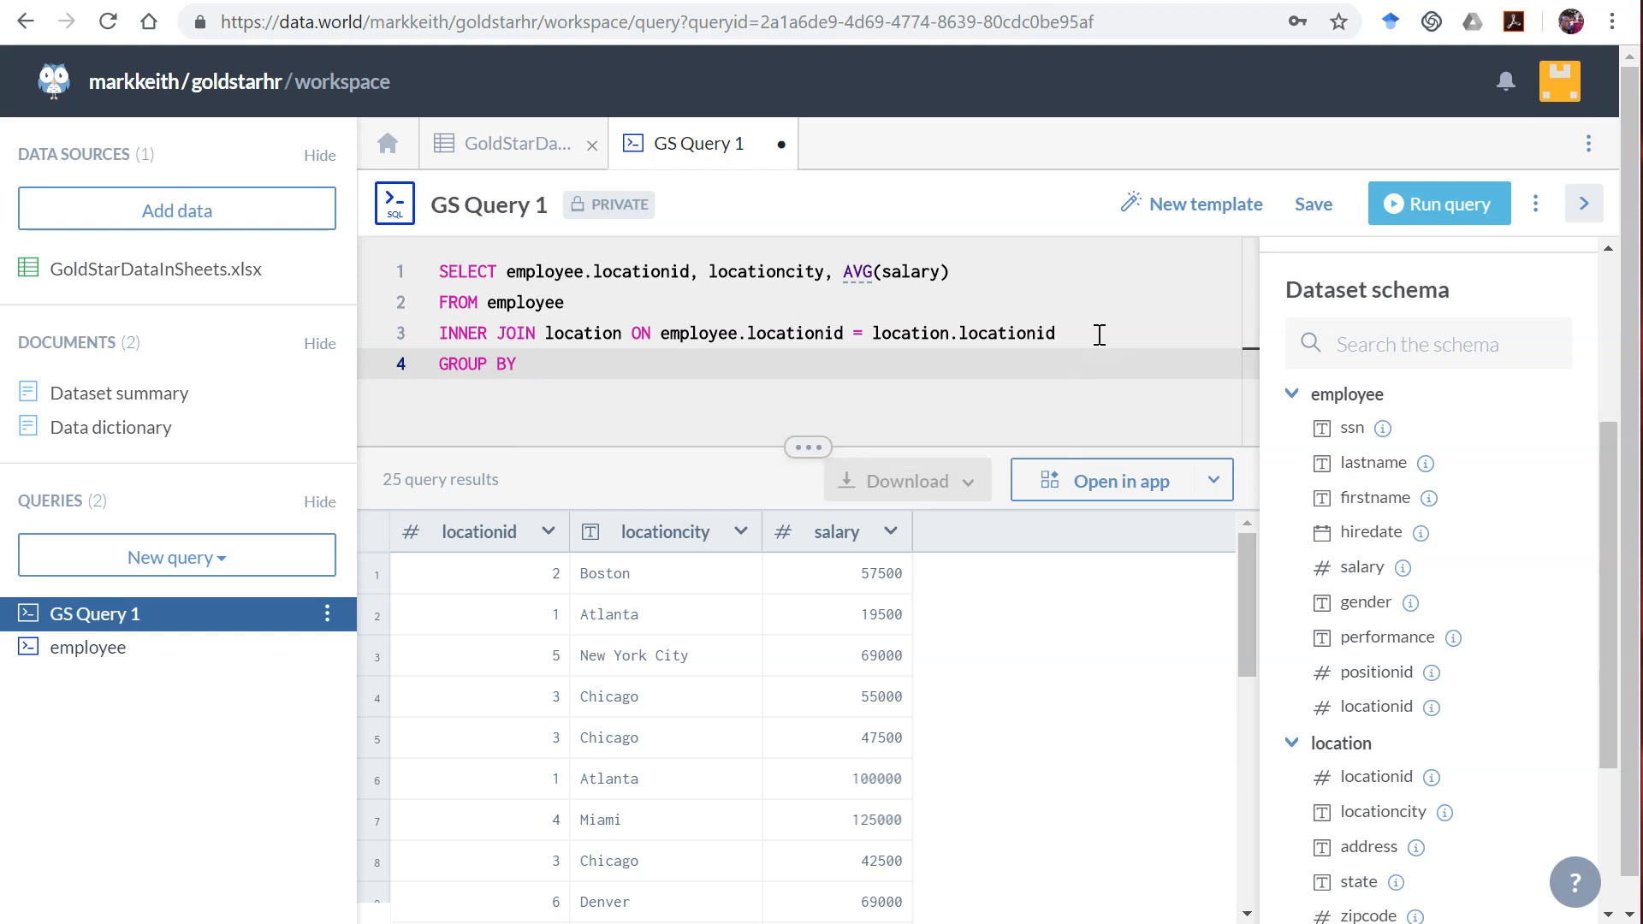
text(employee.location, locationcity)
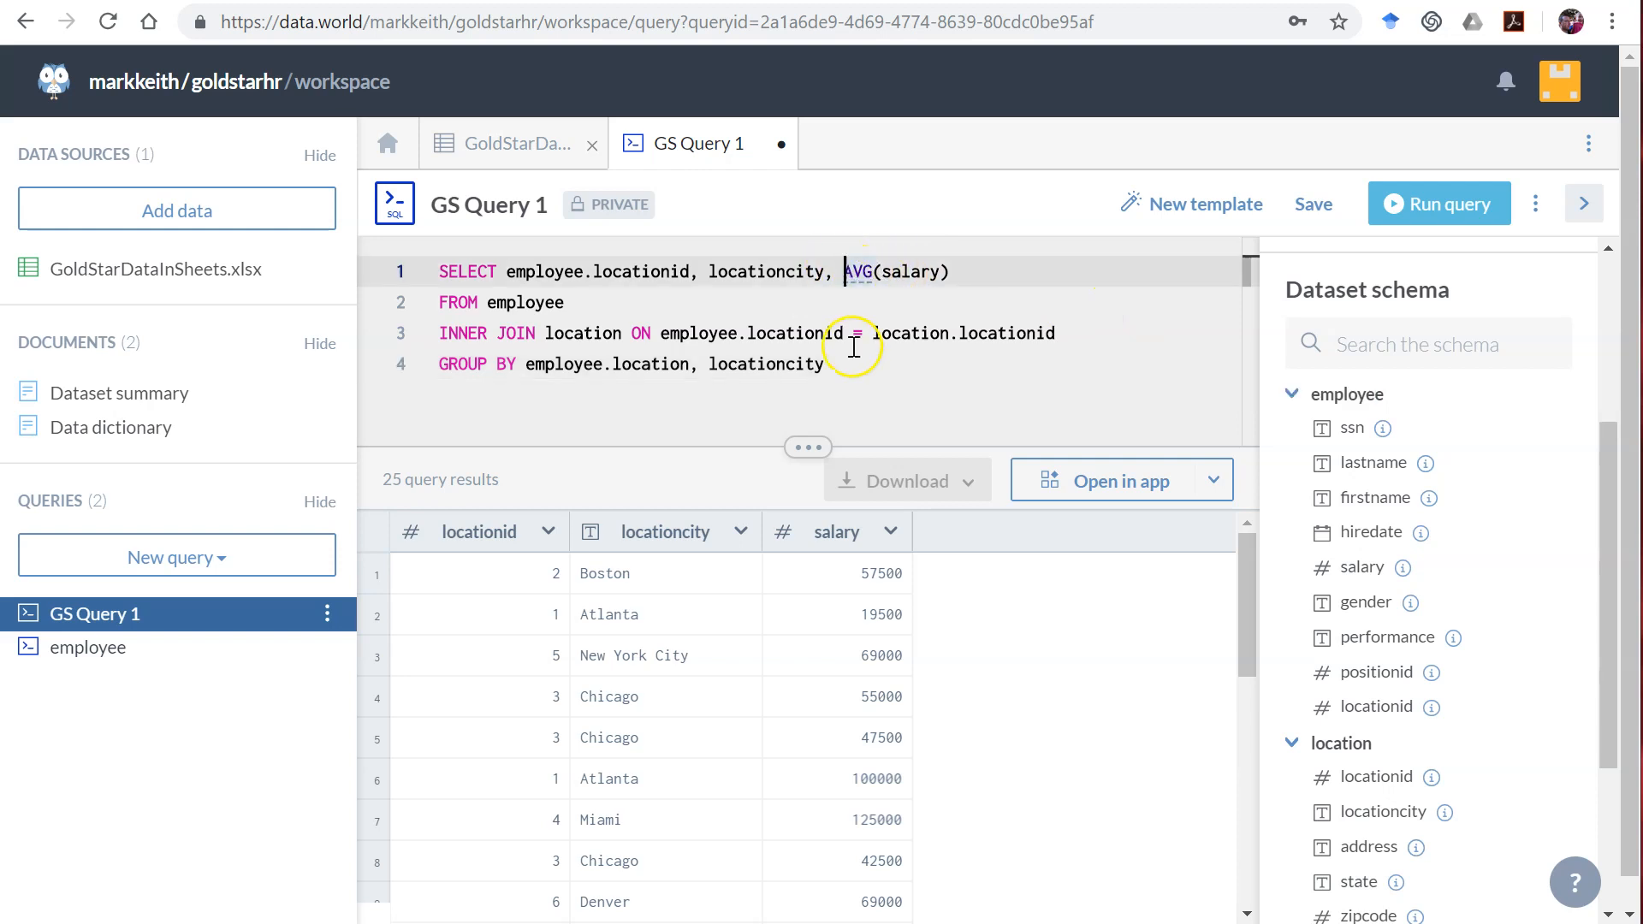
click(1437, 204)
text(ifd)
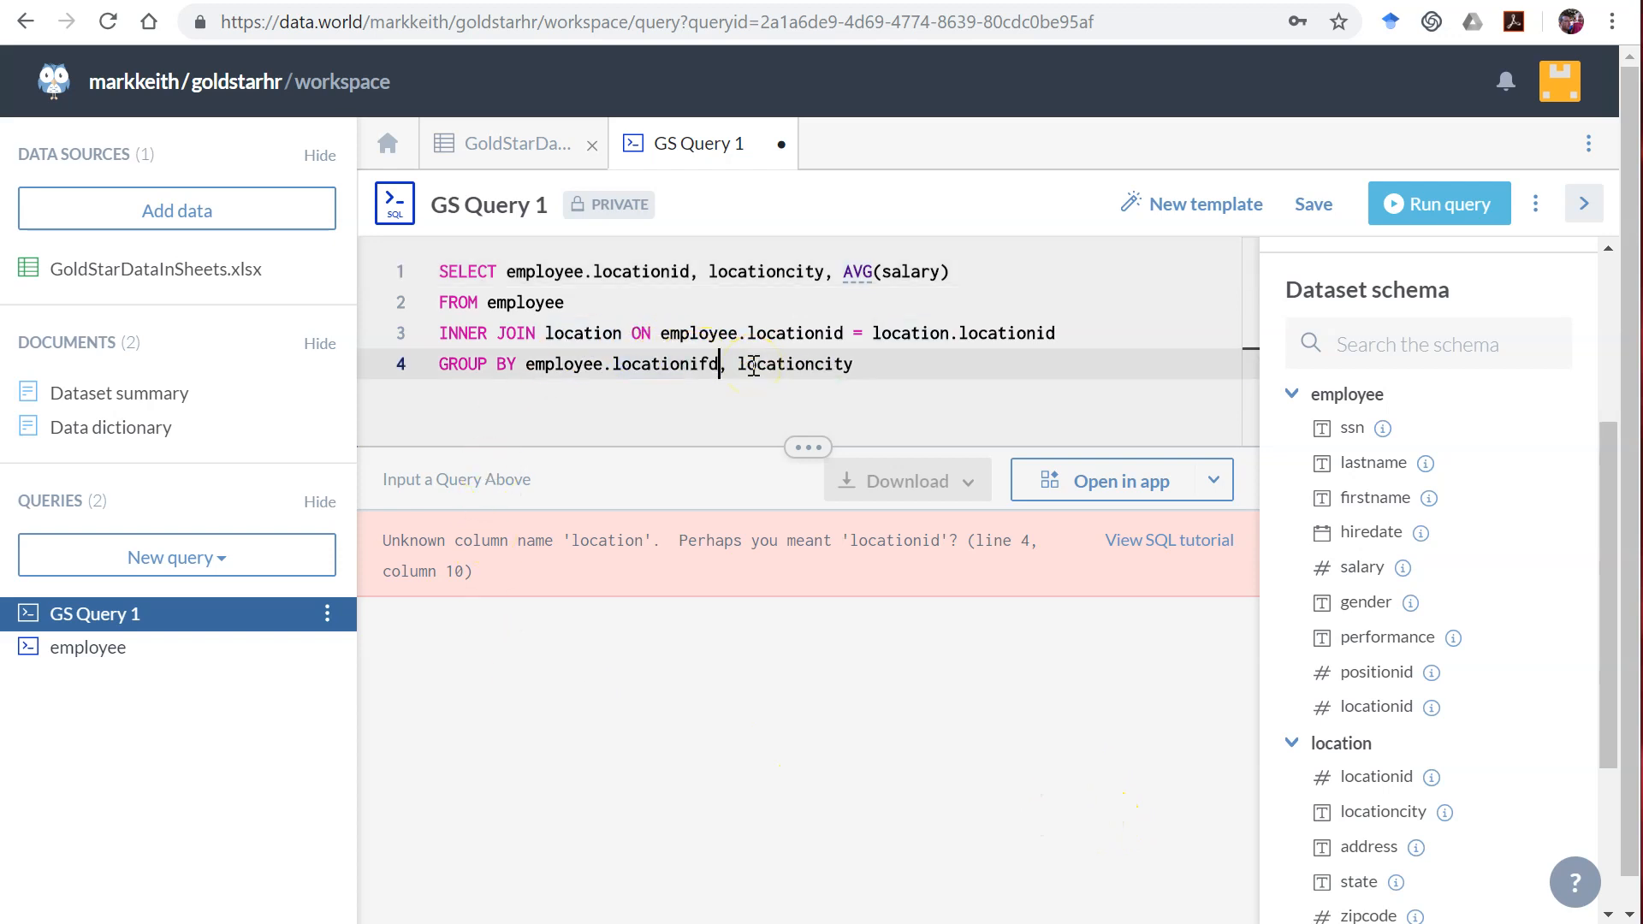
text(locationid)
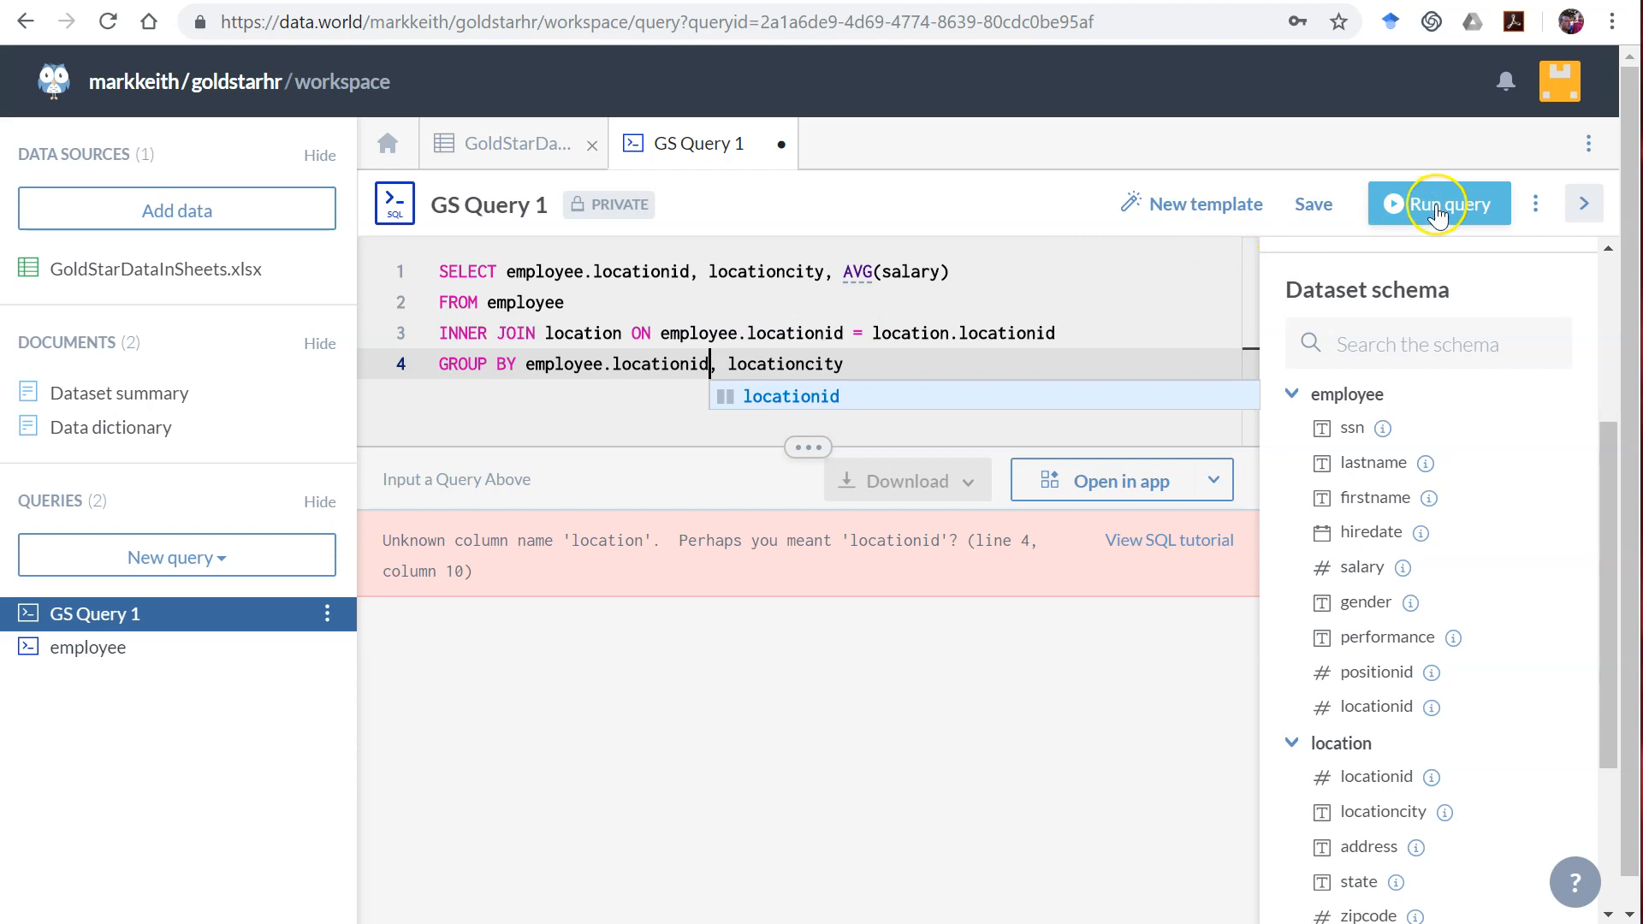
Step: Run the grouped query for 7 city averages, then drop employee.locationid from the grouping
click(1439, 203)
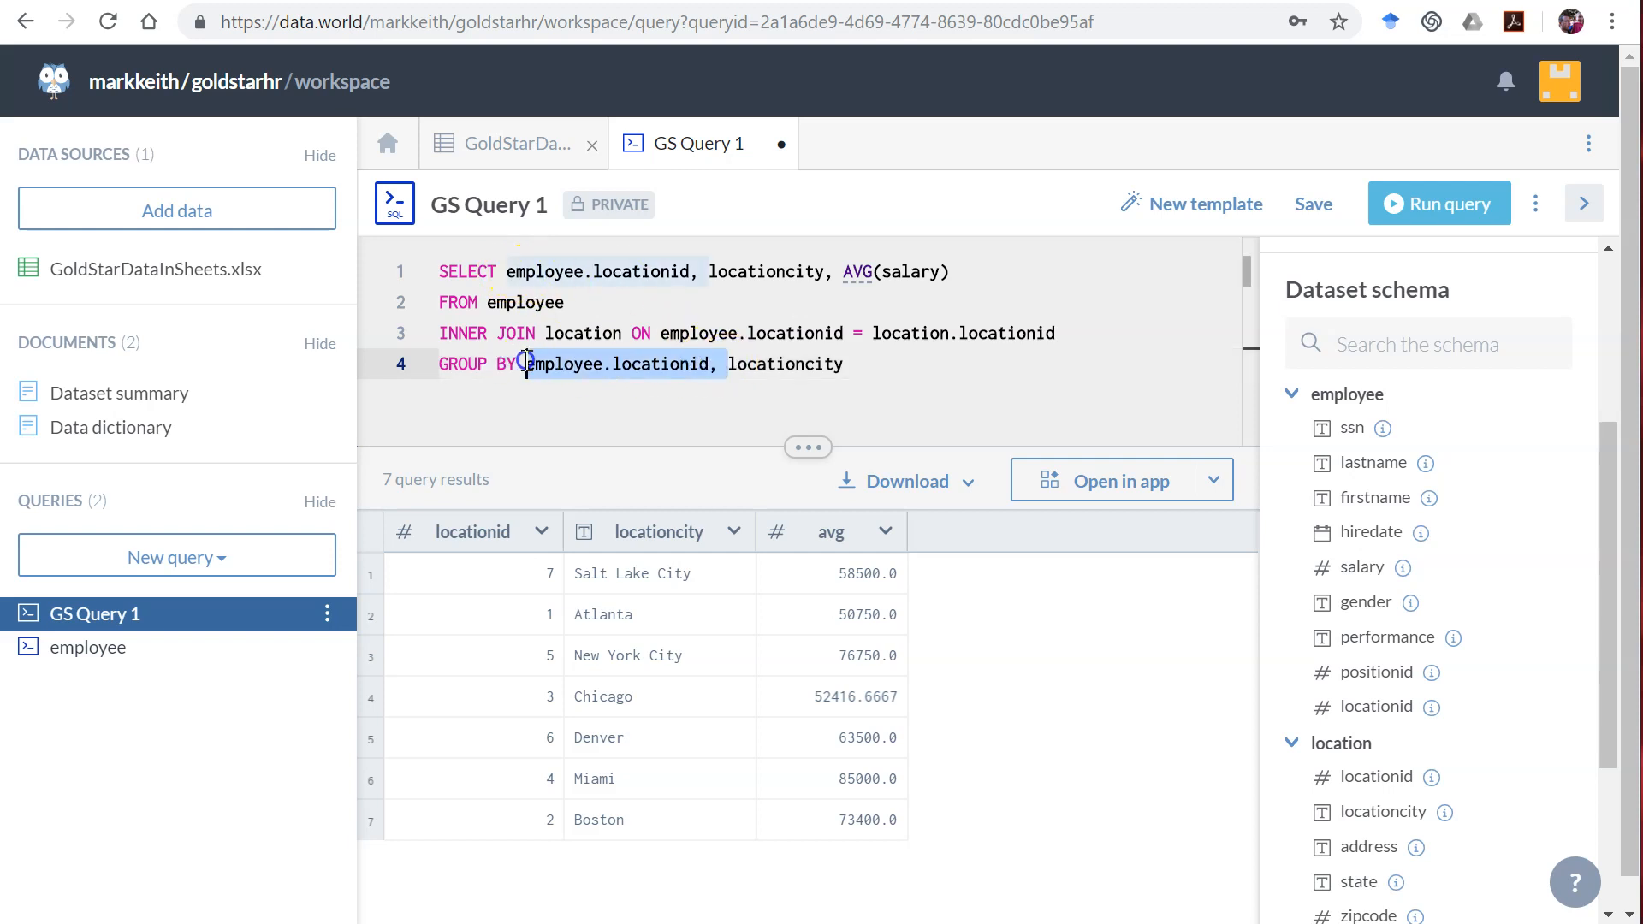
click(1437, 204)
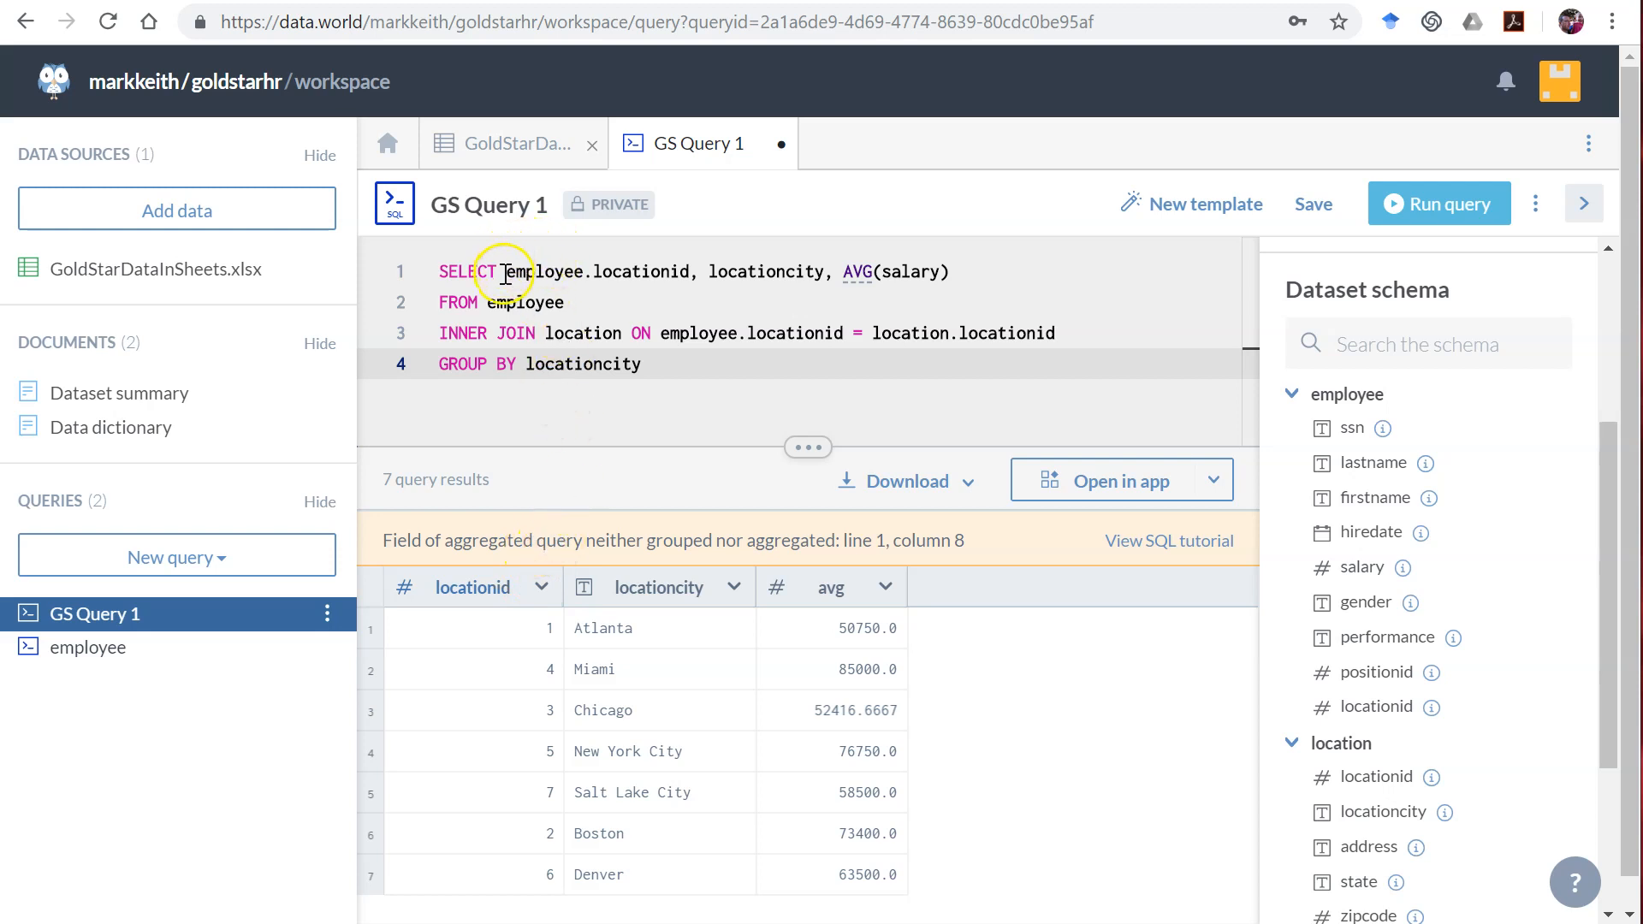
Step: Restore employee.locationid, to the GROUP BY clause so seven city averages return without error
drag(507, 272, 834, 272)
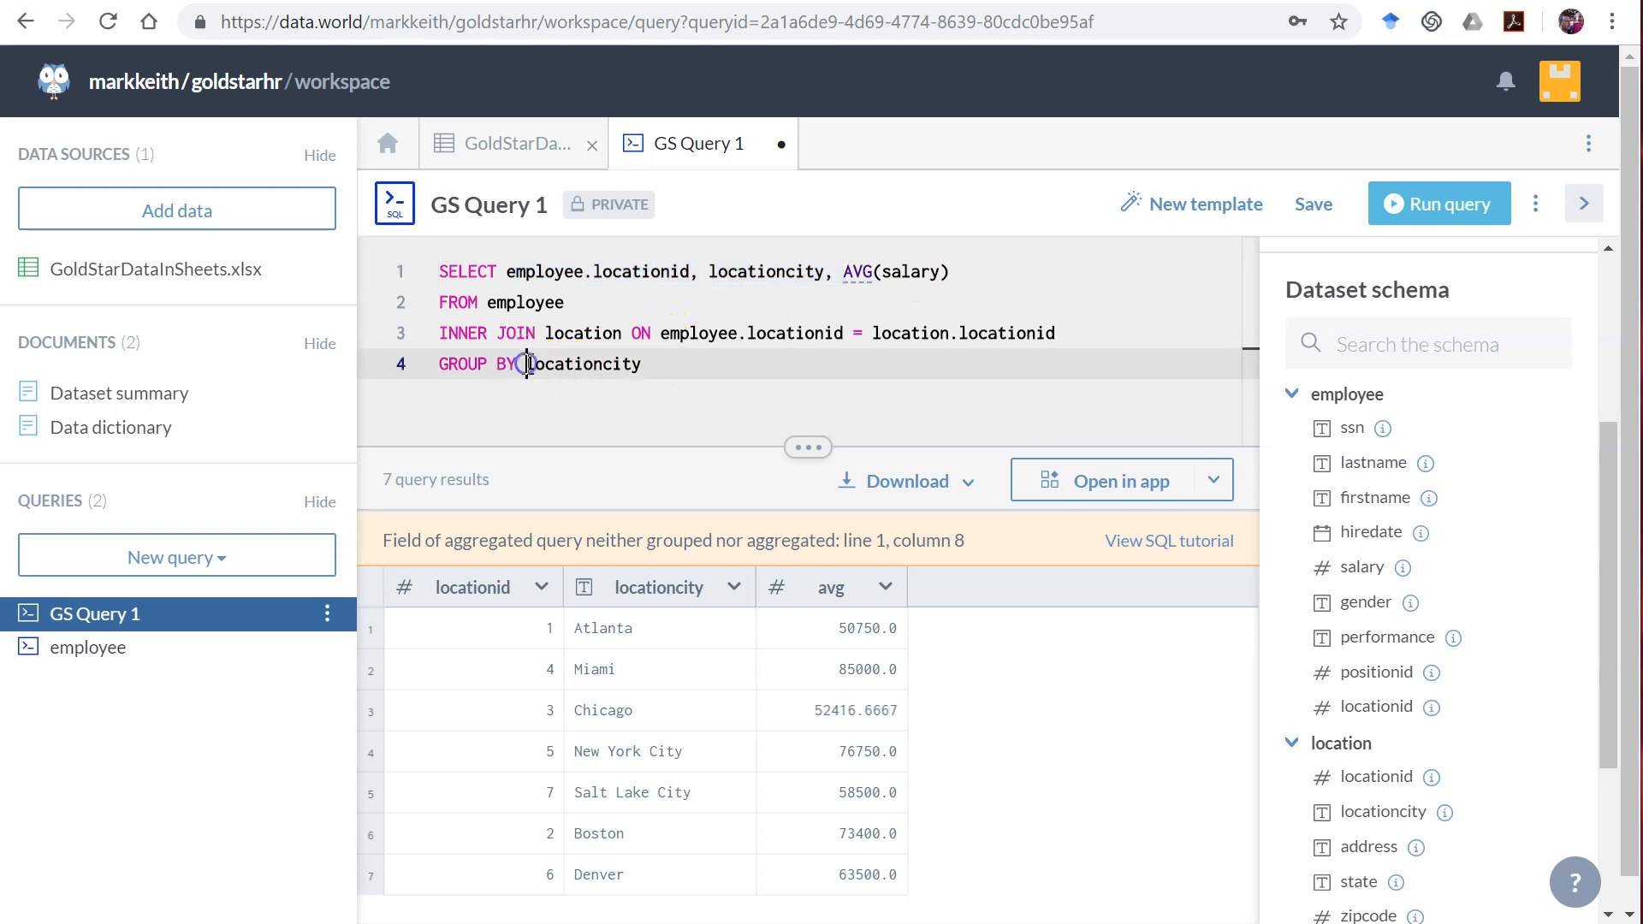
text(employee.locationid,)
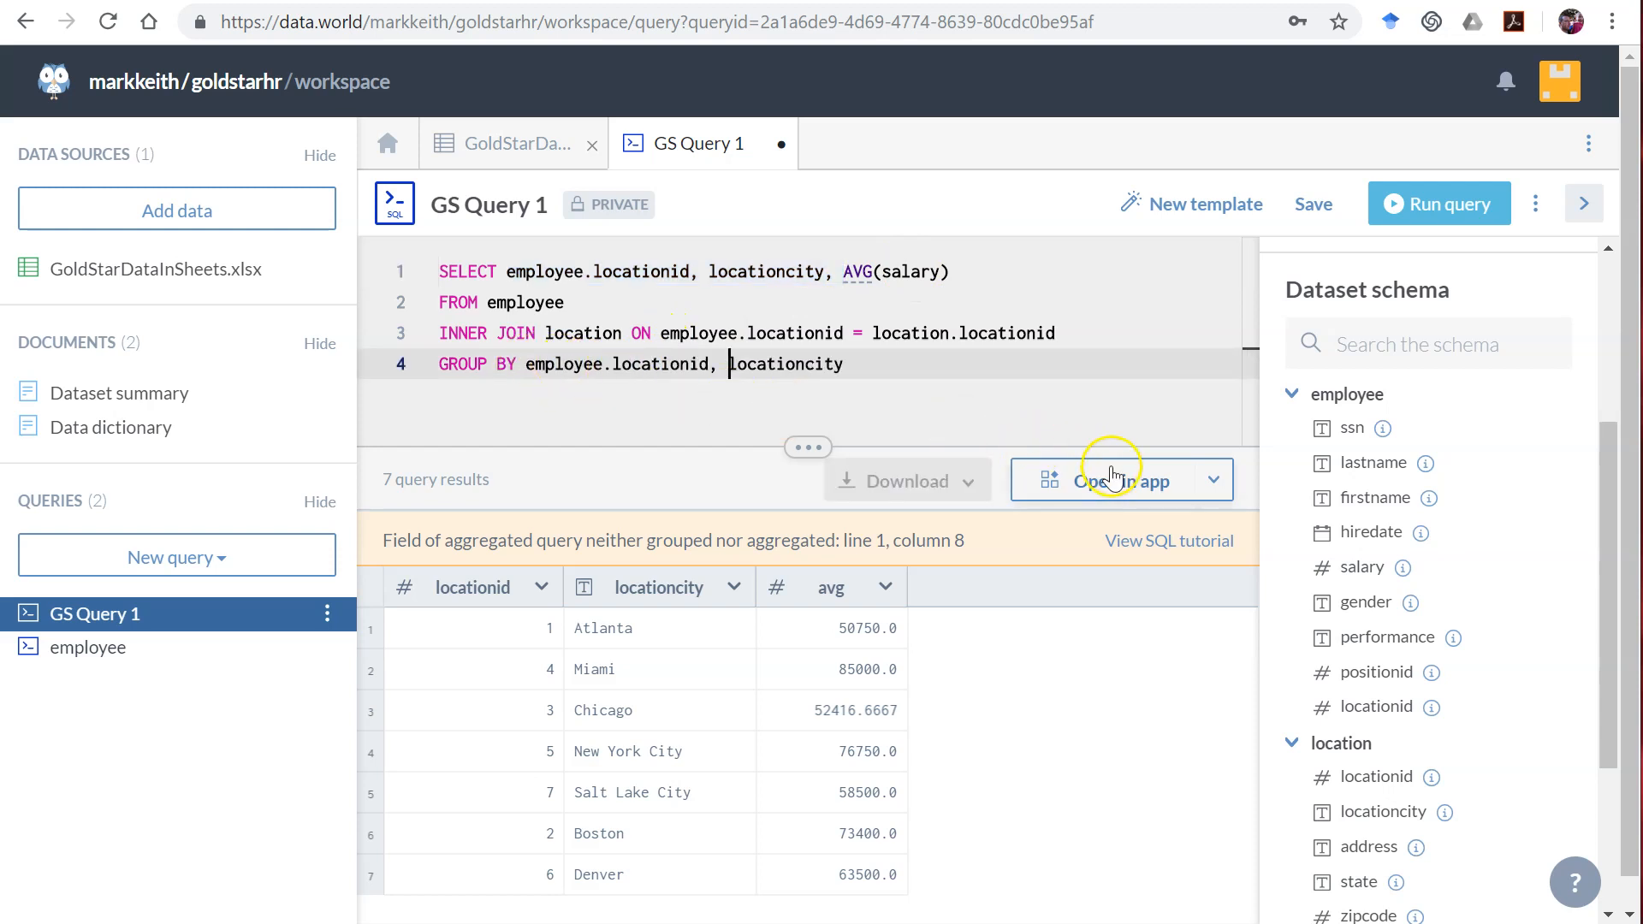
mouse_move(1439, 203)
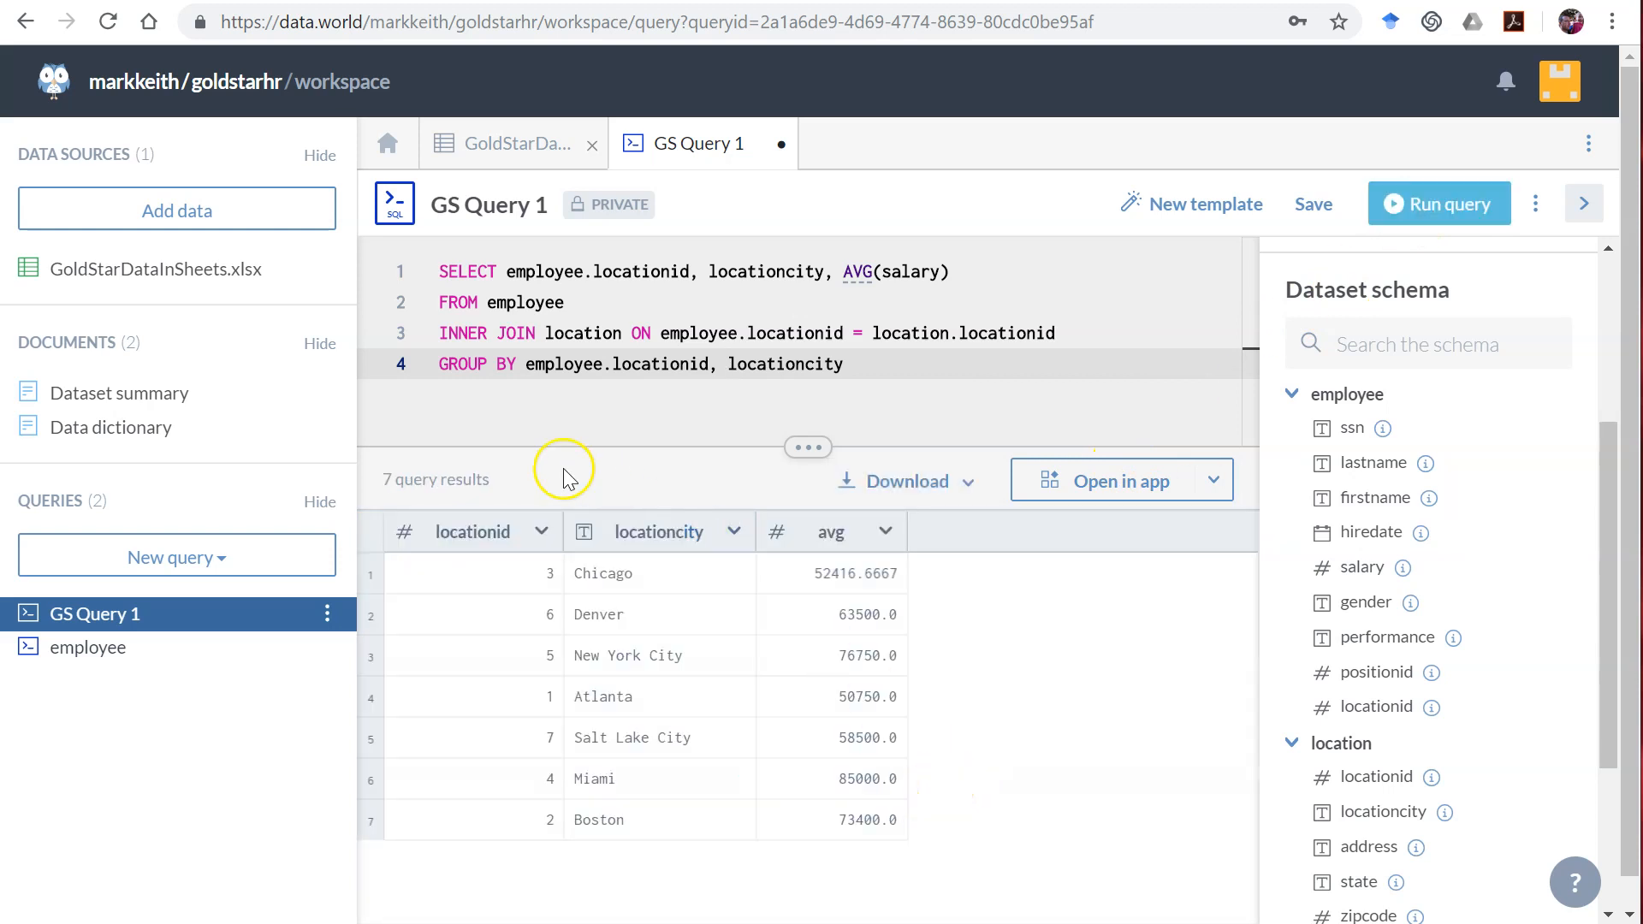
mouse_move(1341, 664)
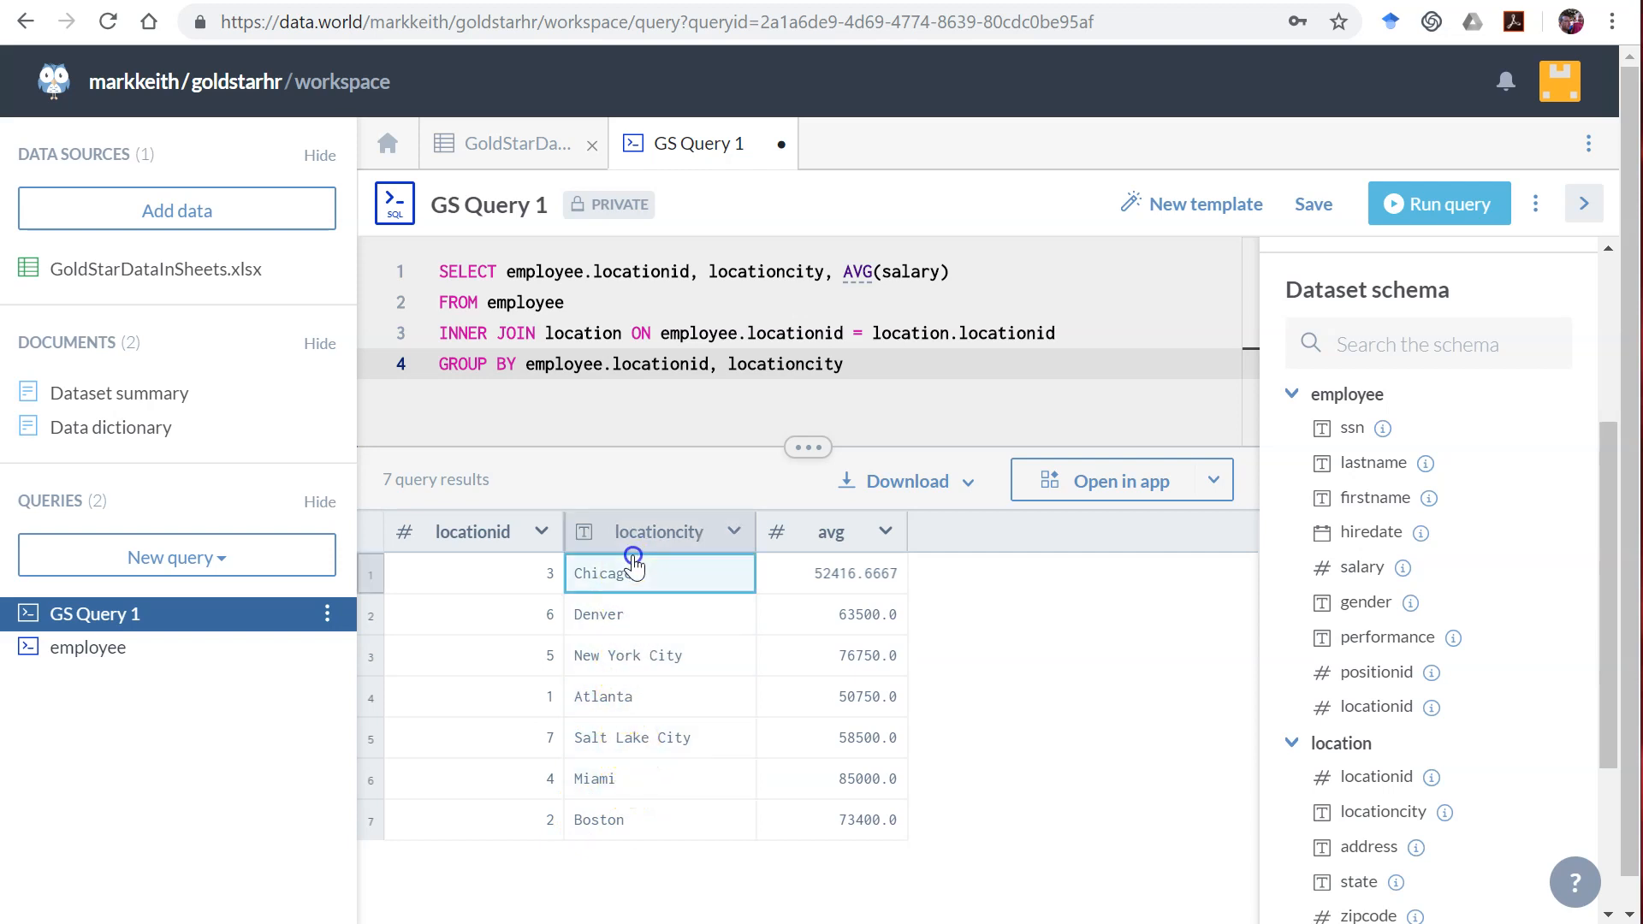
mouse_move(1598, 665)
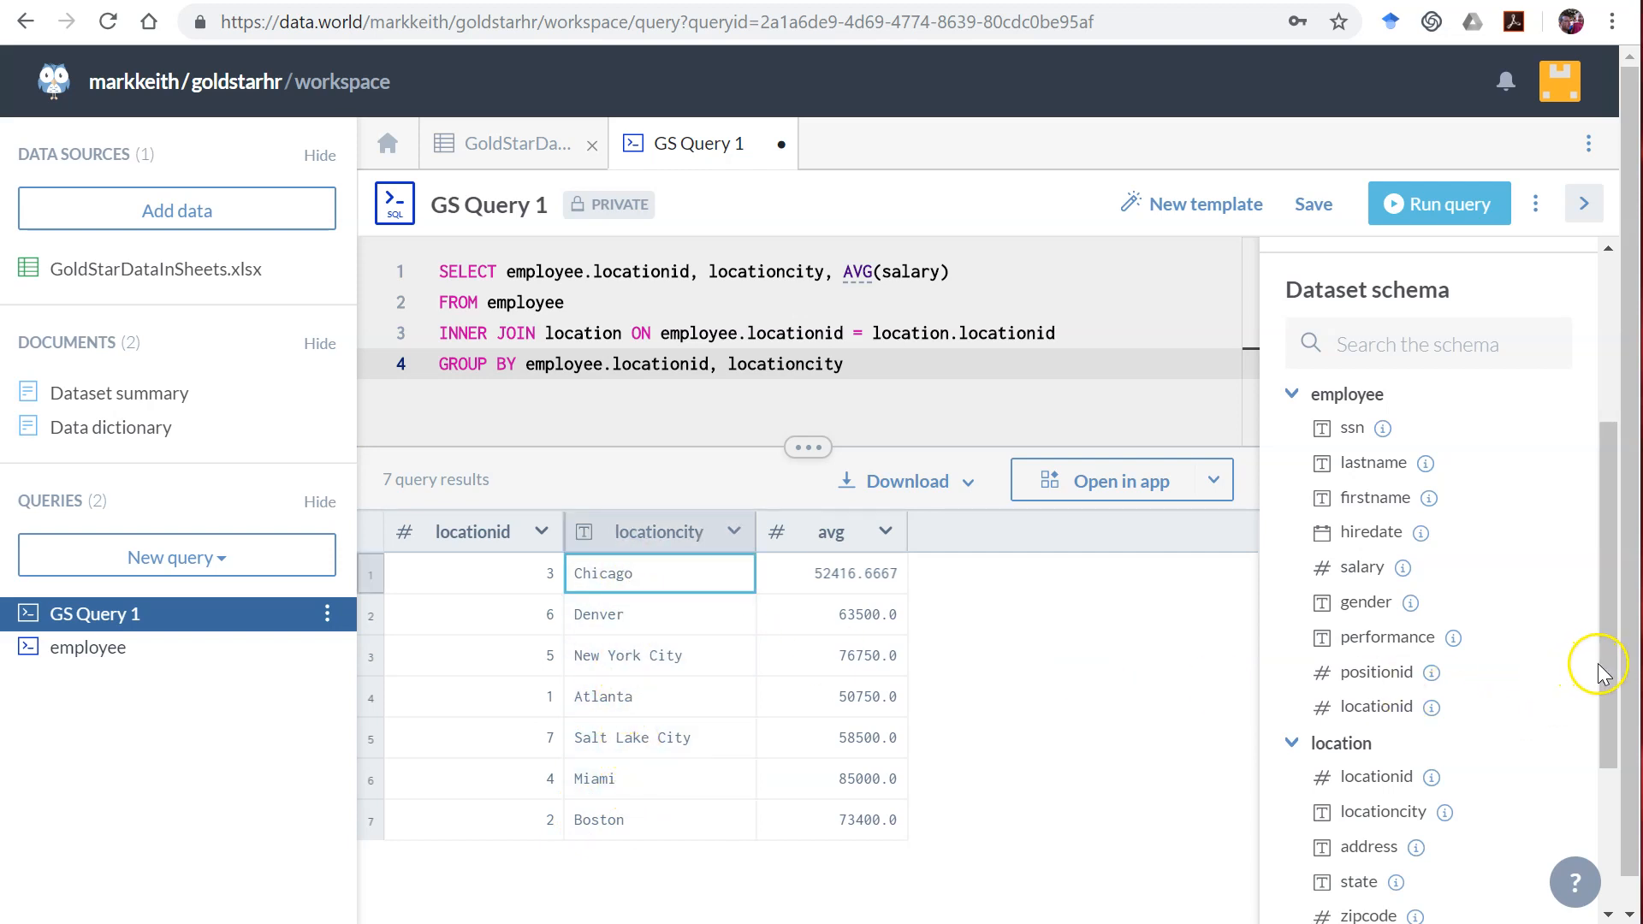
scroll(down, 3)
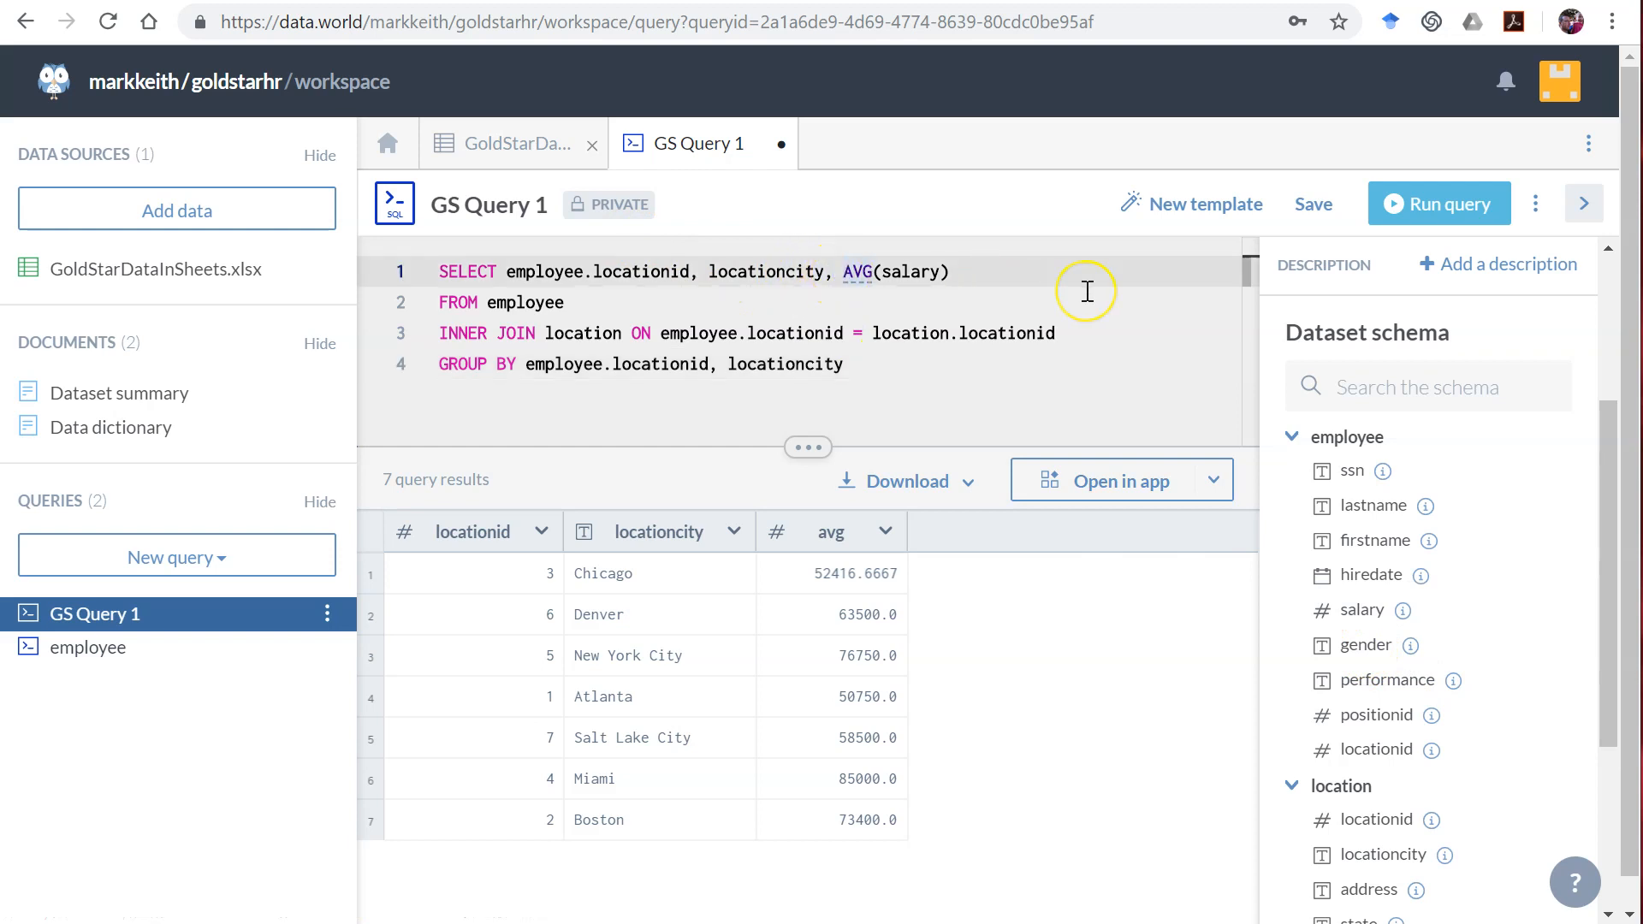
Step: Add gender to SELECT and GROUP BY, returning 14 city-and-gender average-salary rows
text(gender)
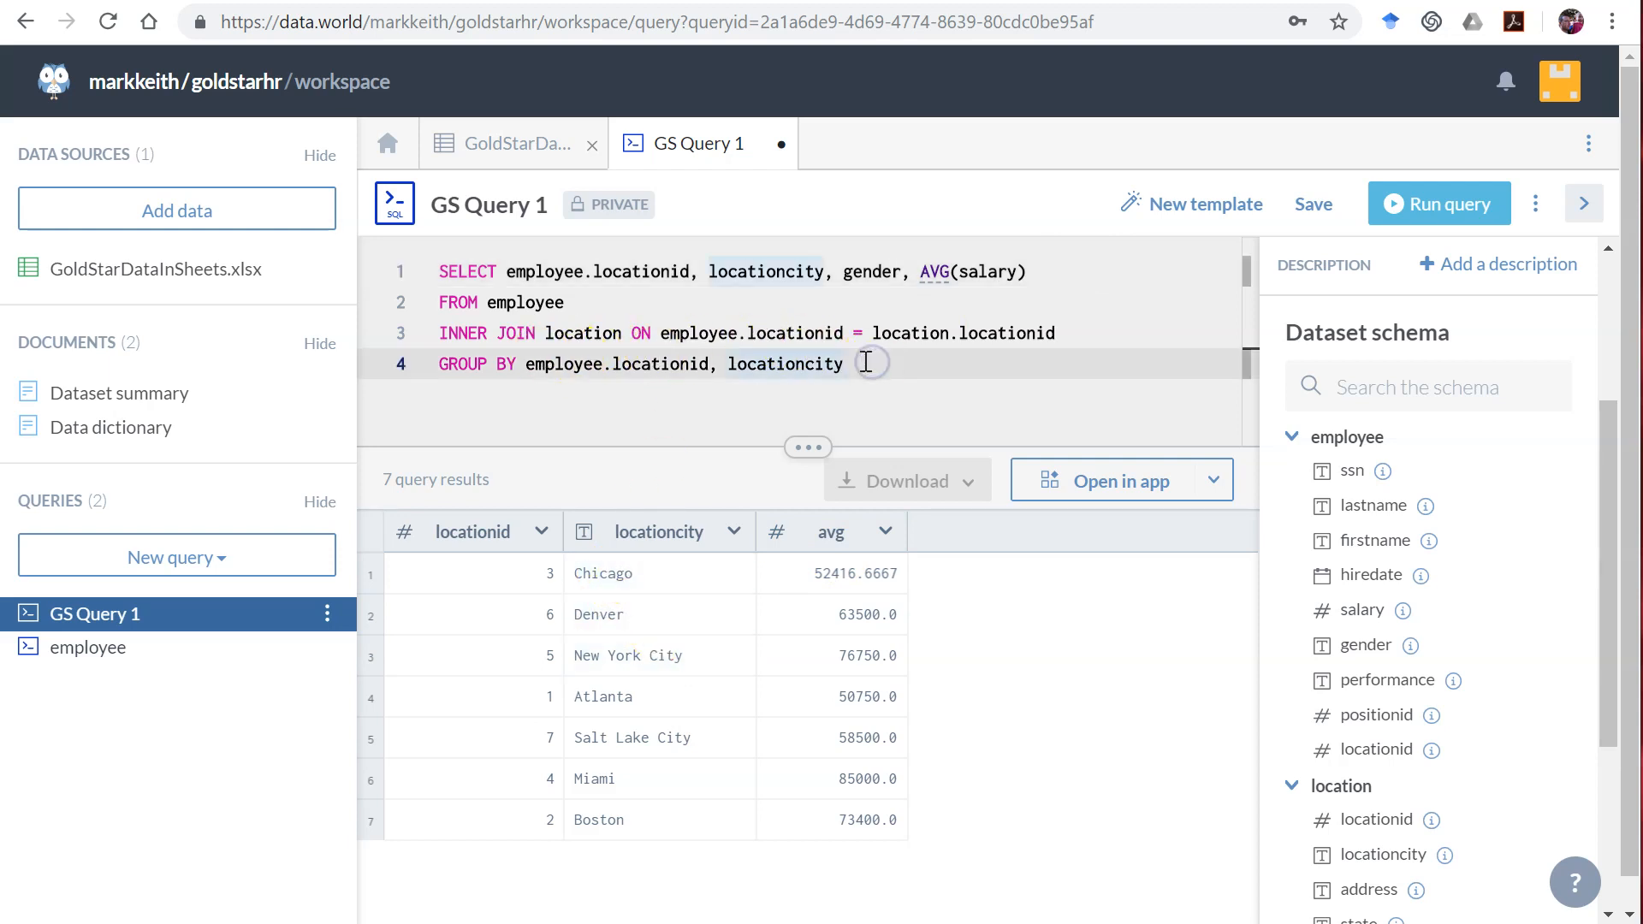
text(, gender)
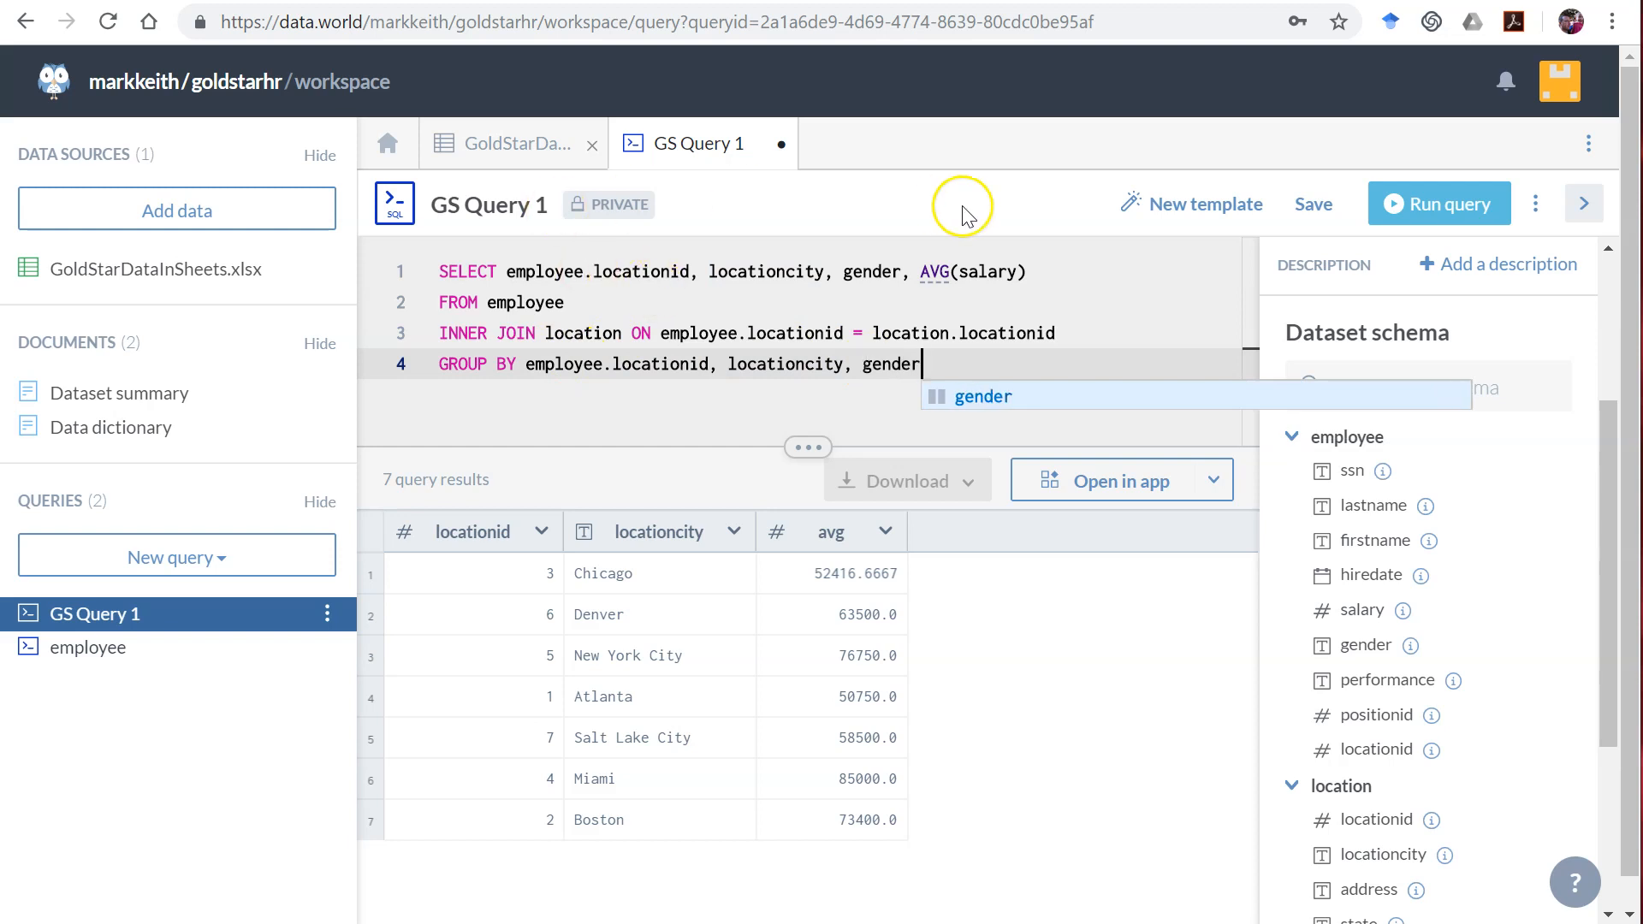
click(1437, 204)
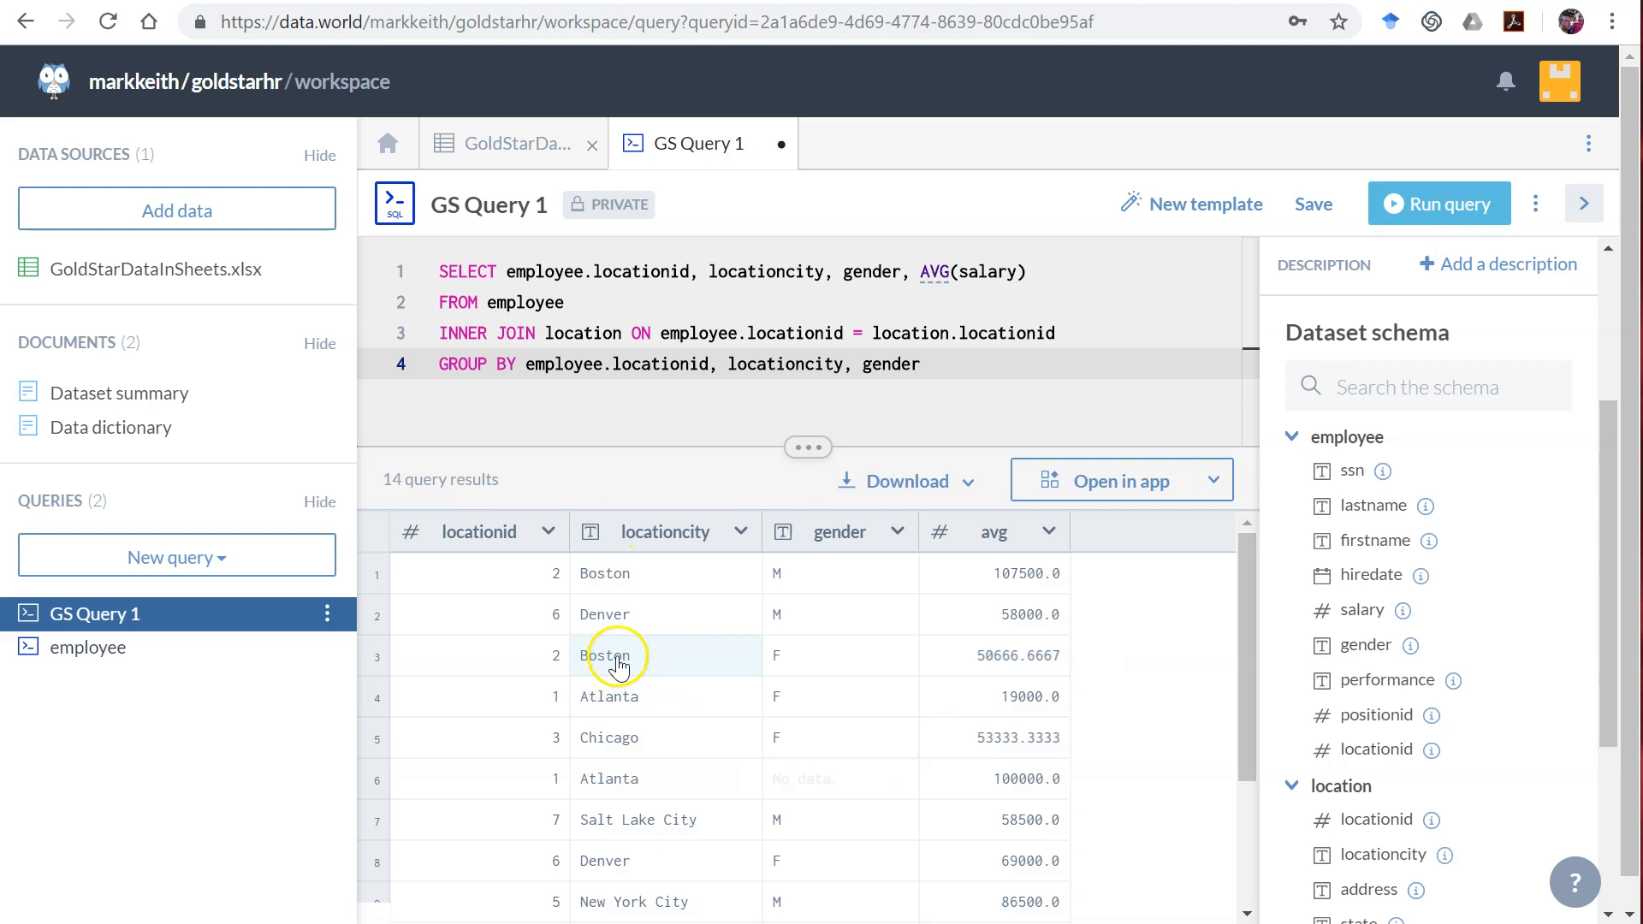
click(1021, 393)
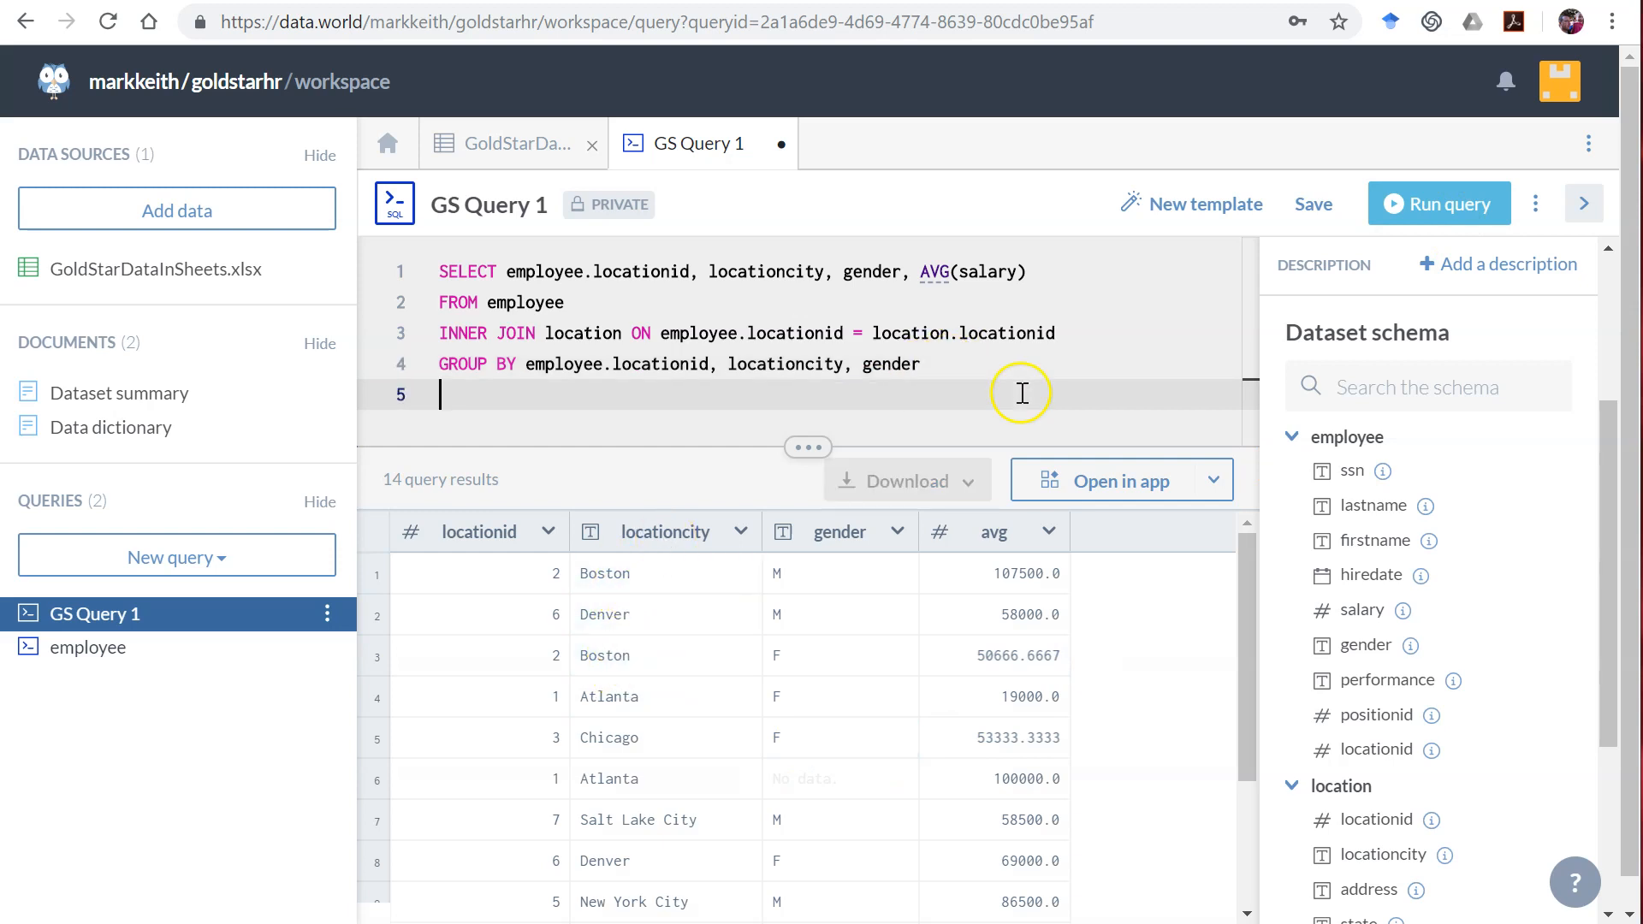
Step: Sort the results with ORDER BY locationcity and run the query
text(ORDER BY locationcity)
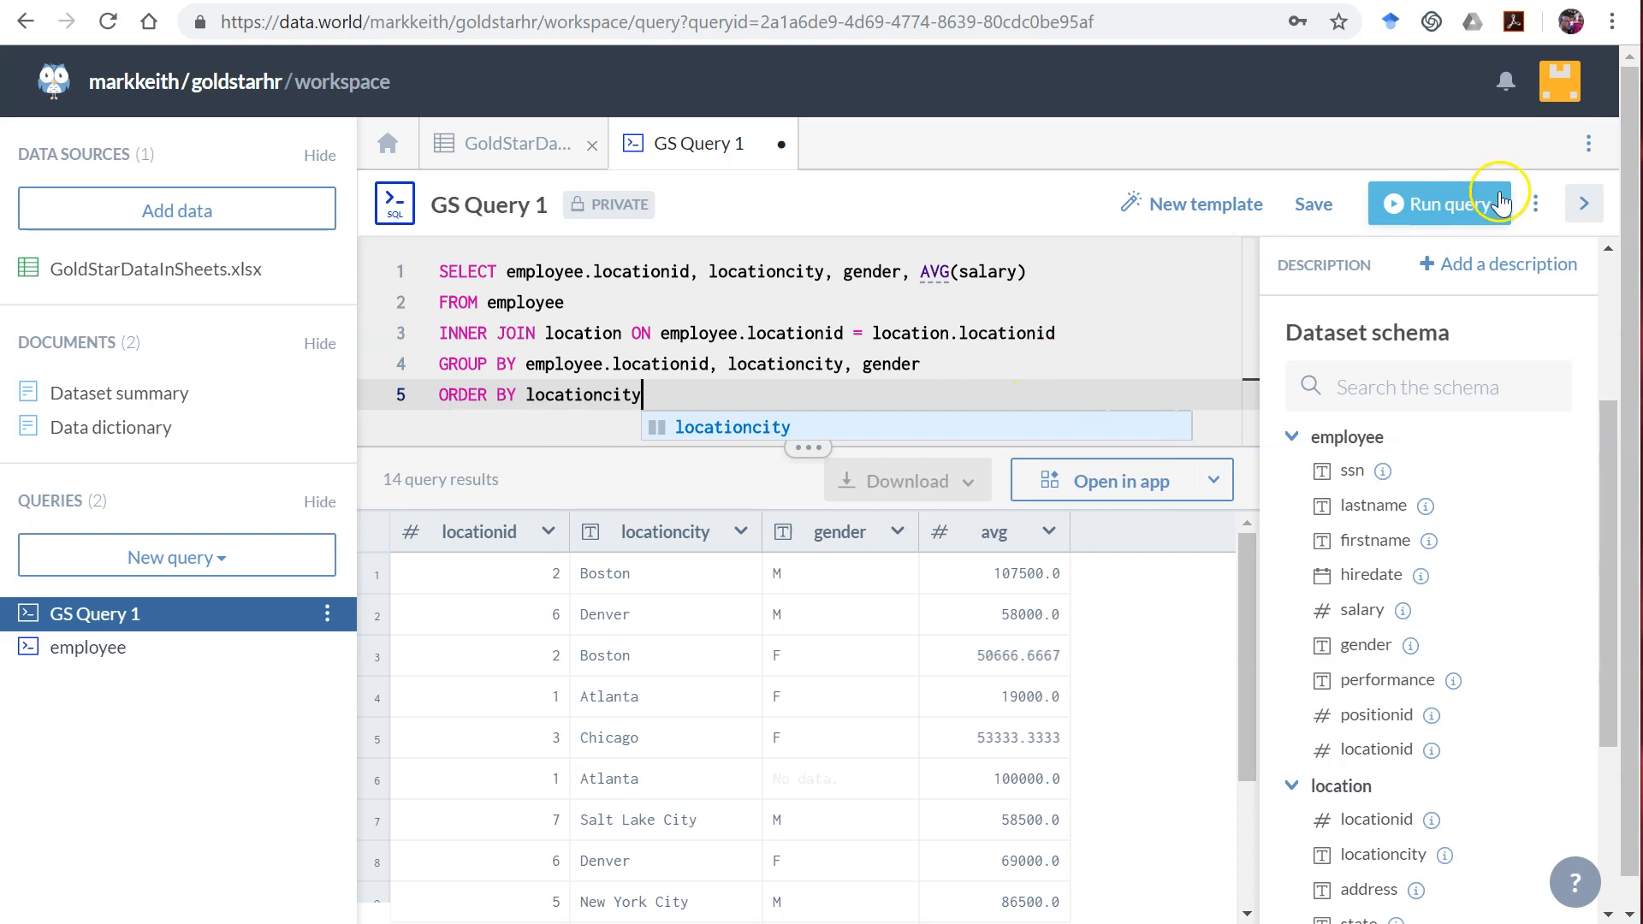
click(1437, 204)
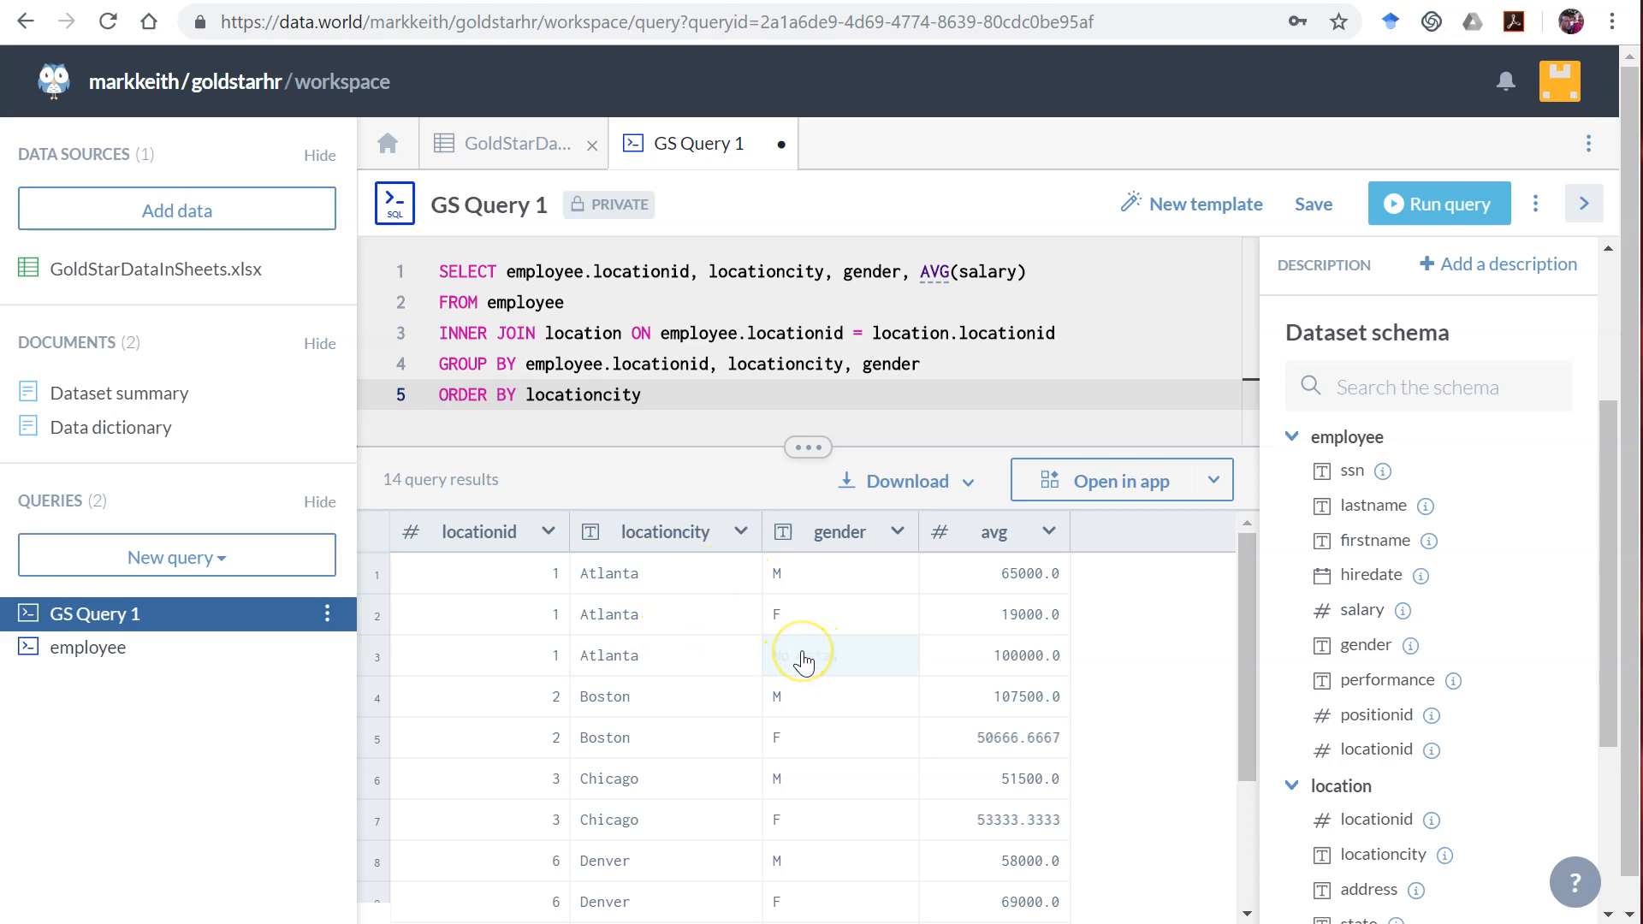
scroll(down, 3)
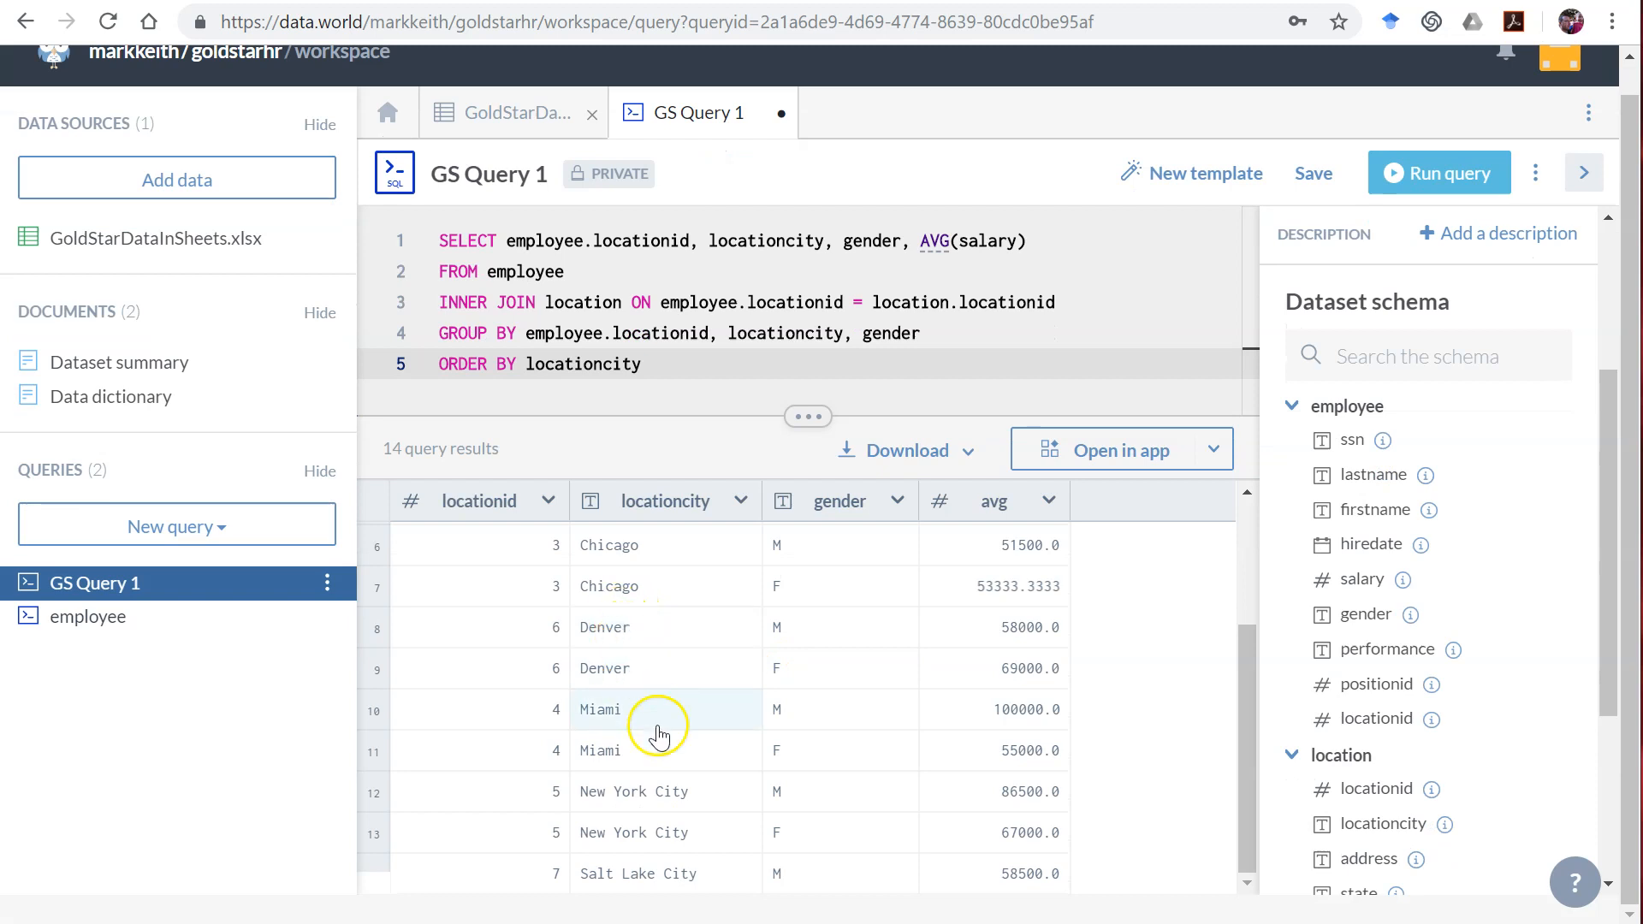
mouse_move(759, 869)
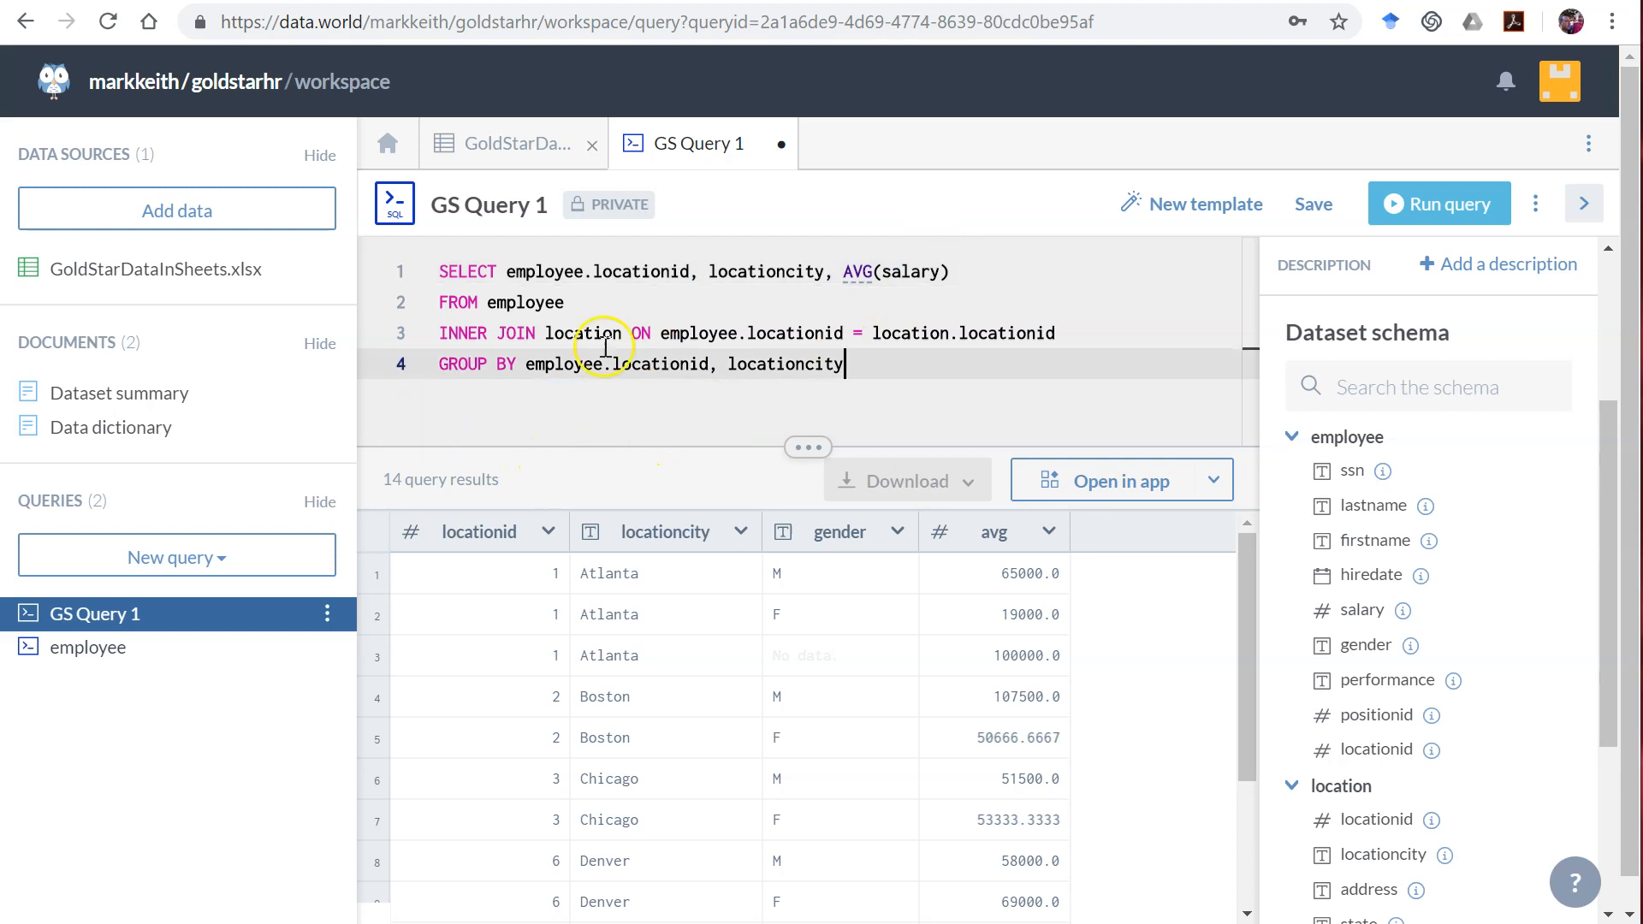
Step: Rerun the query without gender, returning seven average salaries by location id and city
click(1438, 203)
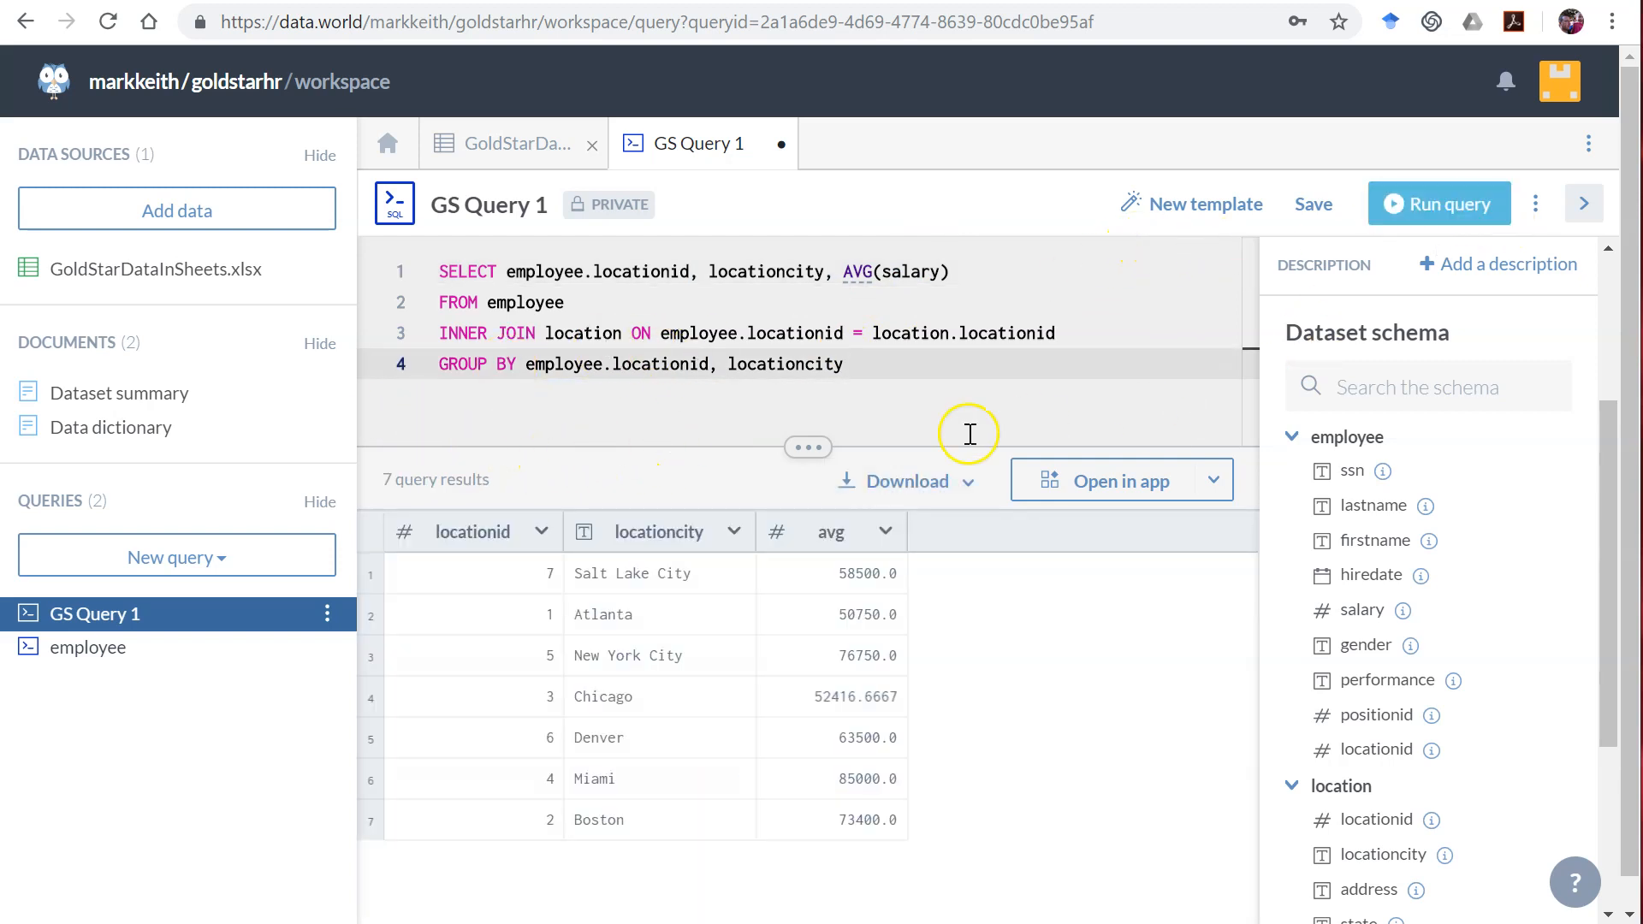
mouse_move(752, 388)
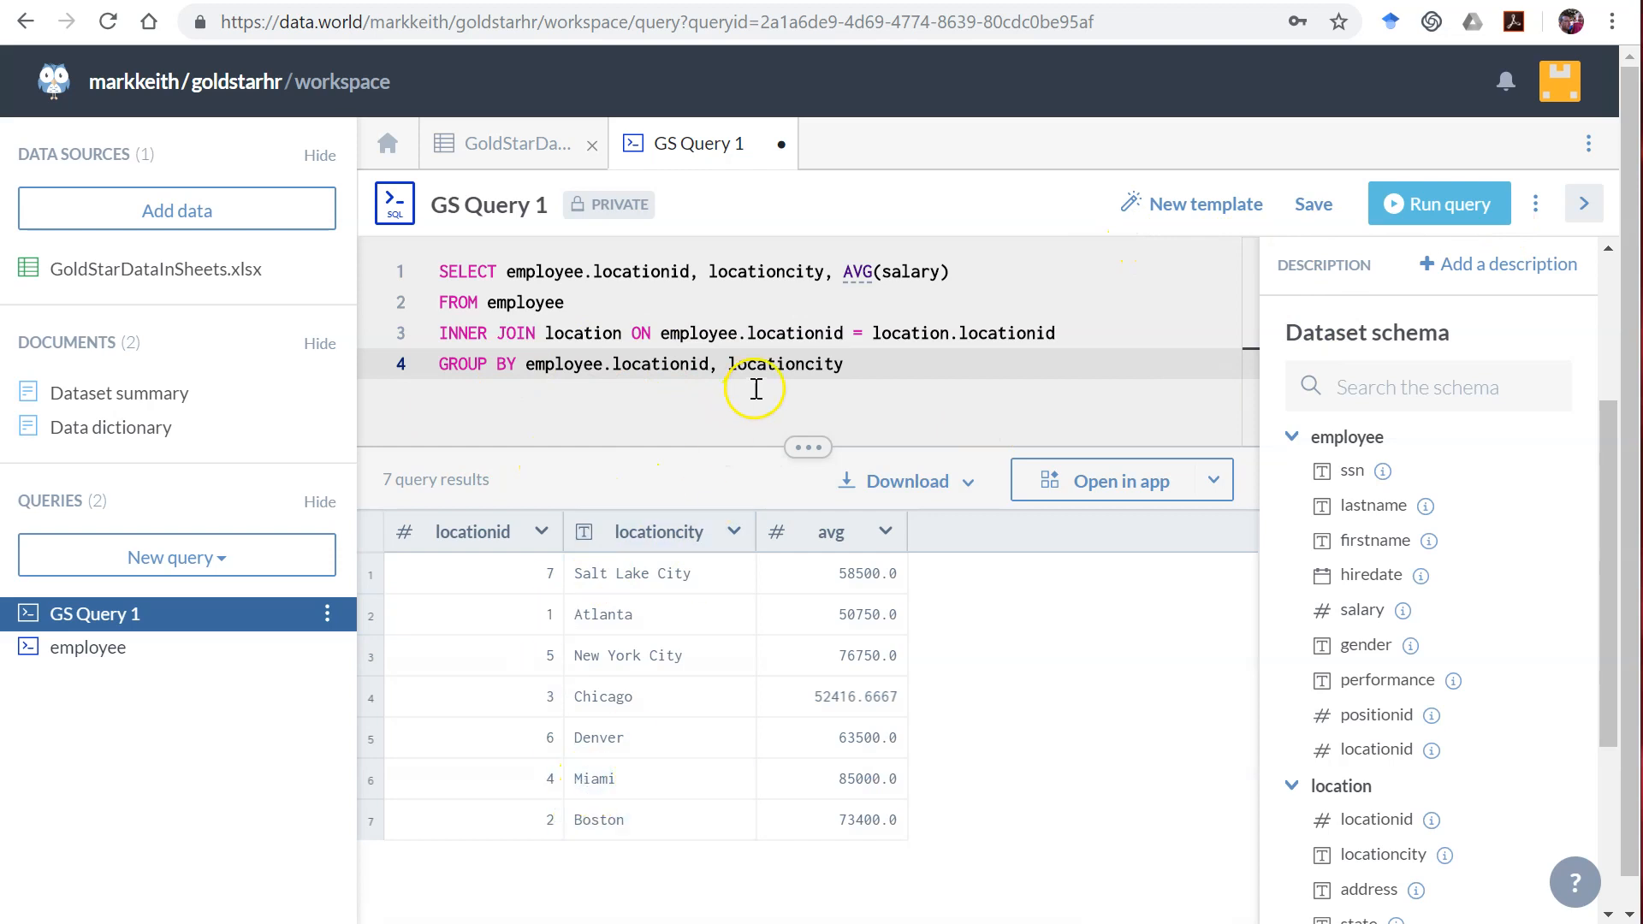
mouse_move(707, 349)
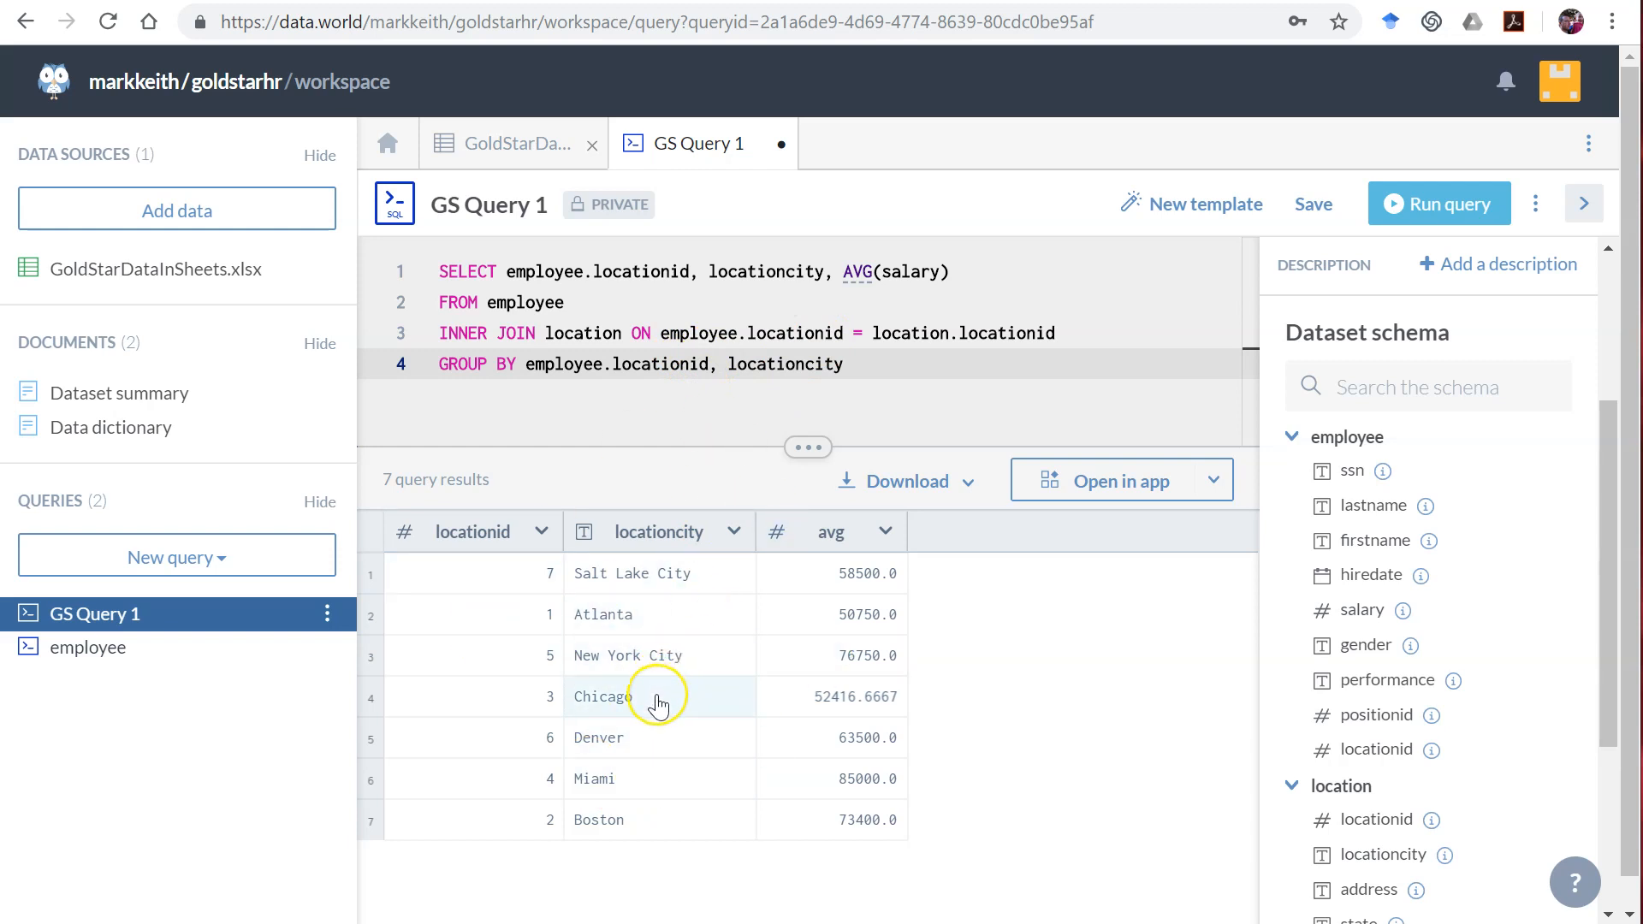
mouse_move(712, 530)
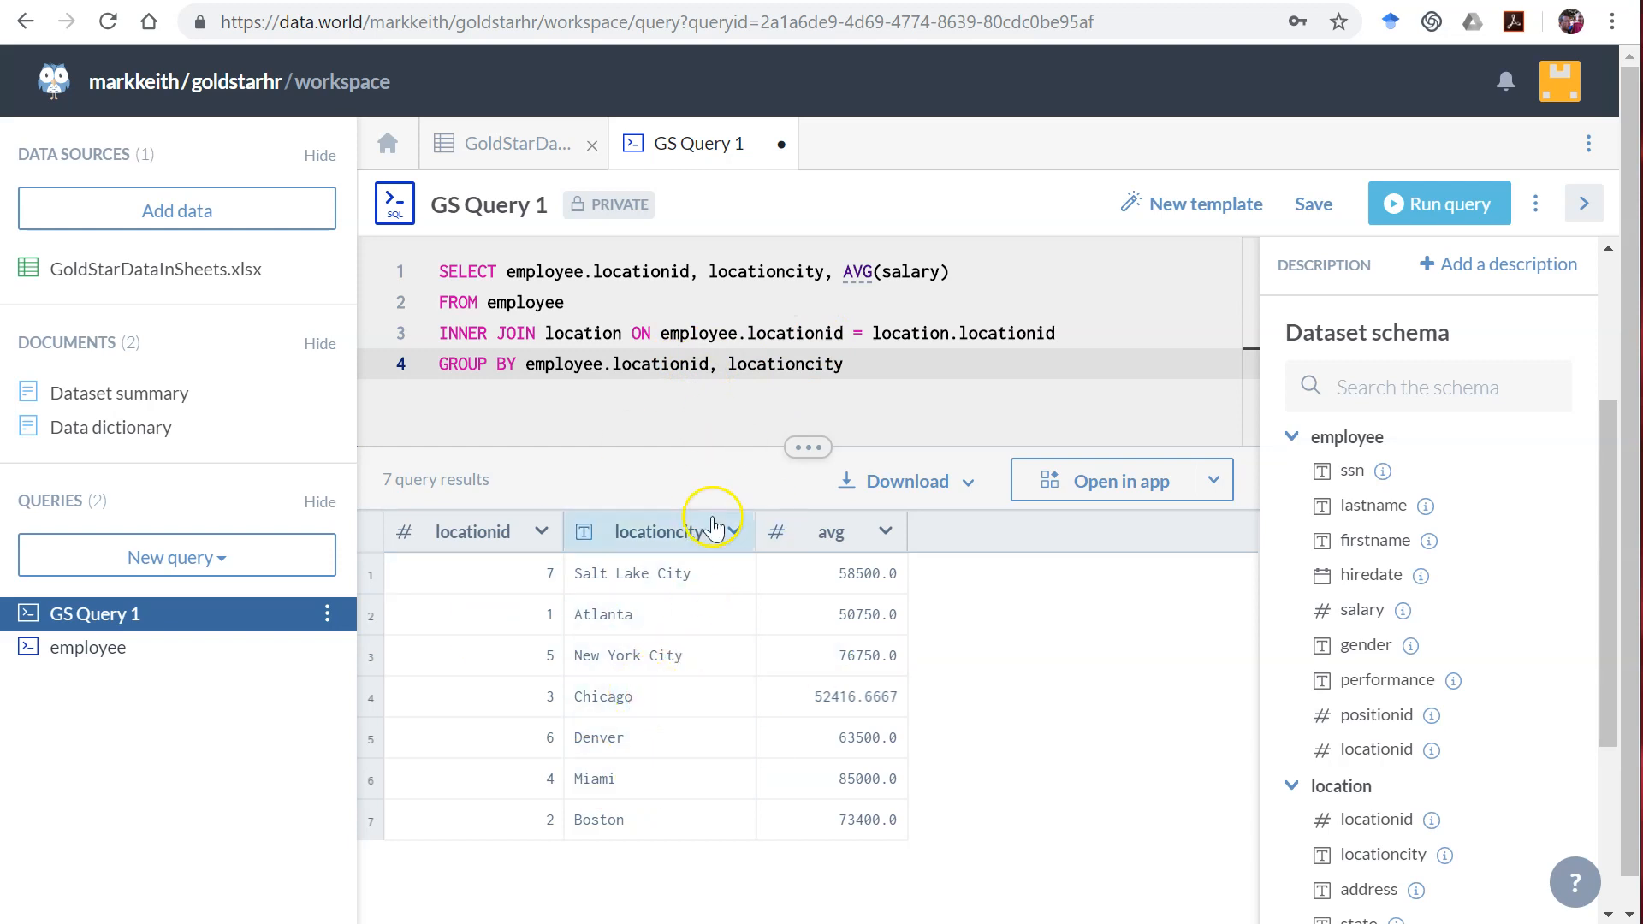